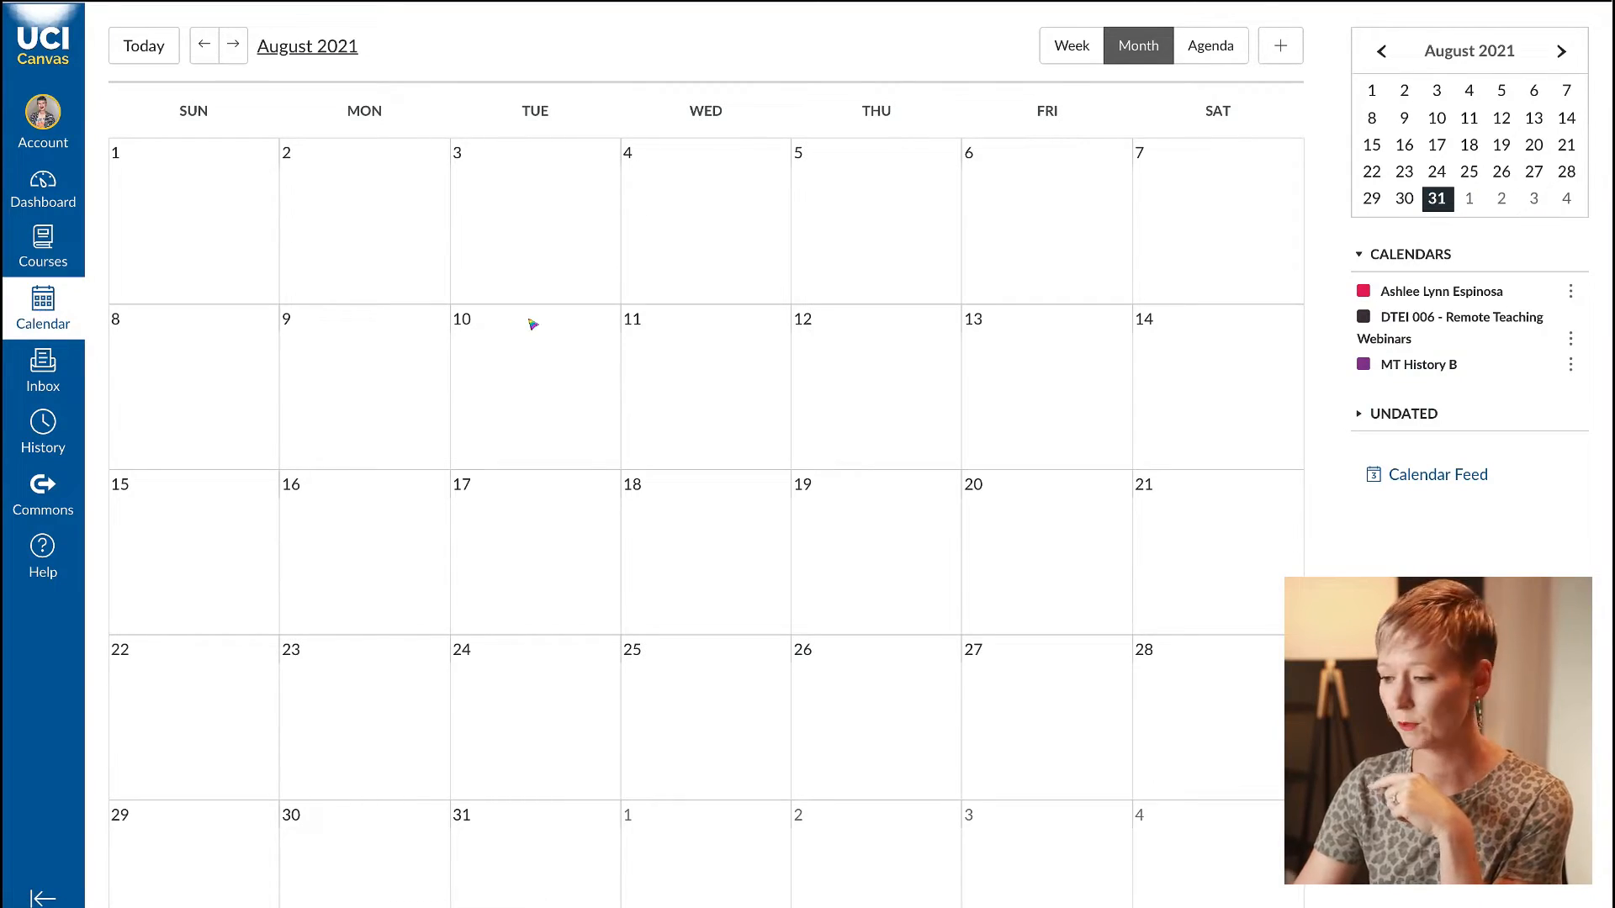
mouse_move(1146, 412)
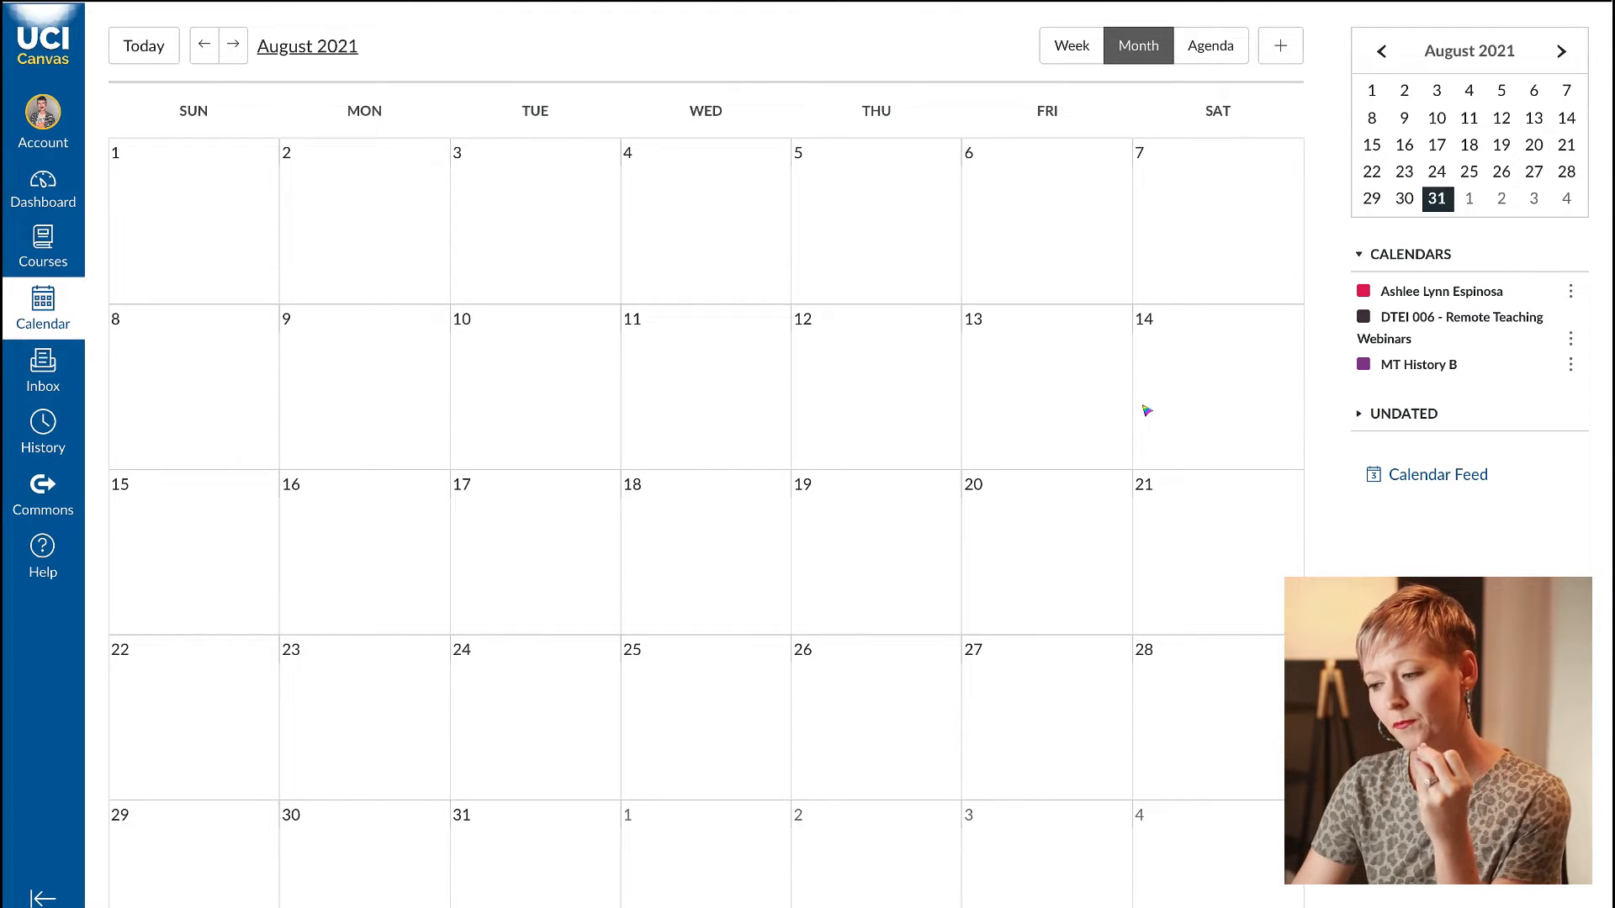
mouse_move(1232, 428)
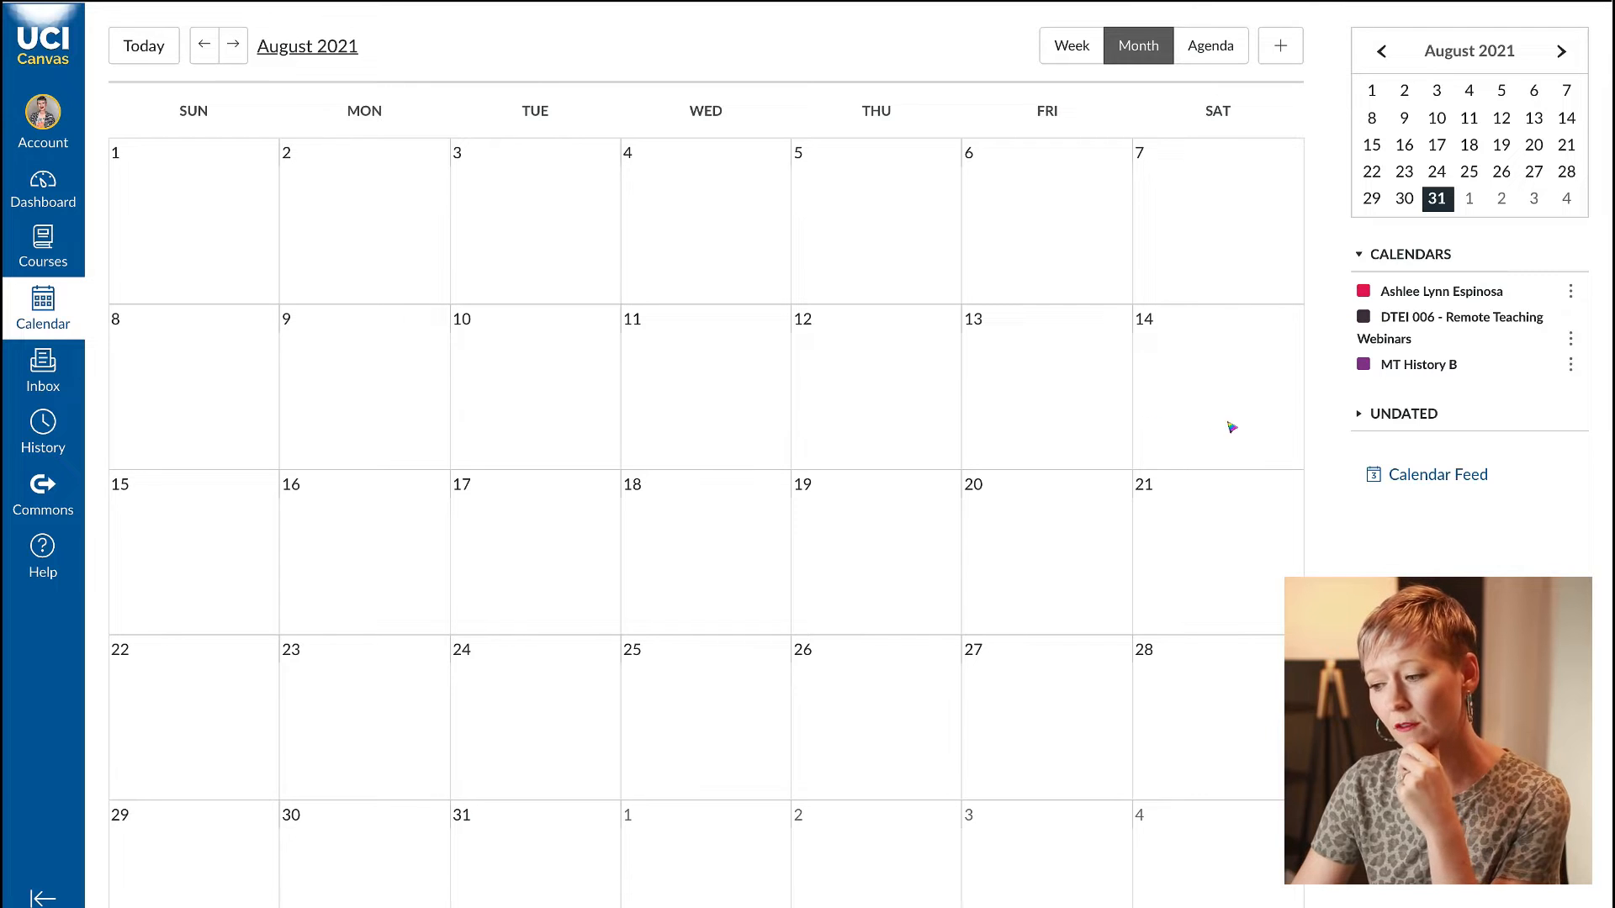
mouse_move(495, 256)
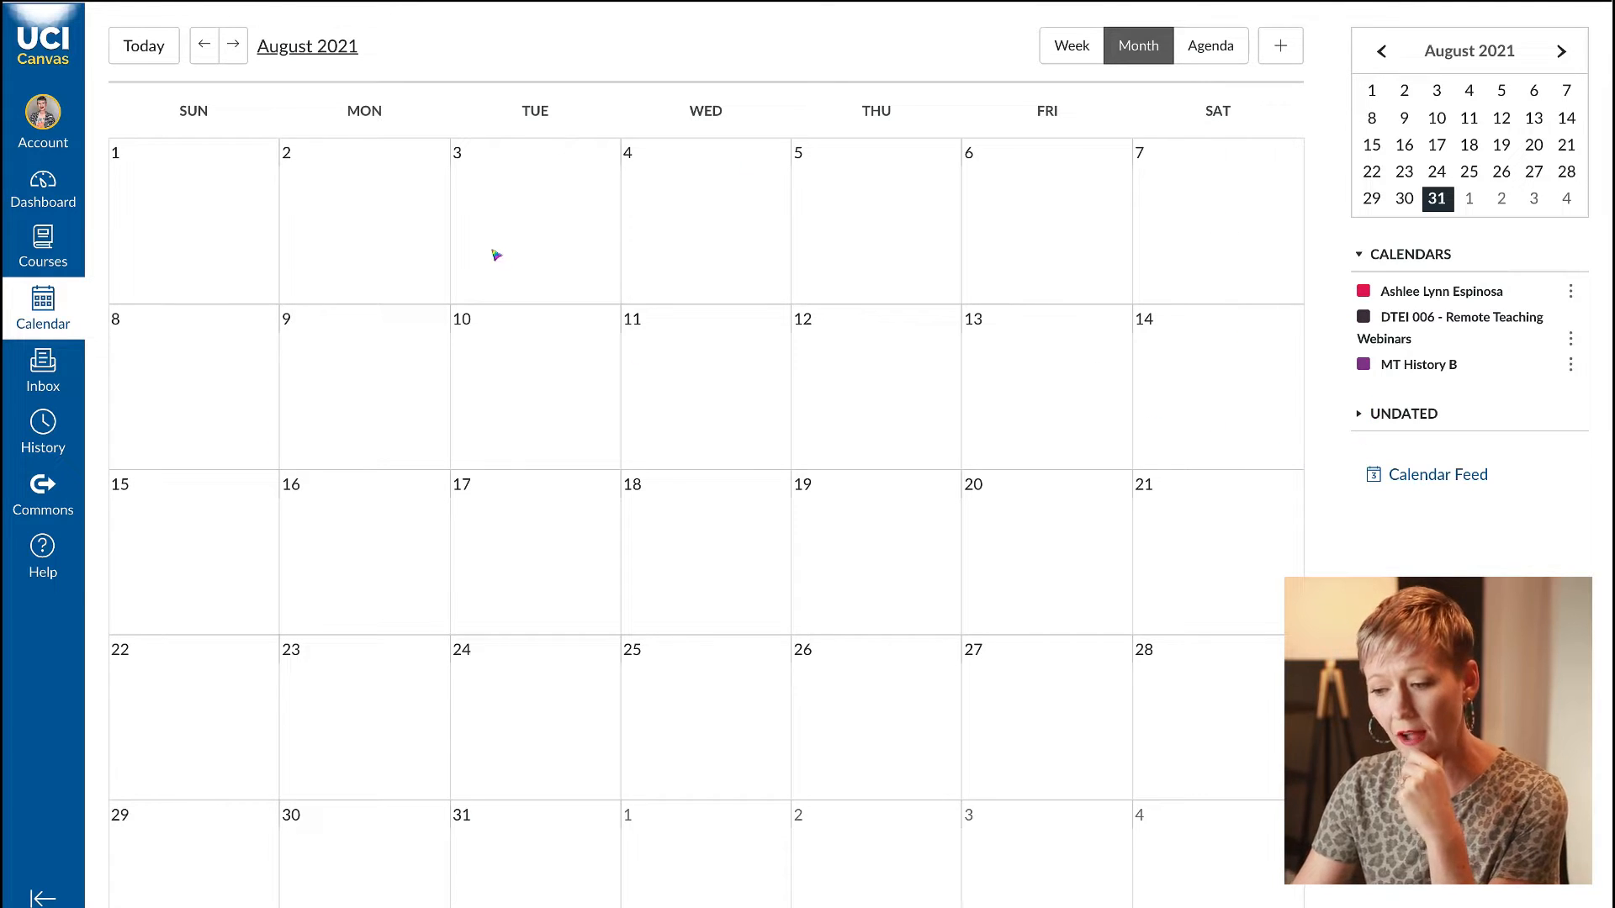
mouse_move(675, 503)
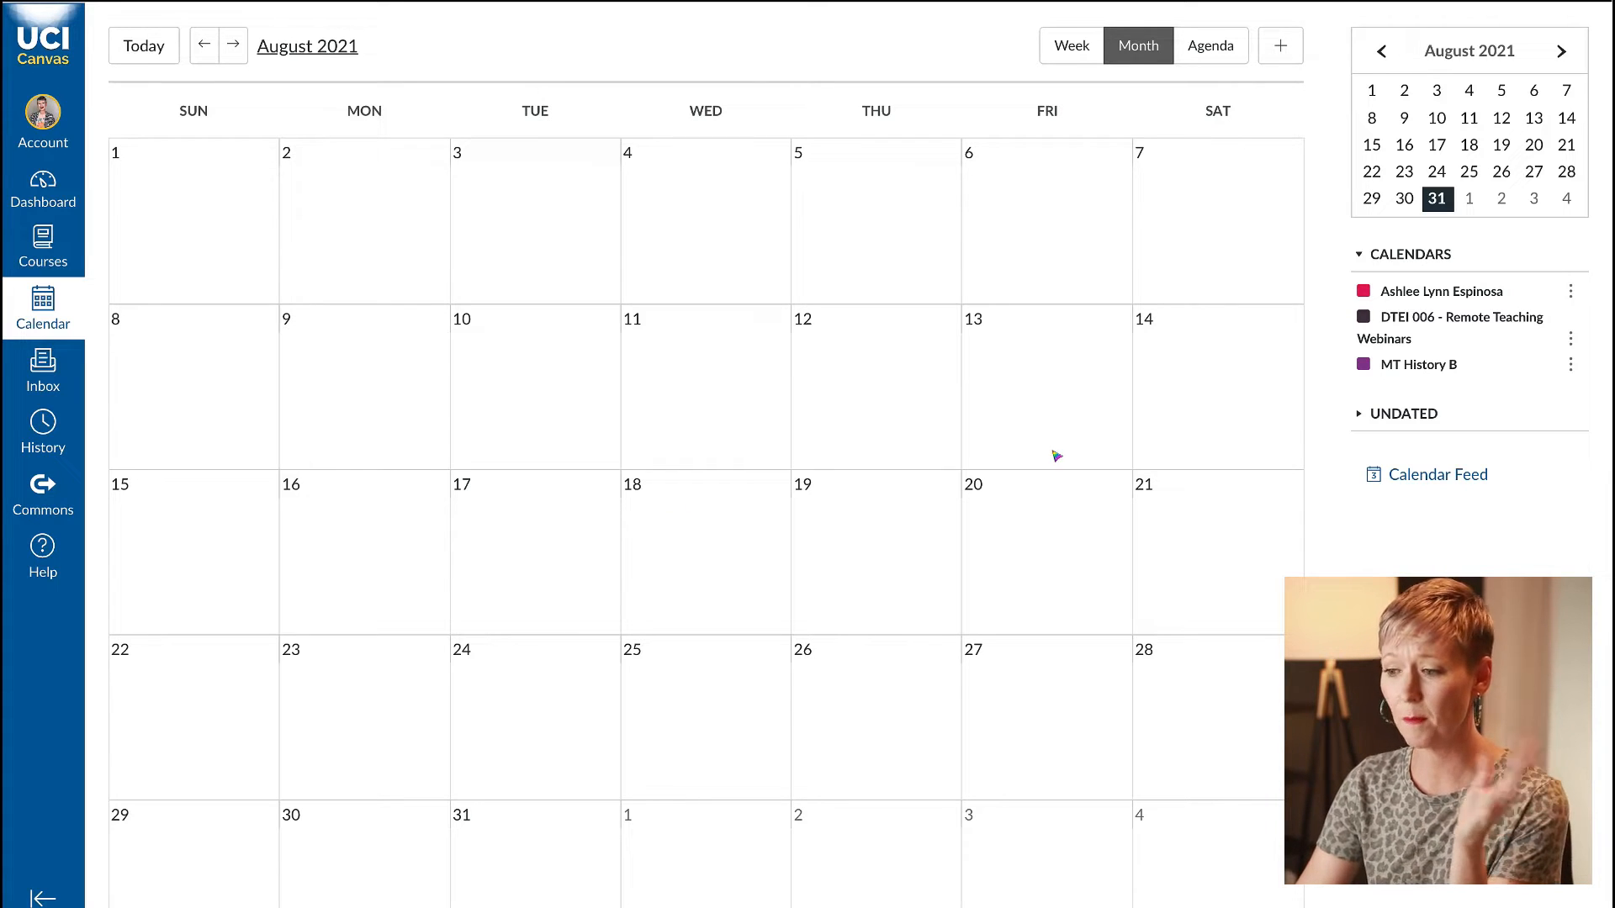
mouse_move(1080, 456)
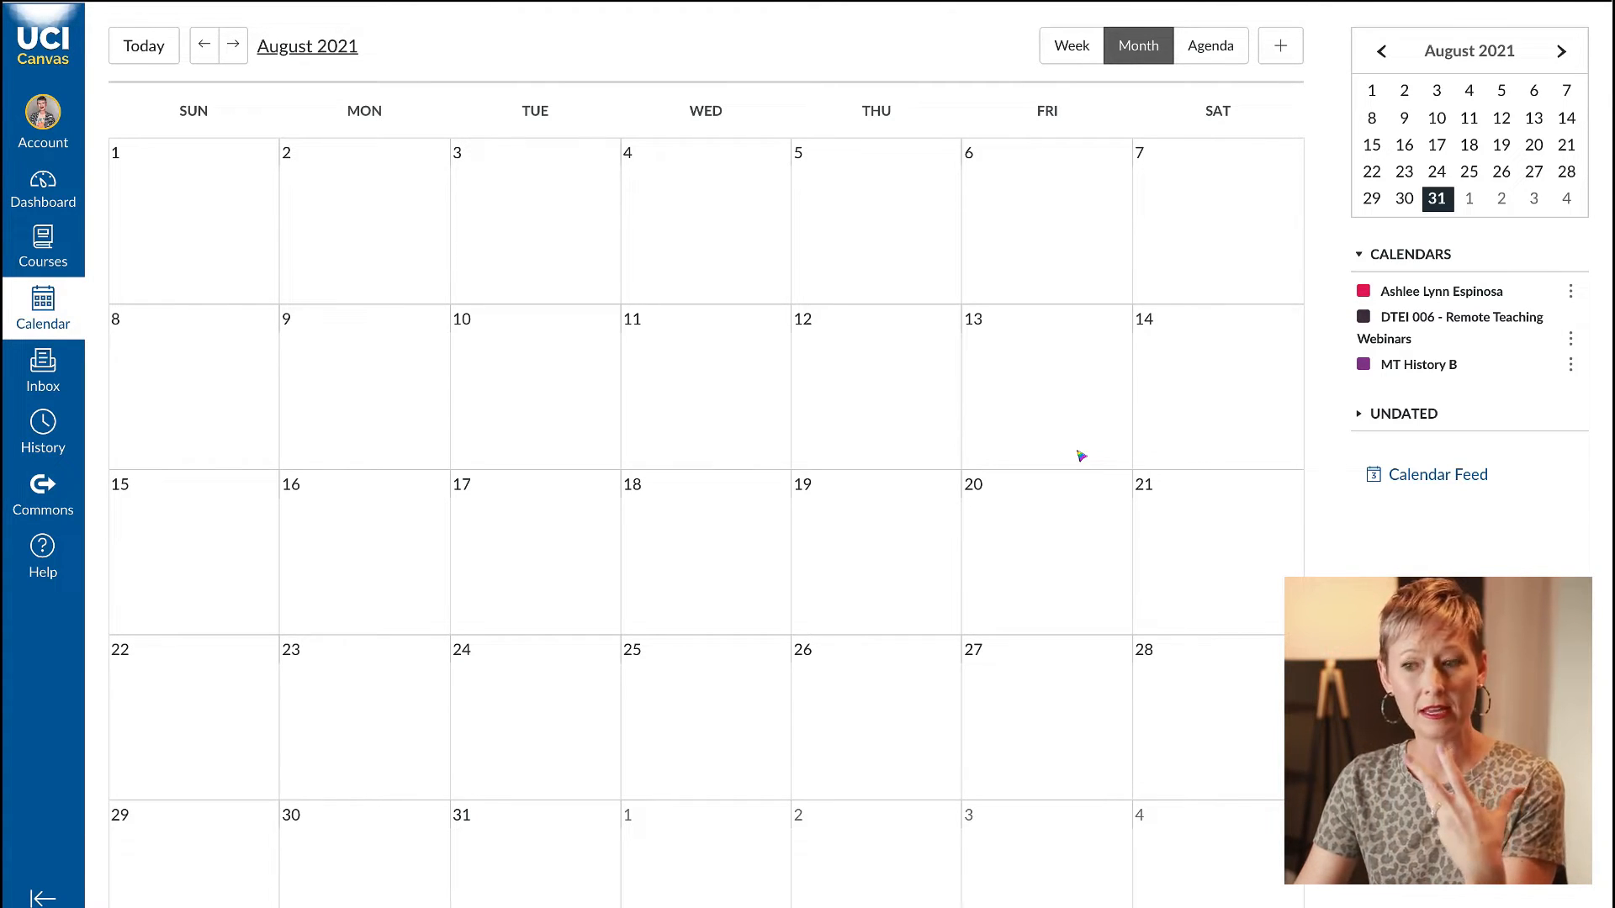
mouse_move(1078, 448)
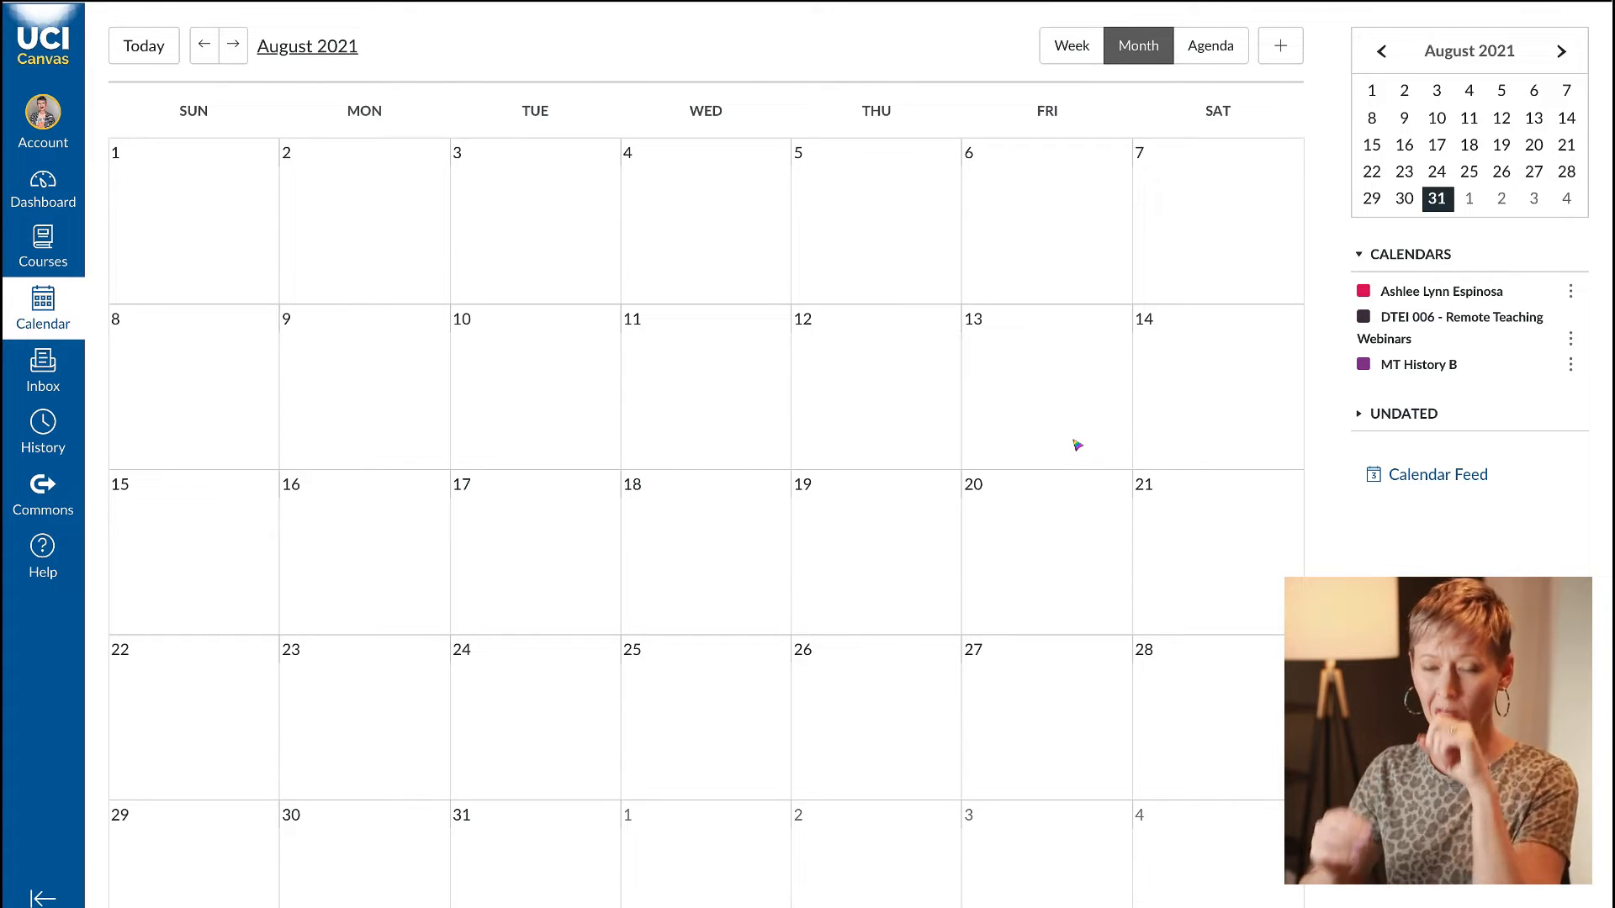
mouse_move(458, 545)
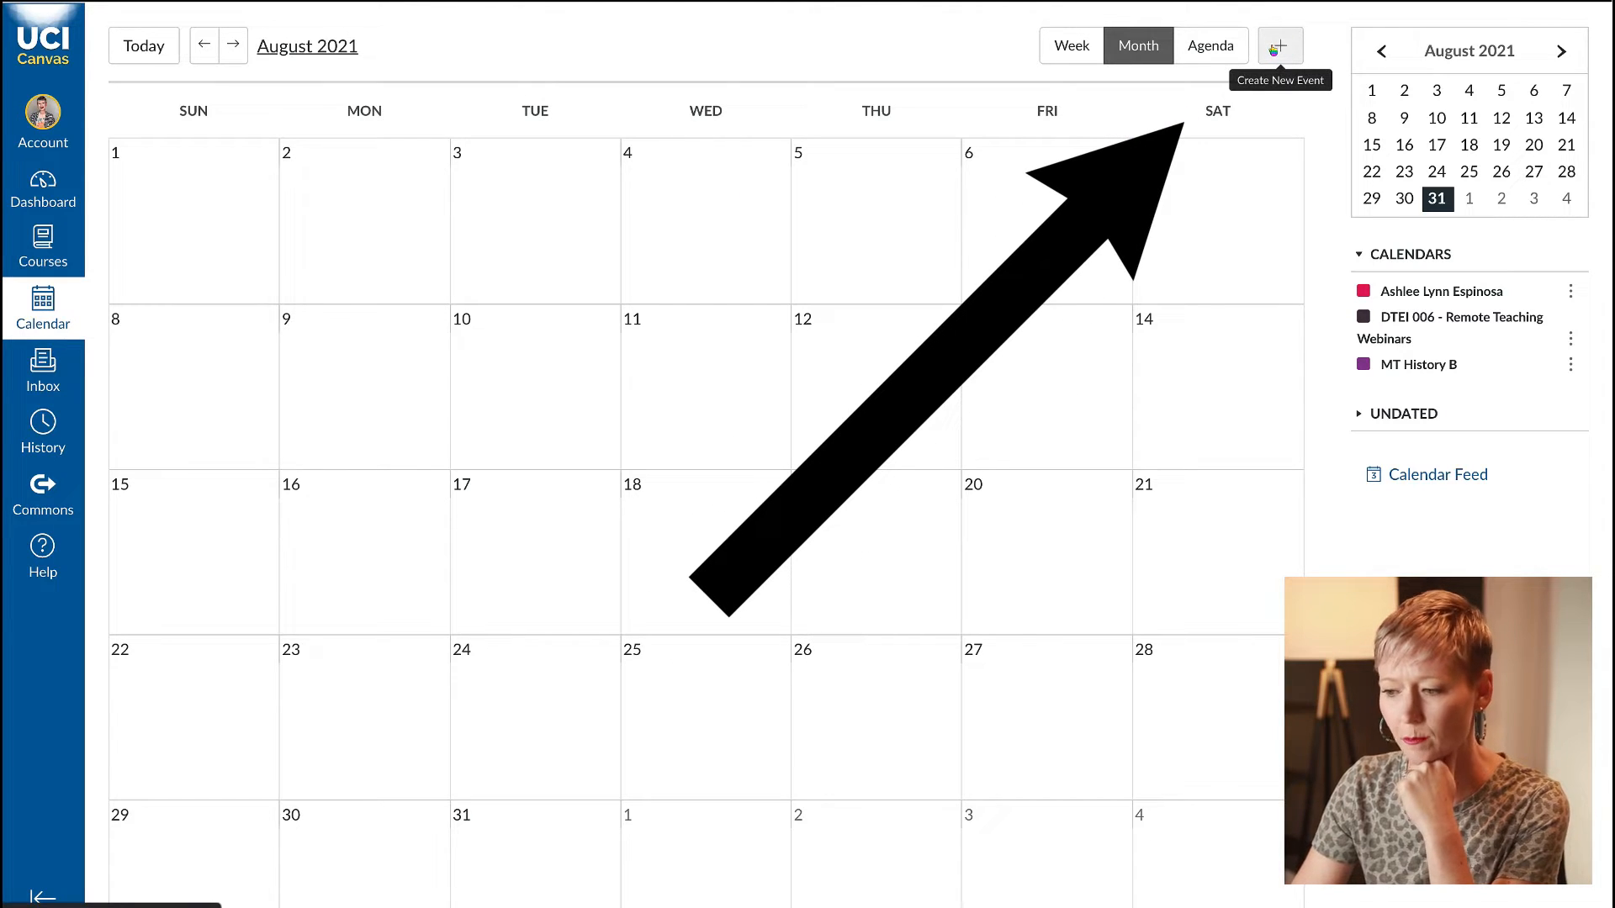
Start a new calendar entry as an Appointment Group, showing the blank group form.
left_click(1279, 45)
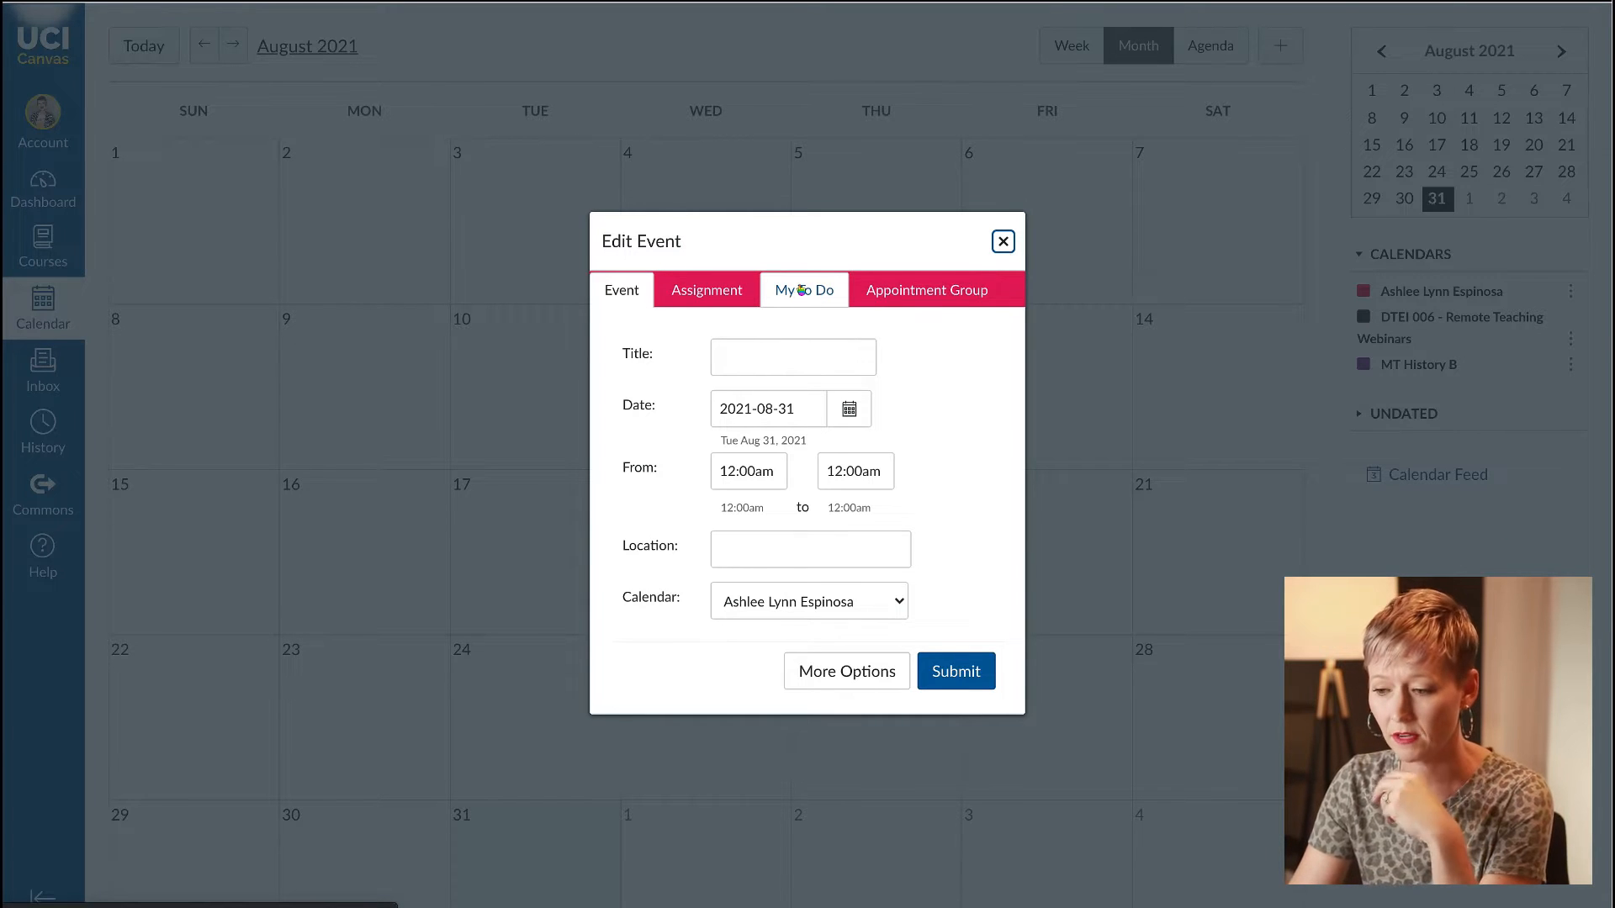
left_click(925, 290)
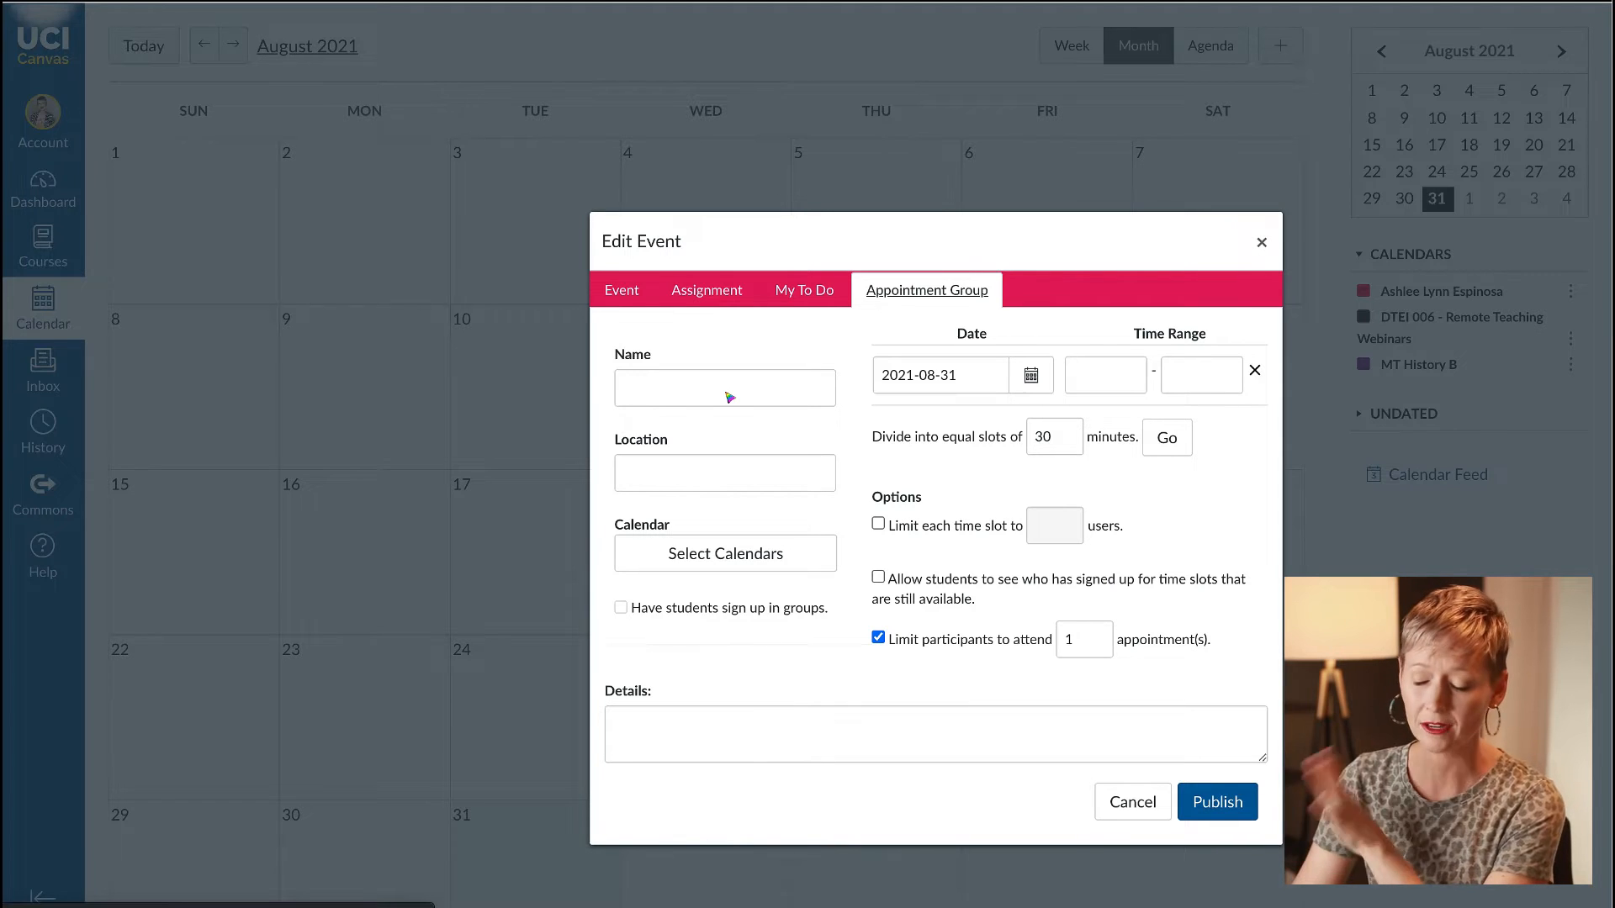
Name the appointment group 'Office Hours' and set its location to Zoom.
left_click(723, 388)
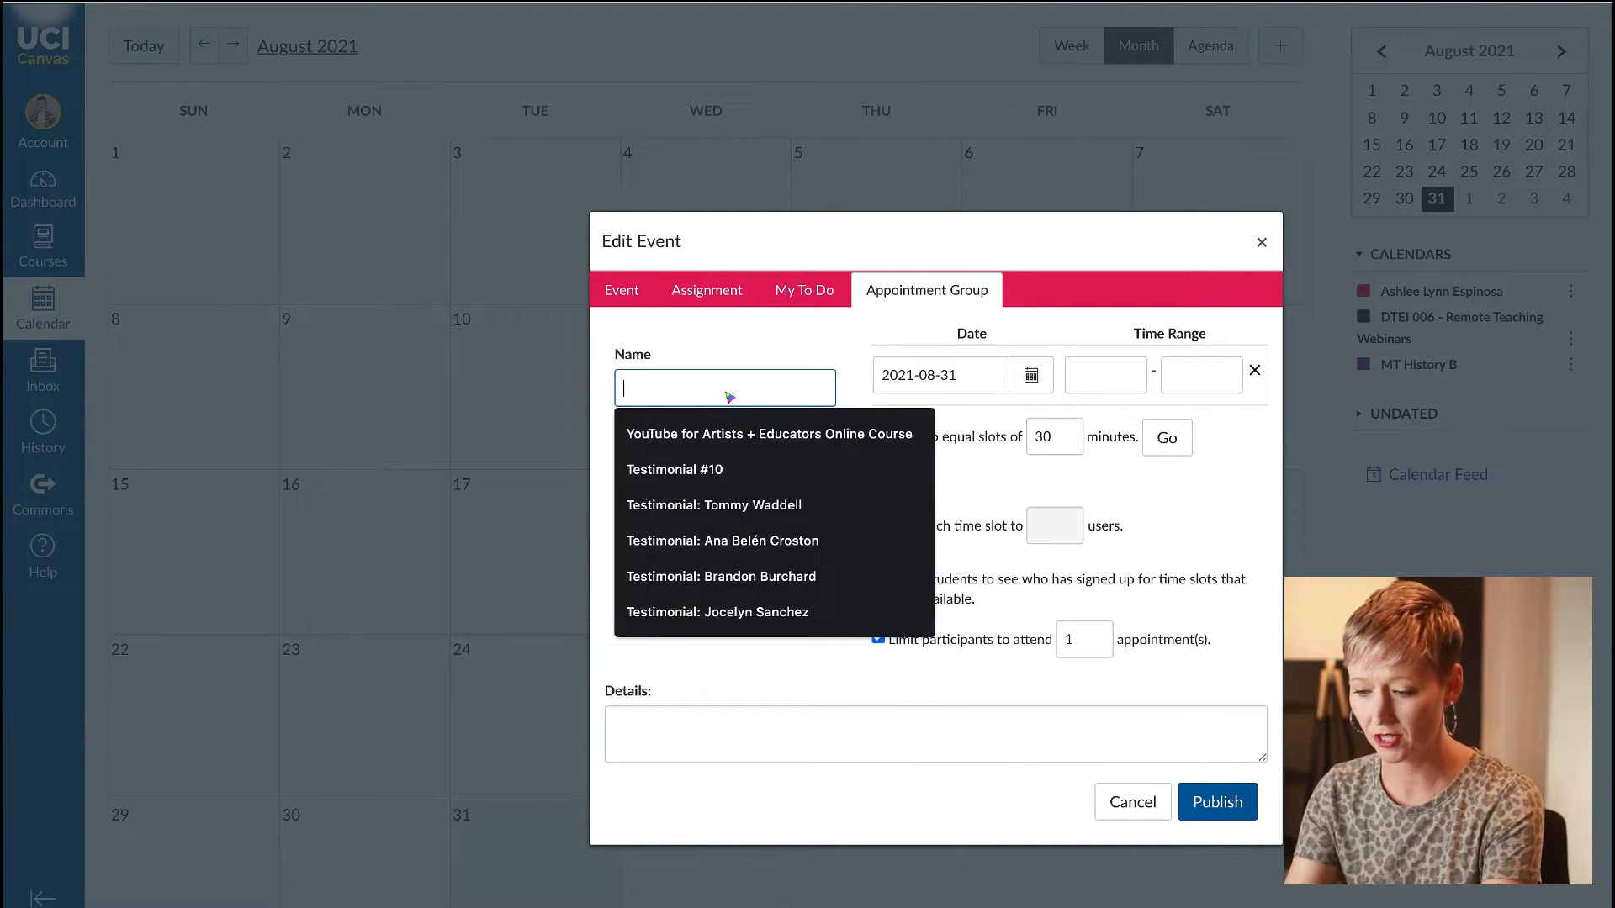
type("Office Hours")
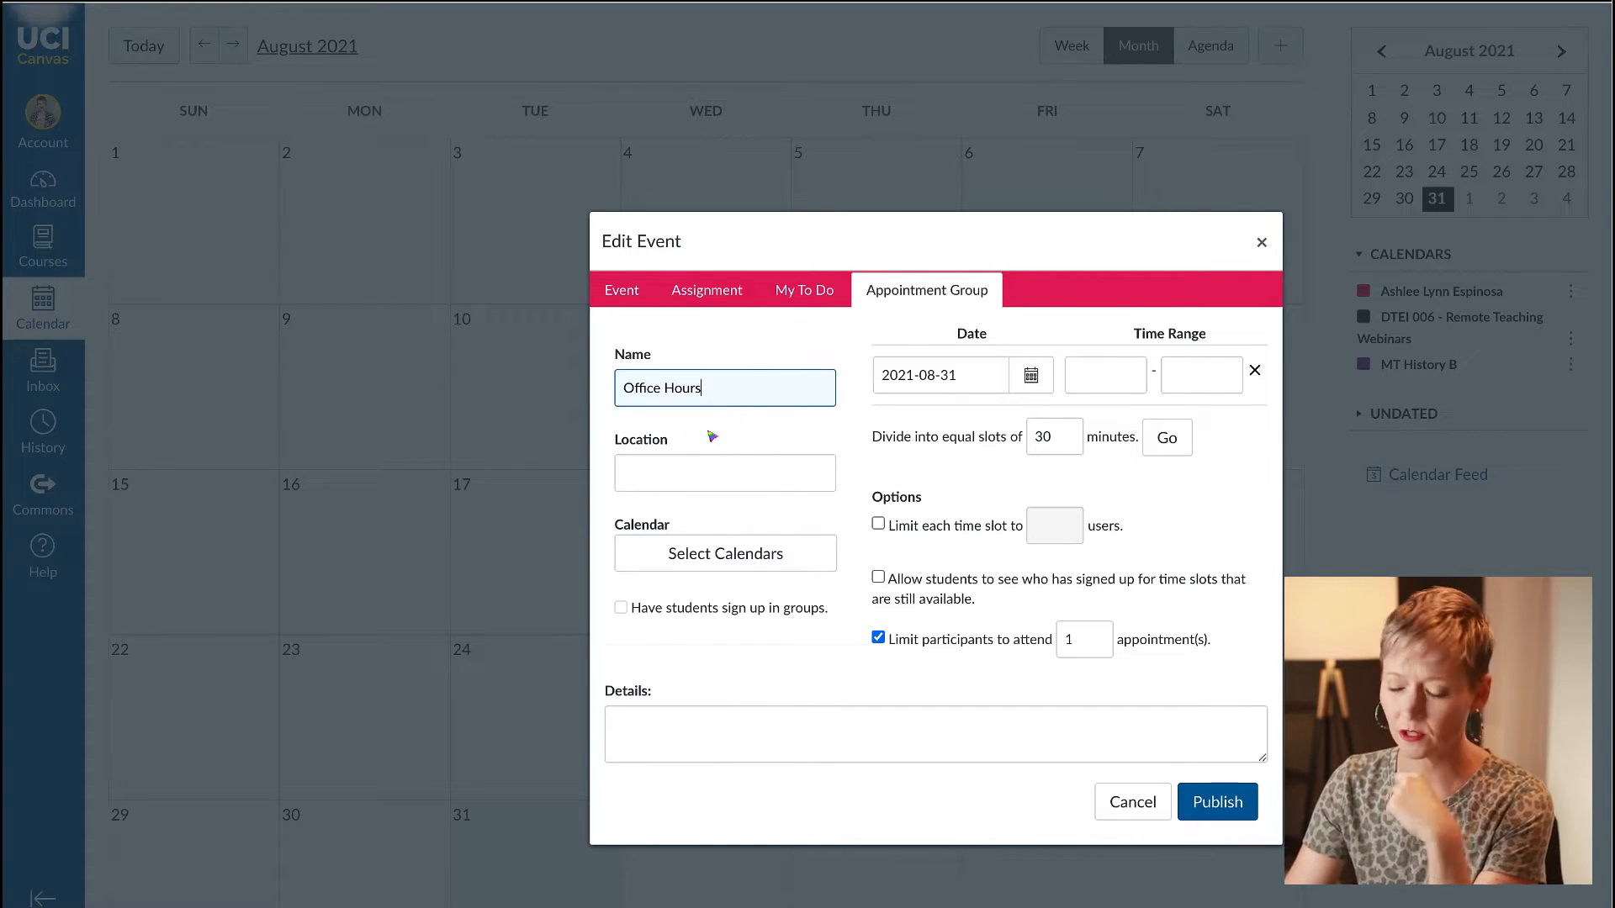
type("California")
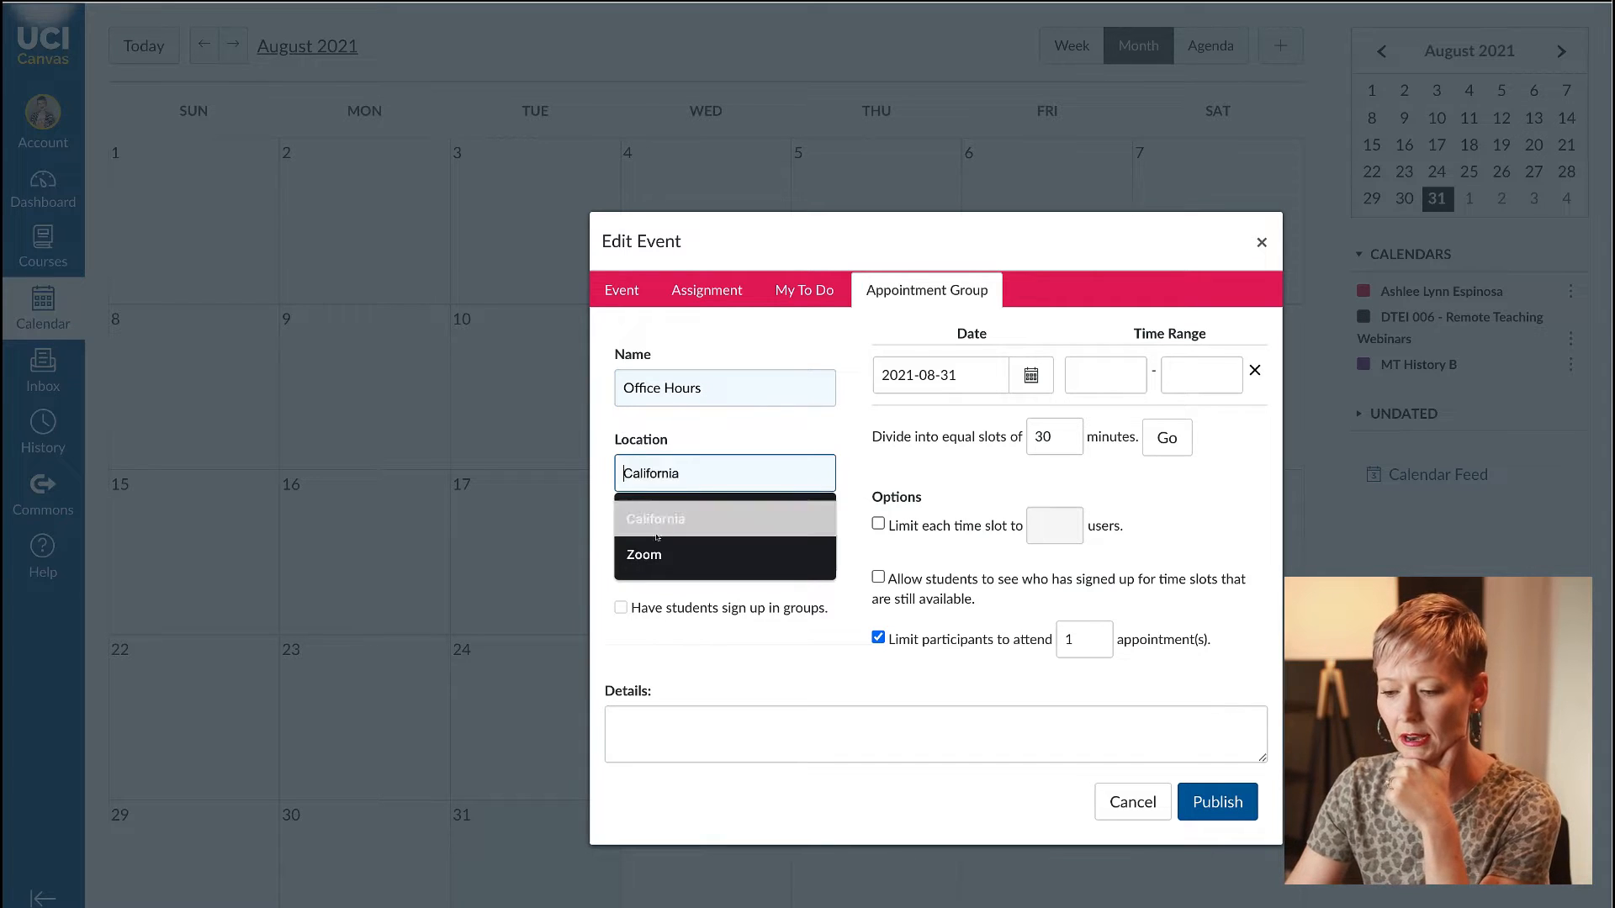
left_click(642, 553)
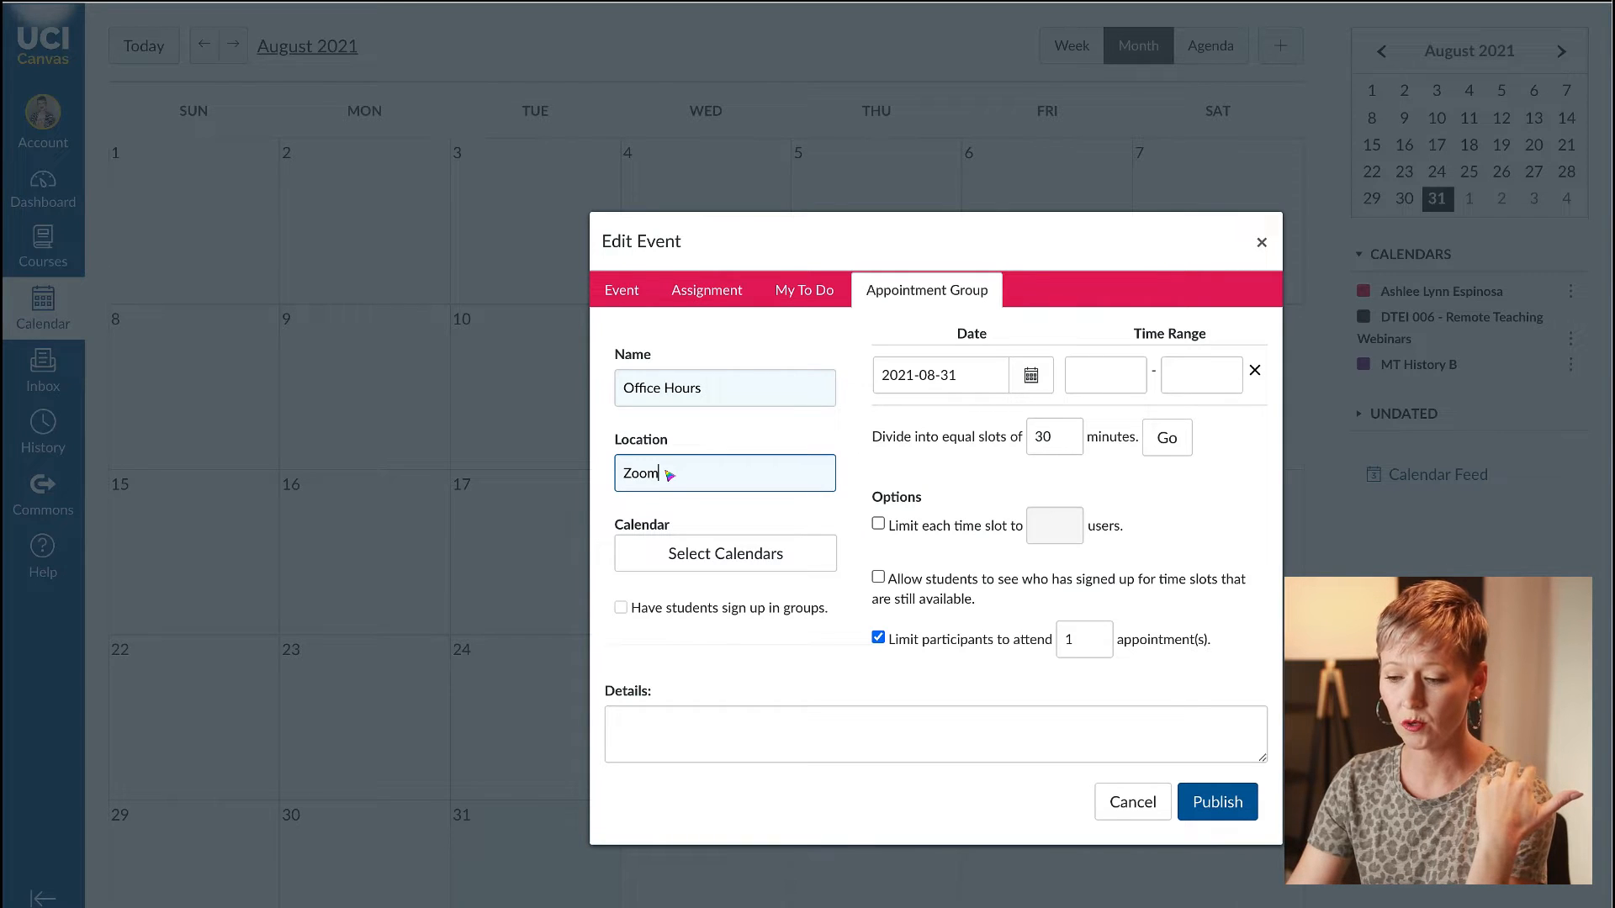
mouse_move(672, 751)
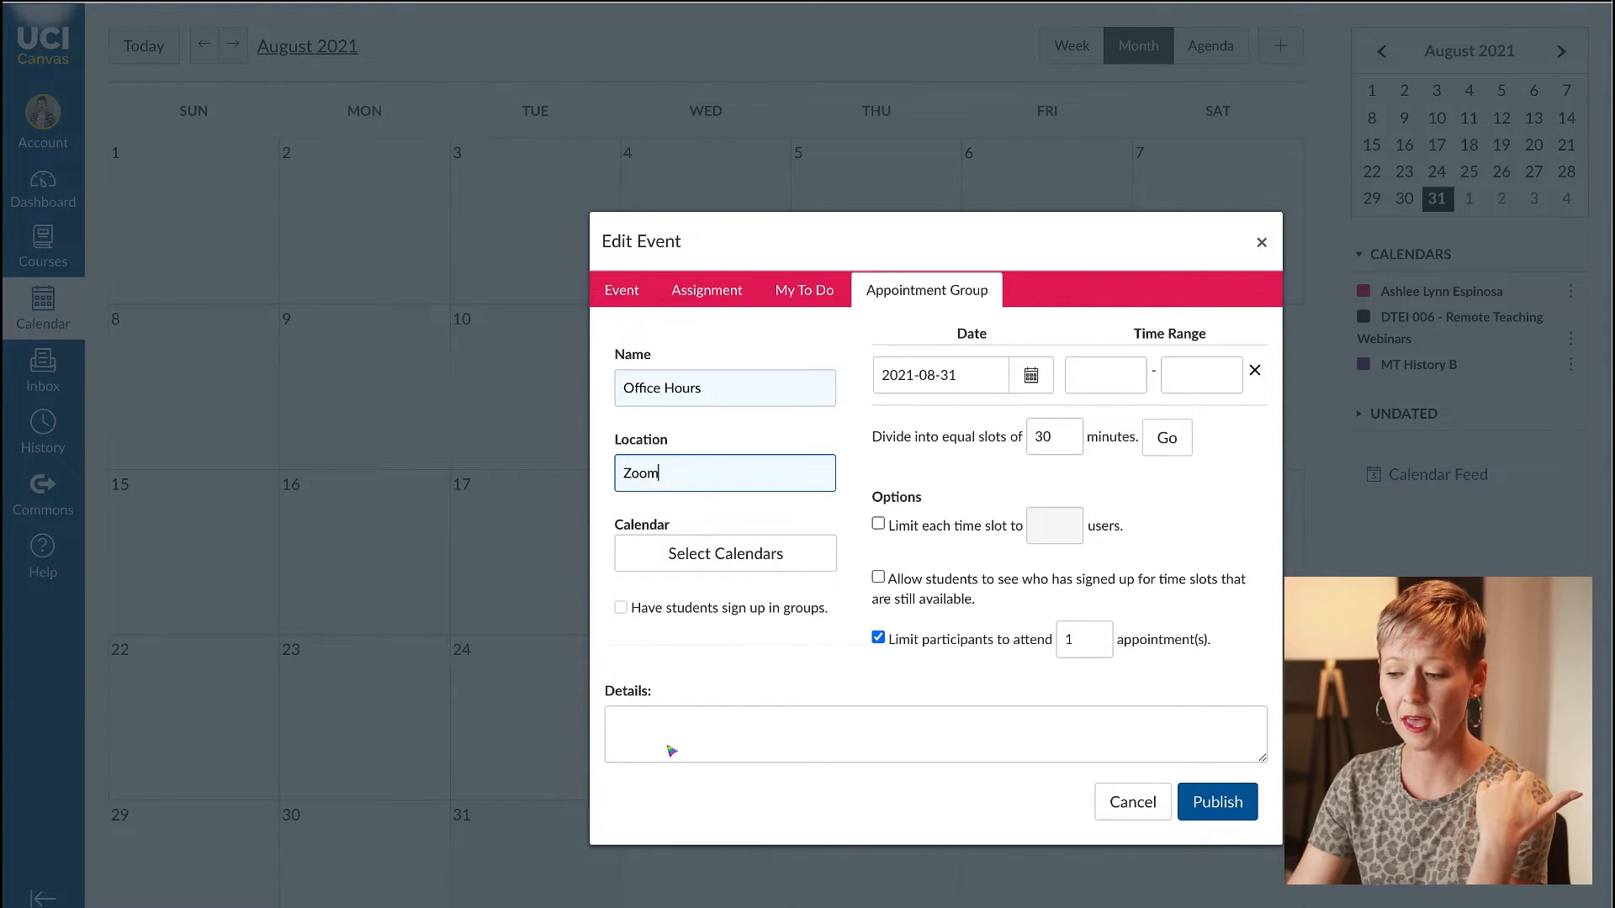
mouse_move(850, 594)
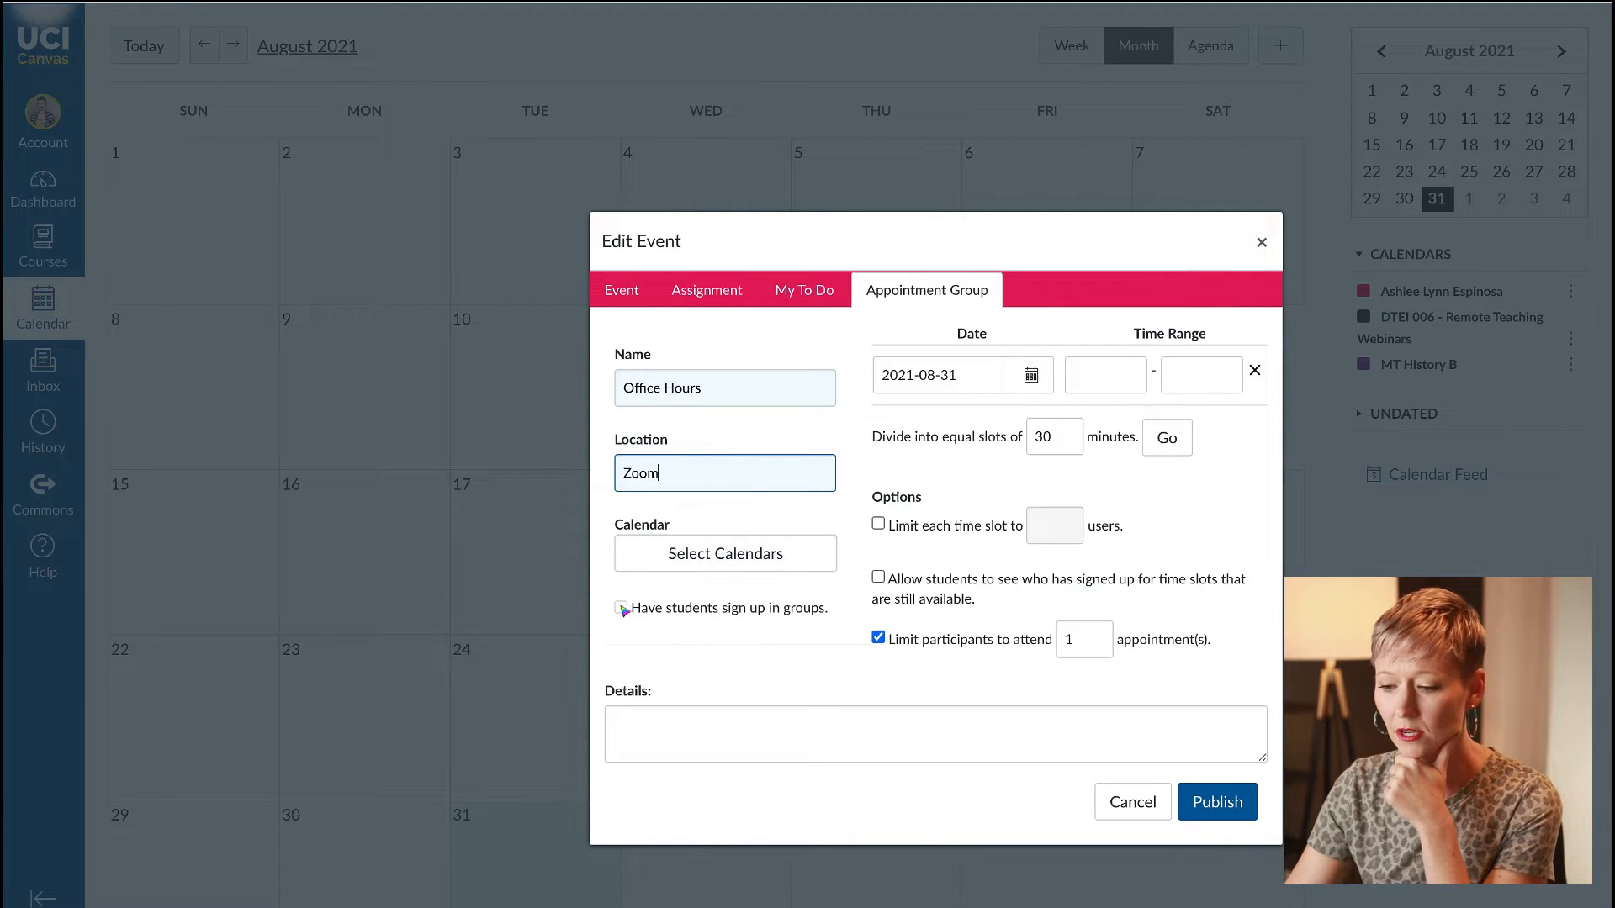
Assign the appointment group to the MT History B course calendar.
left_click(726, 553)
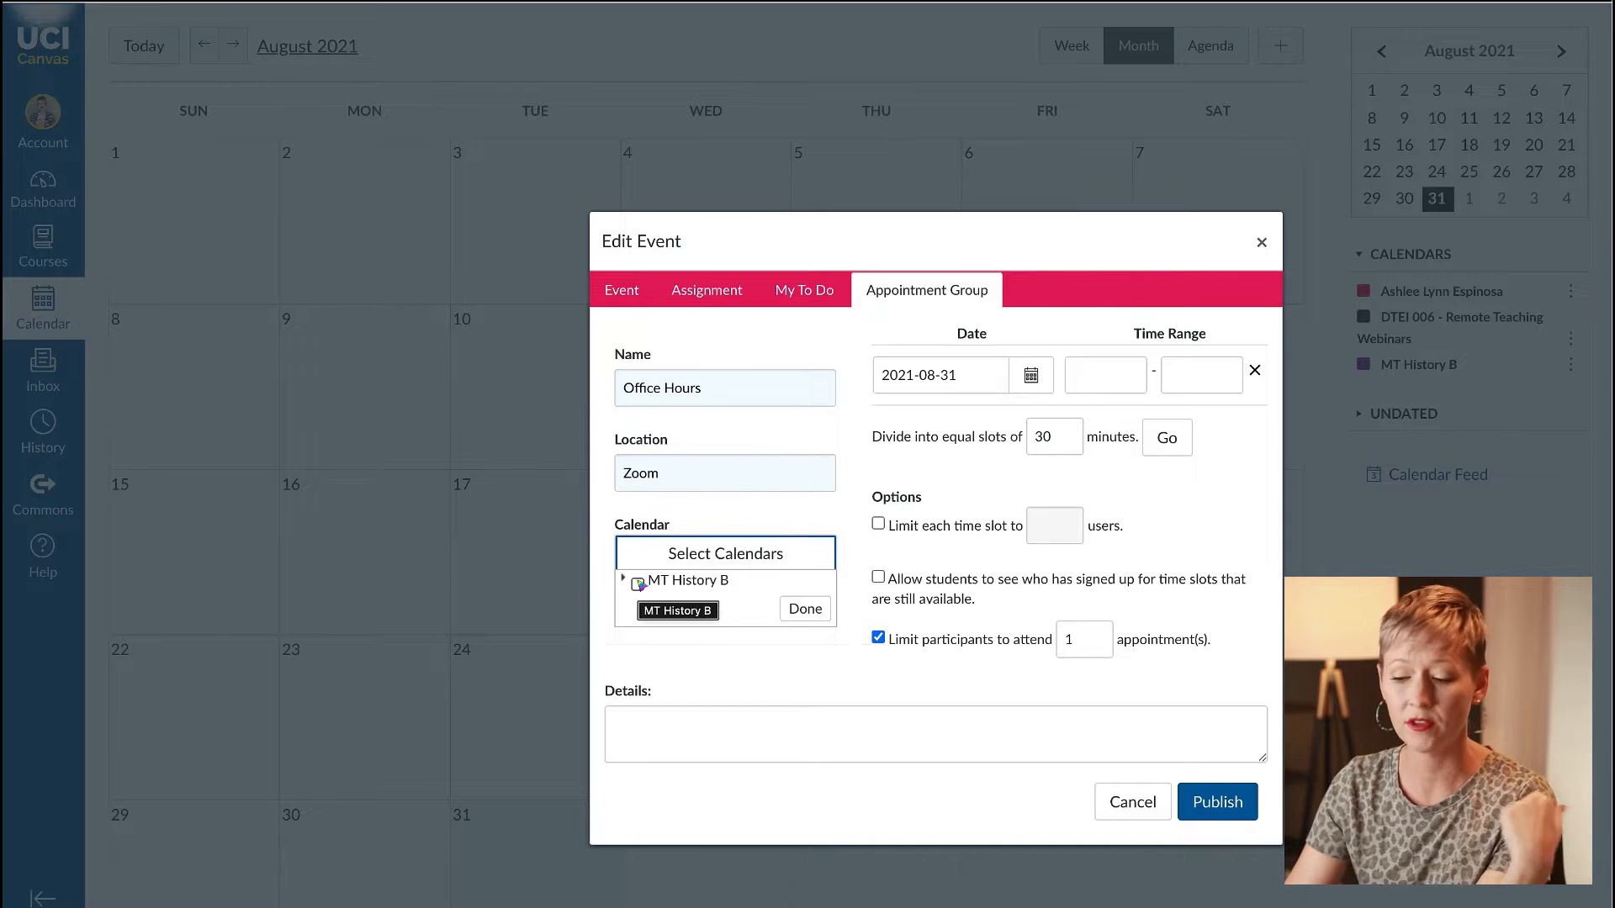
left_click(636, 580)
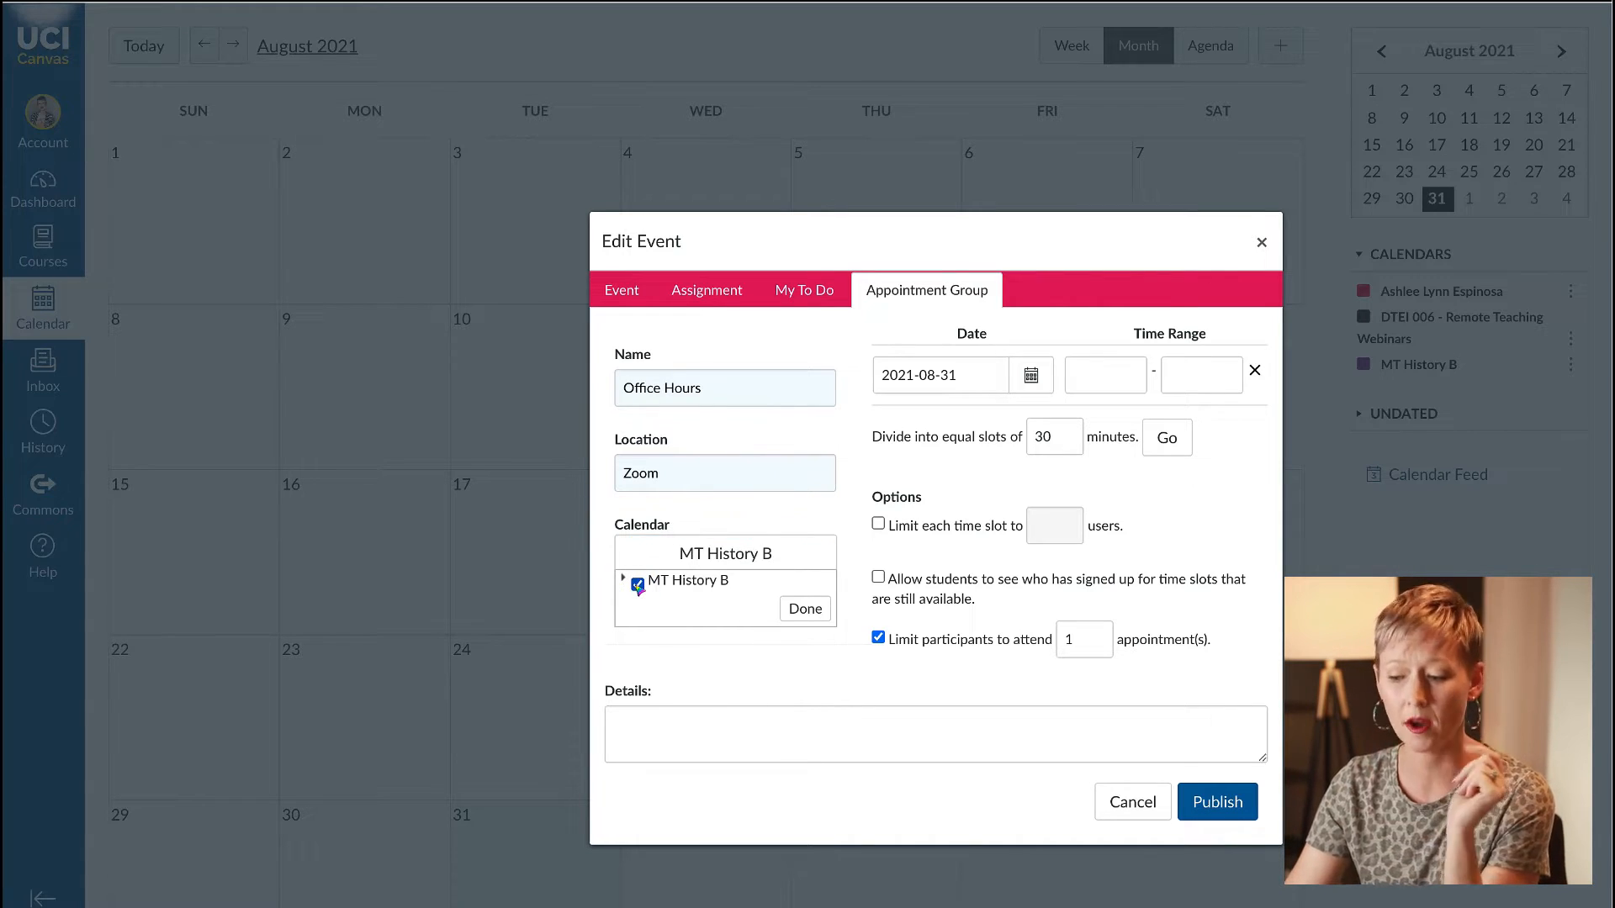
left_click(806, 609)
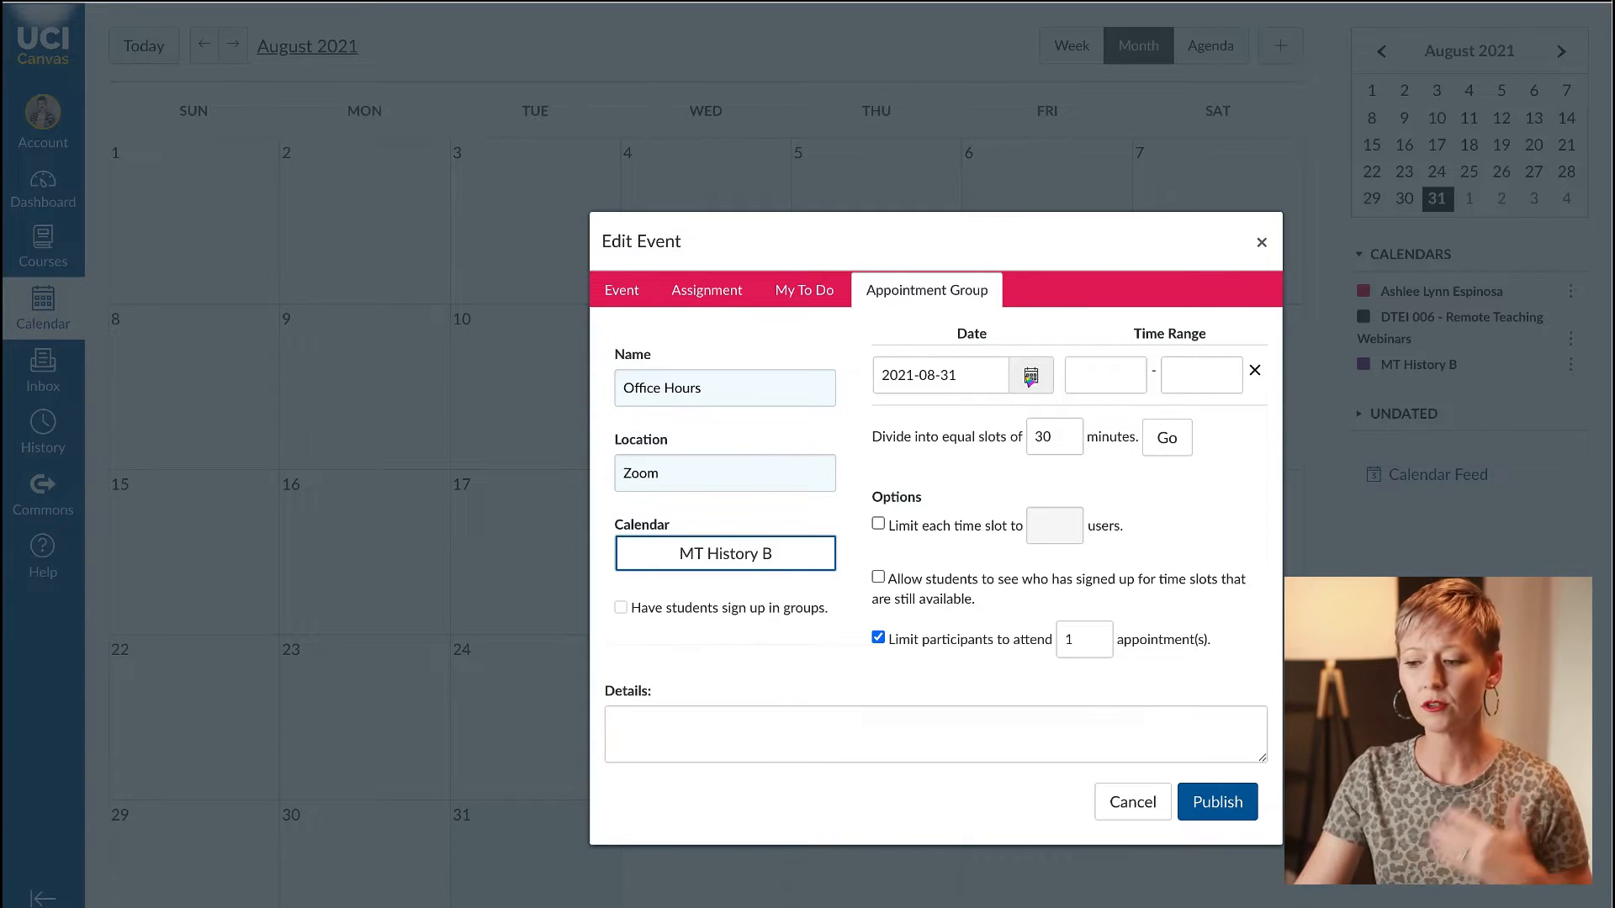
Date the first session Thursday September 30, 2021.
left_click(1031, 374)
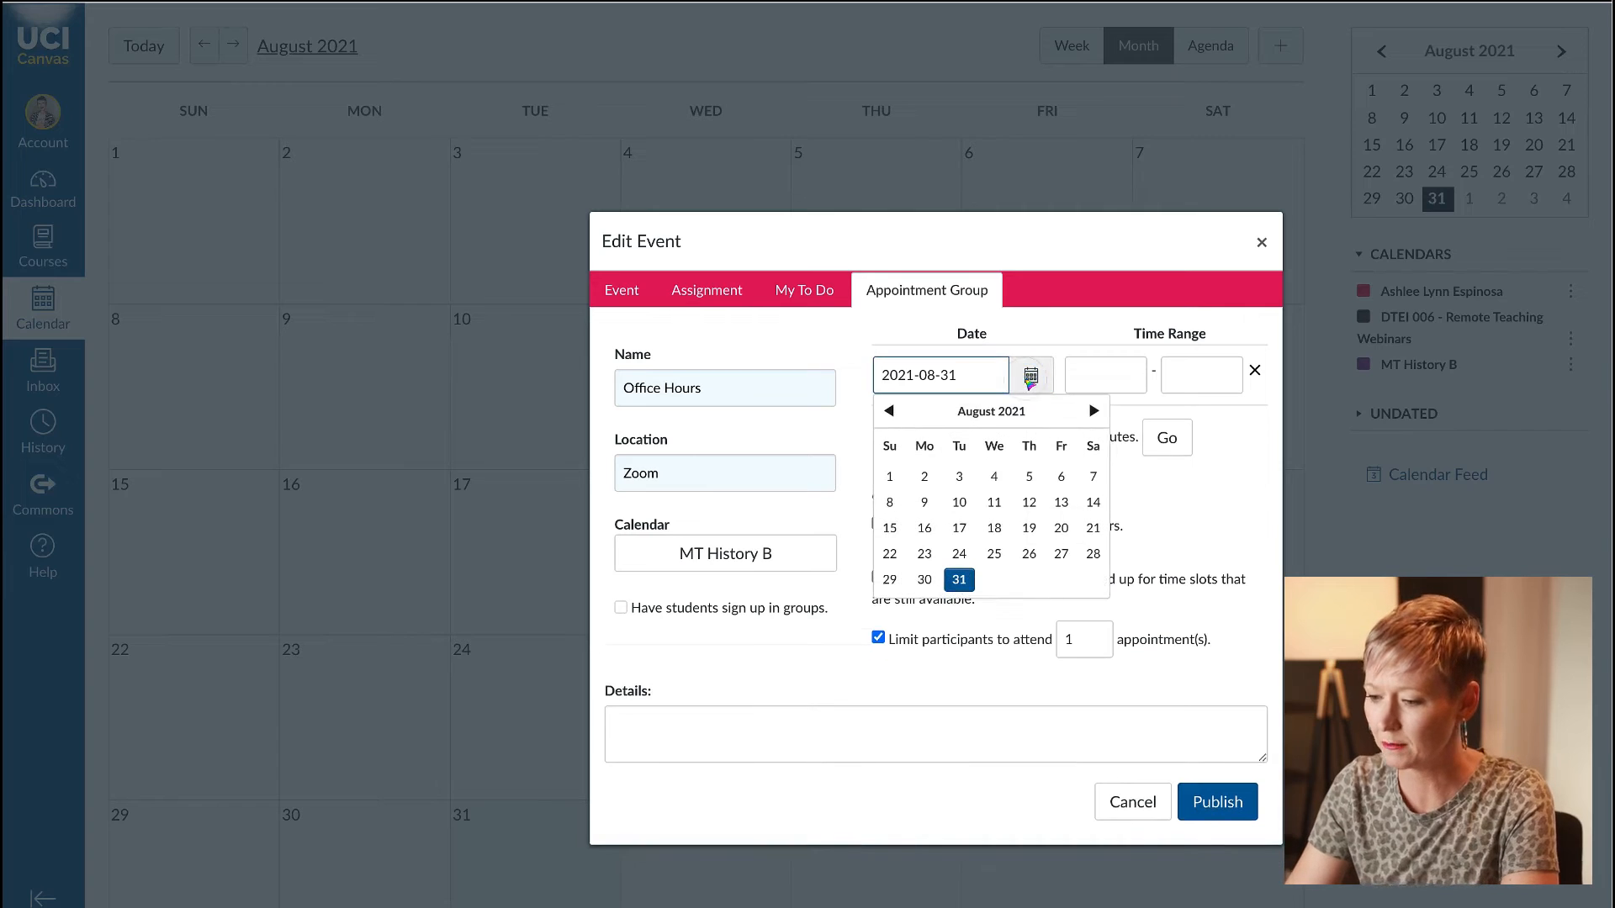
left_click(1096, 410)
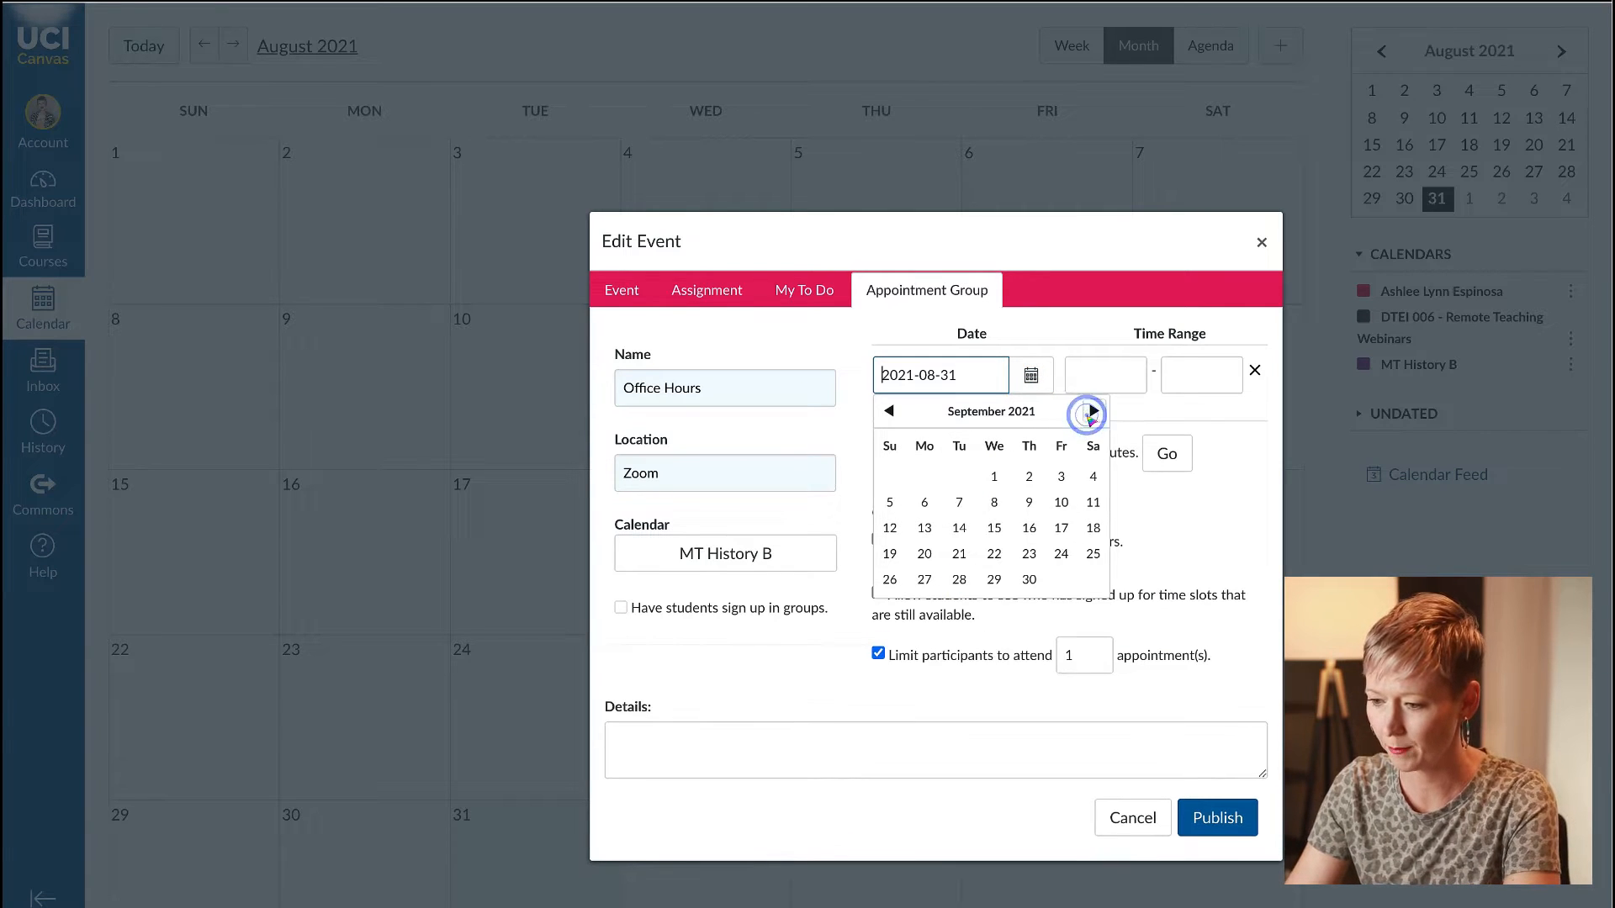
mouse_move(1088, 412)
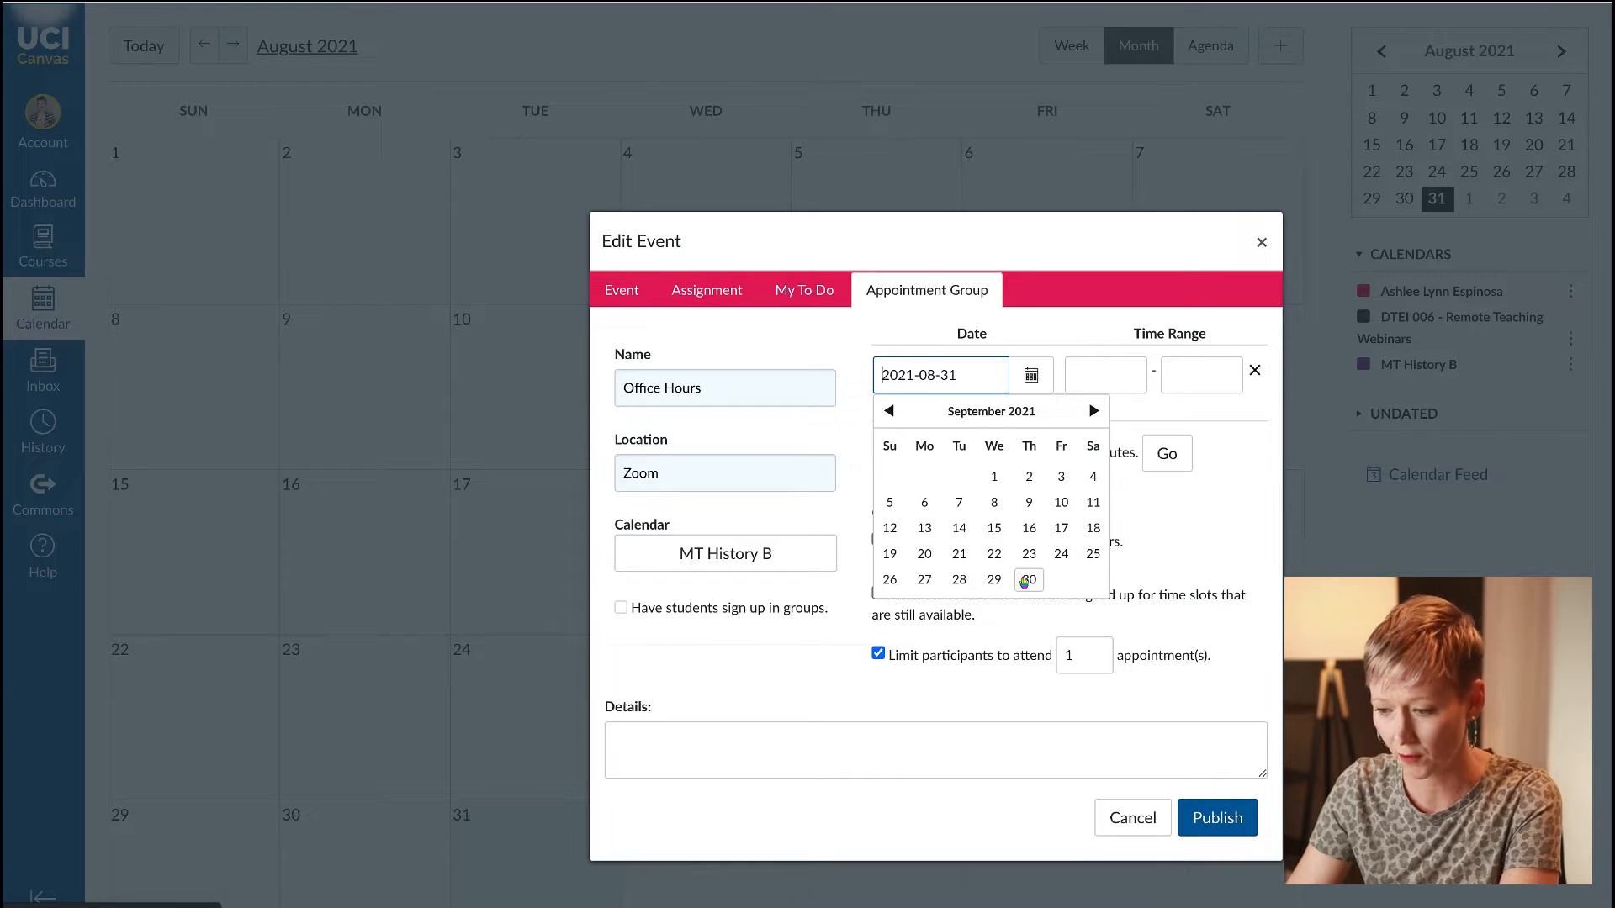
left_click(1026, 578)
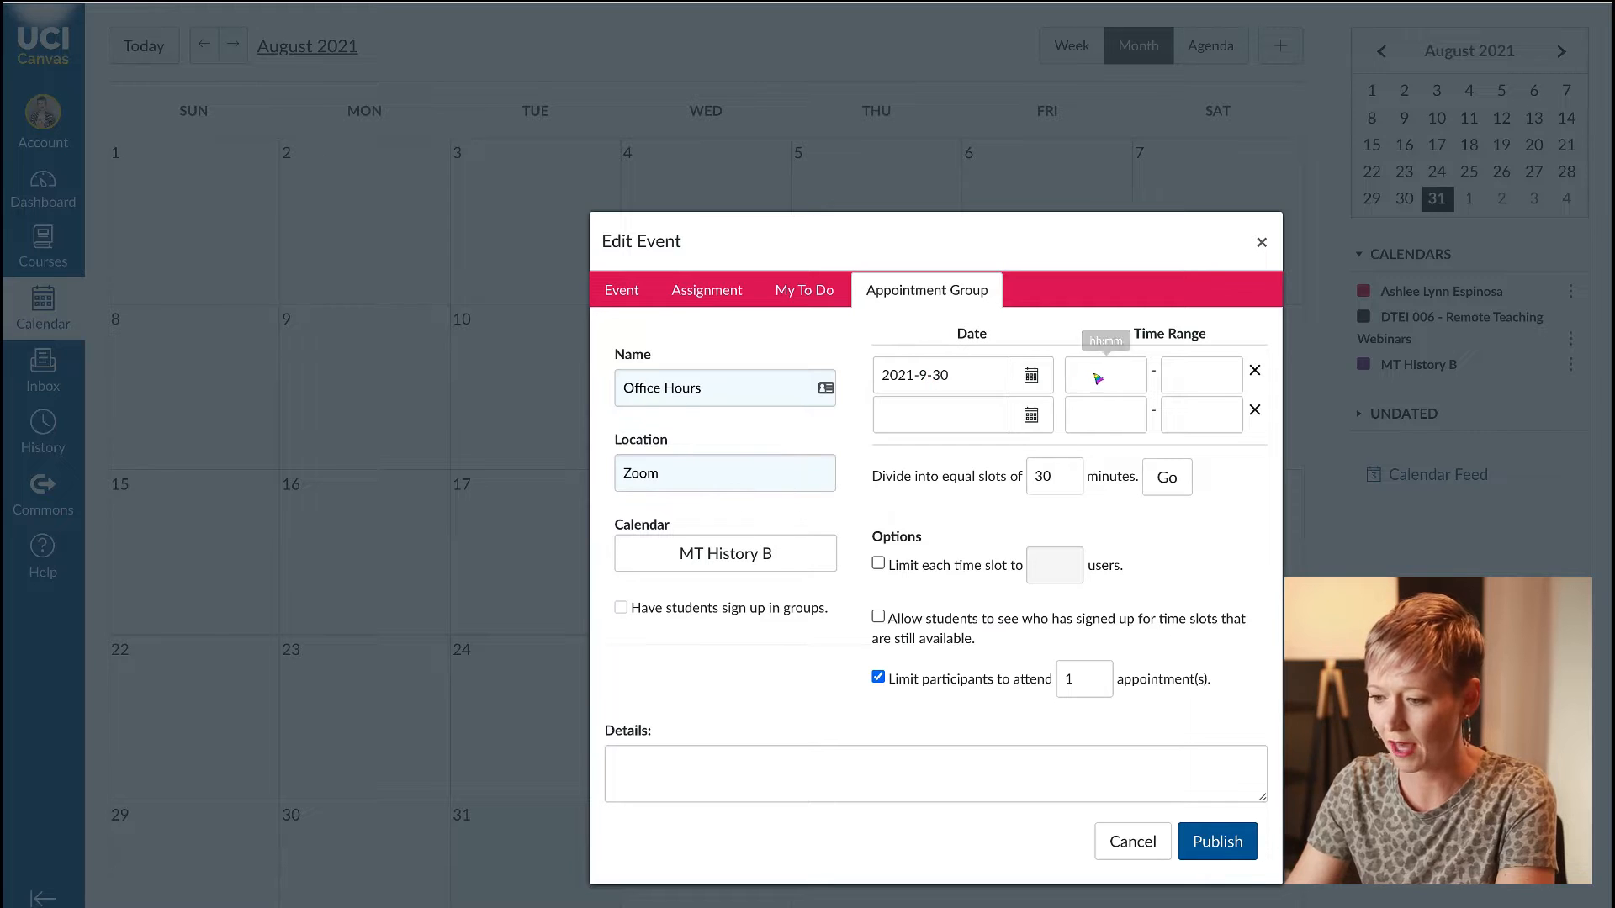
Set the session time range to 10:00am–11:00am.
left_click(1103, 373)
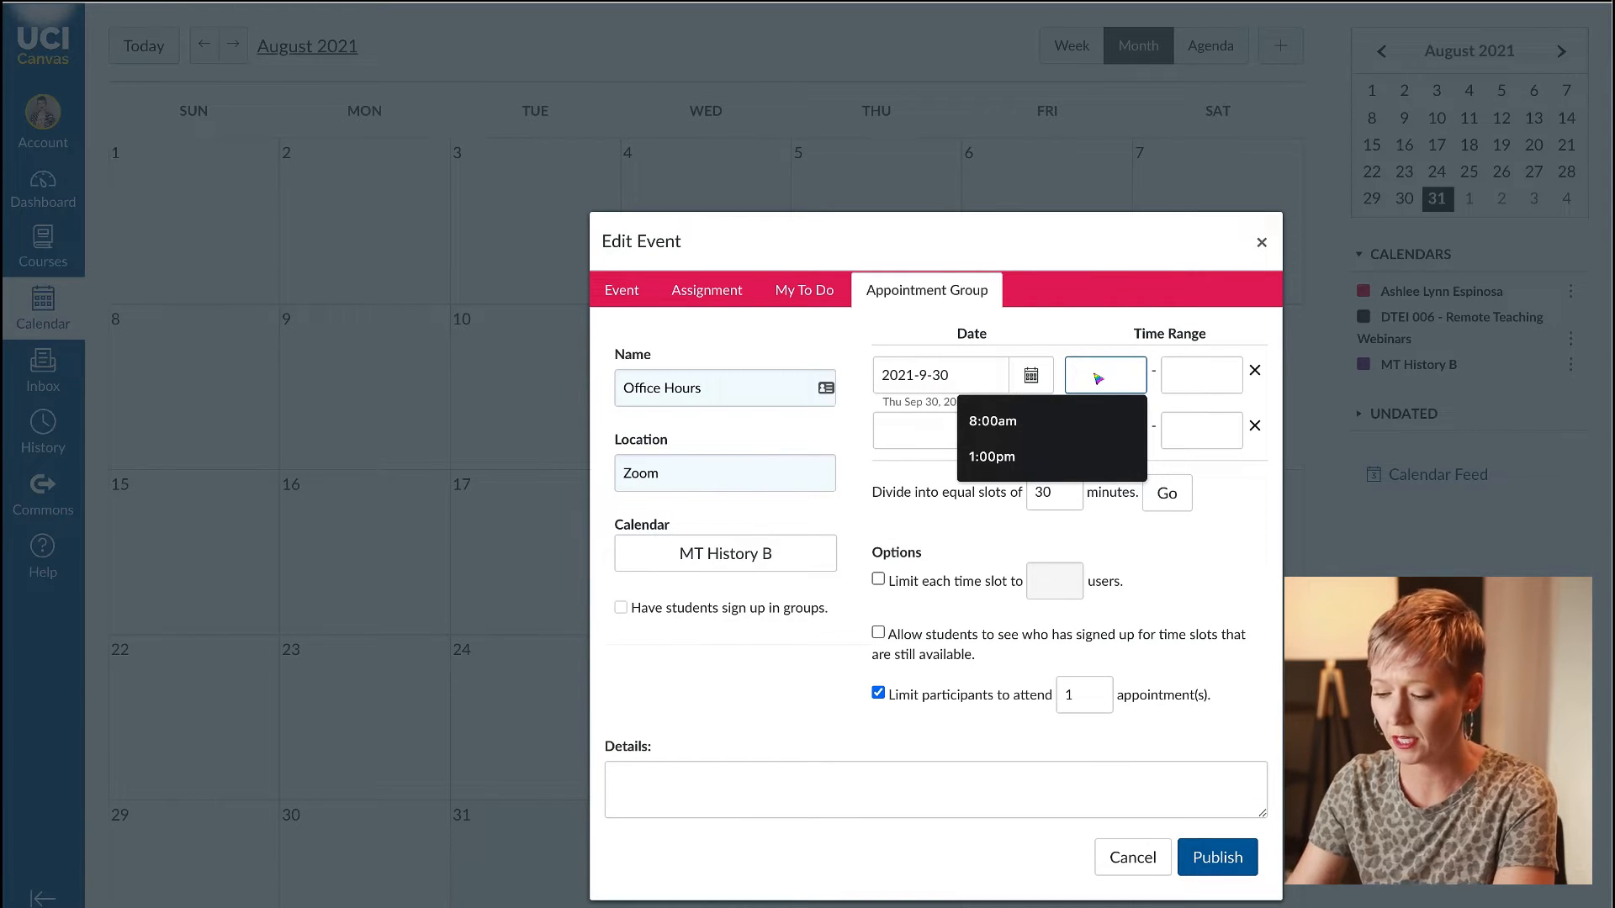
type("10am-1")
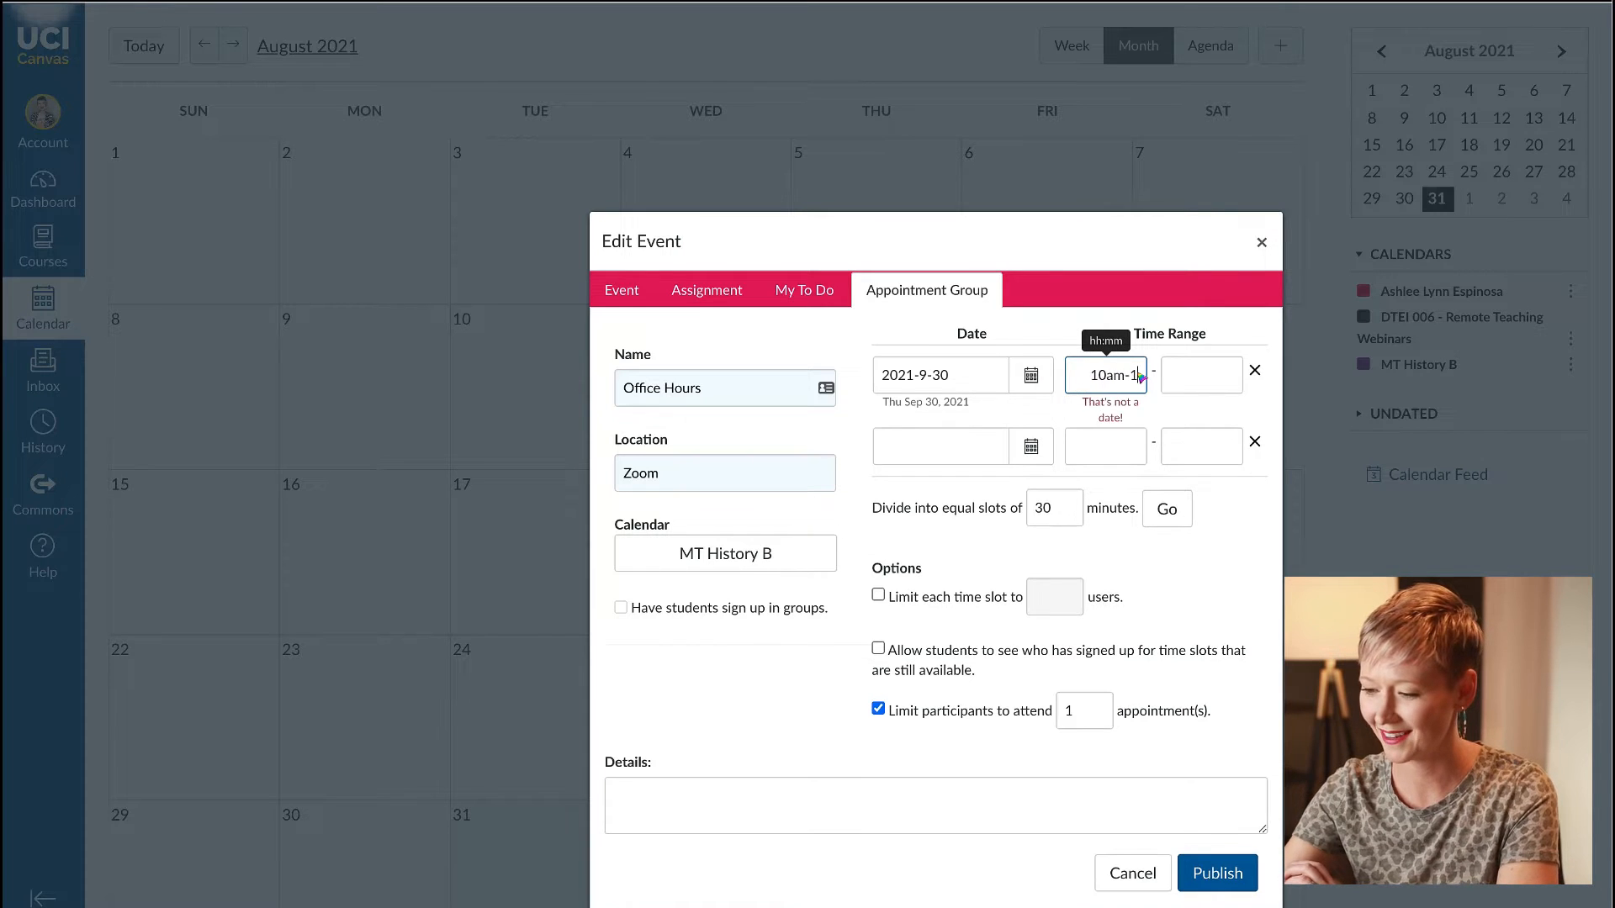
left_click(1201, 374)
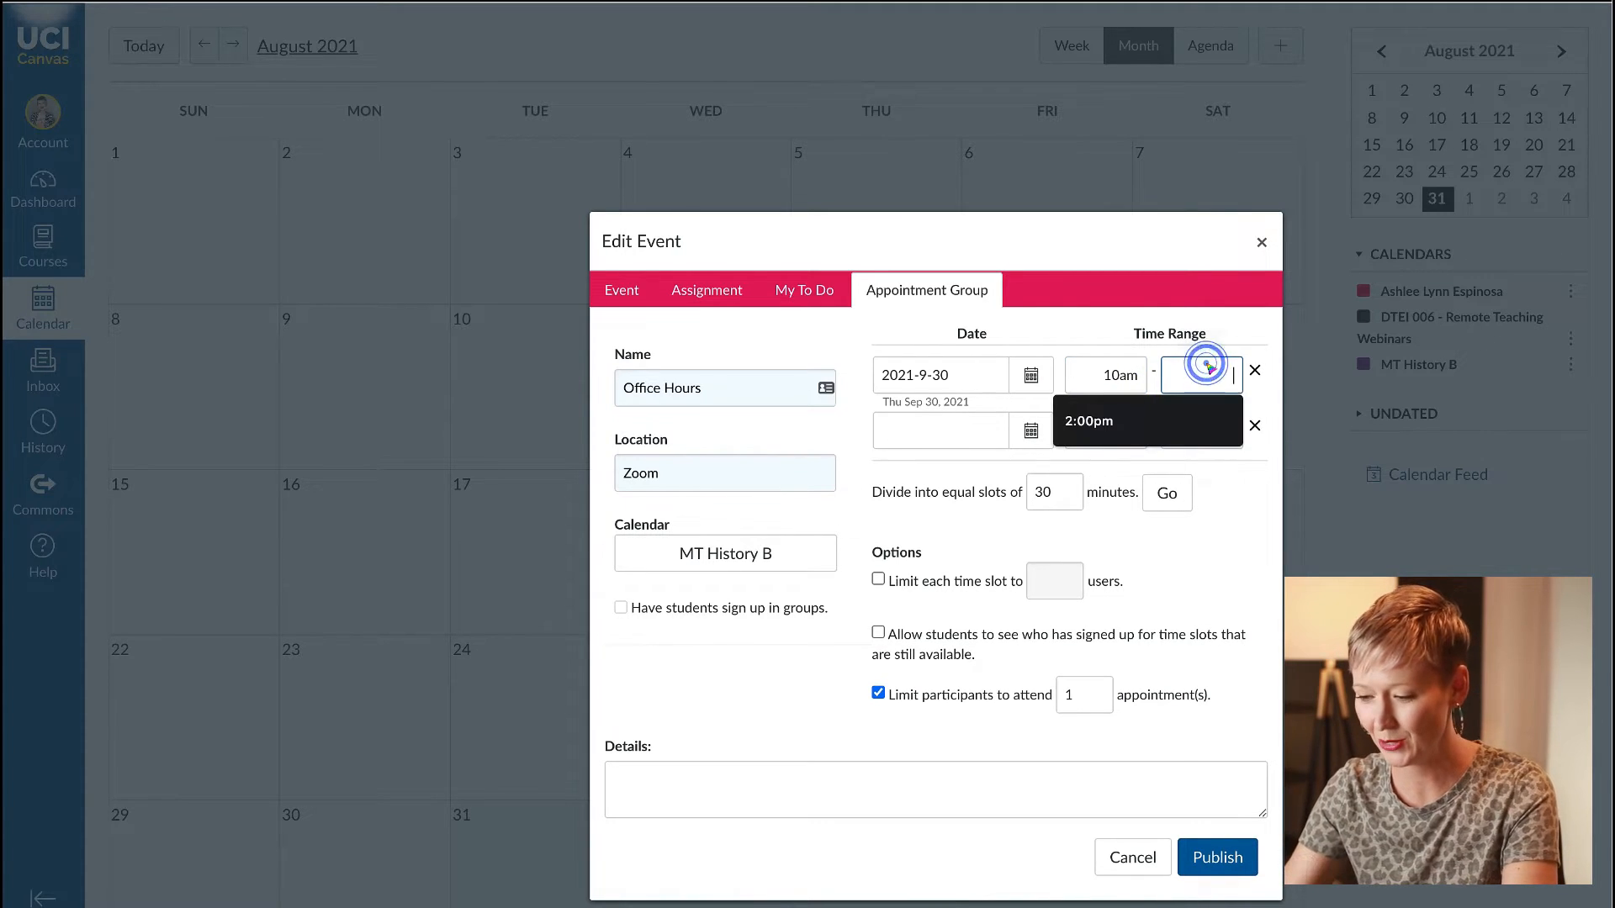
type("11am")
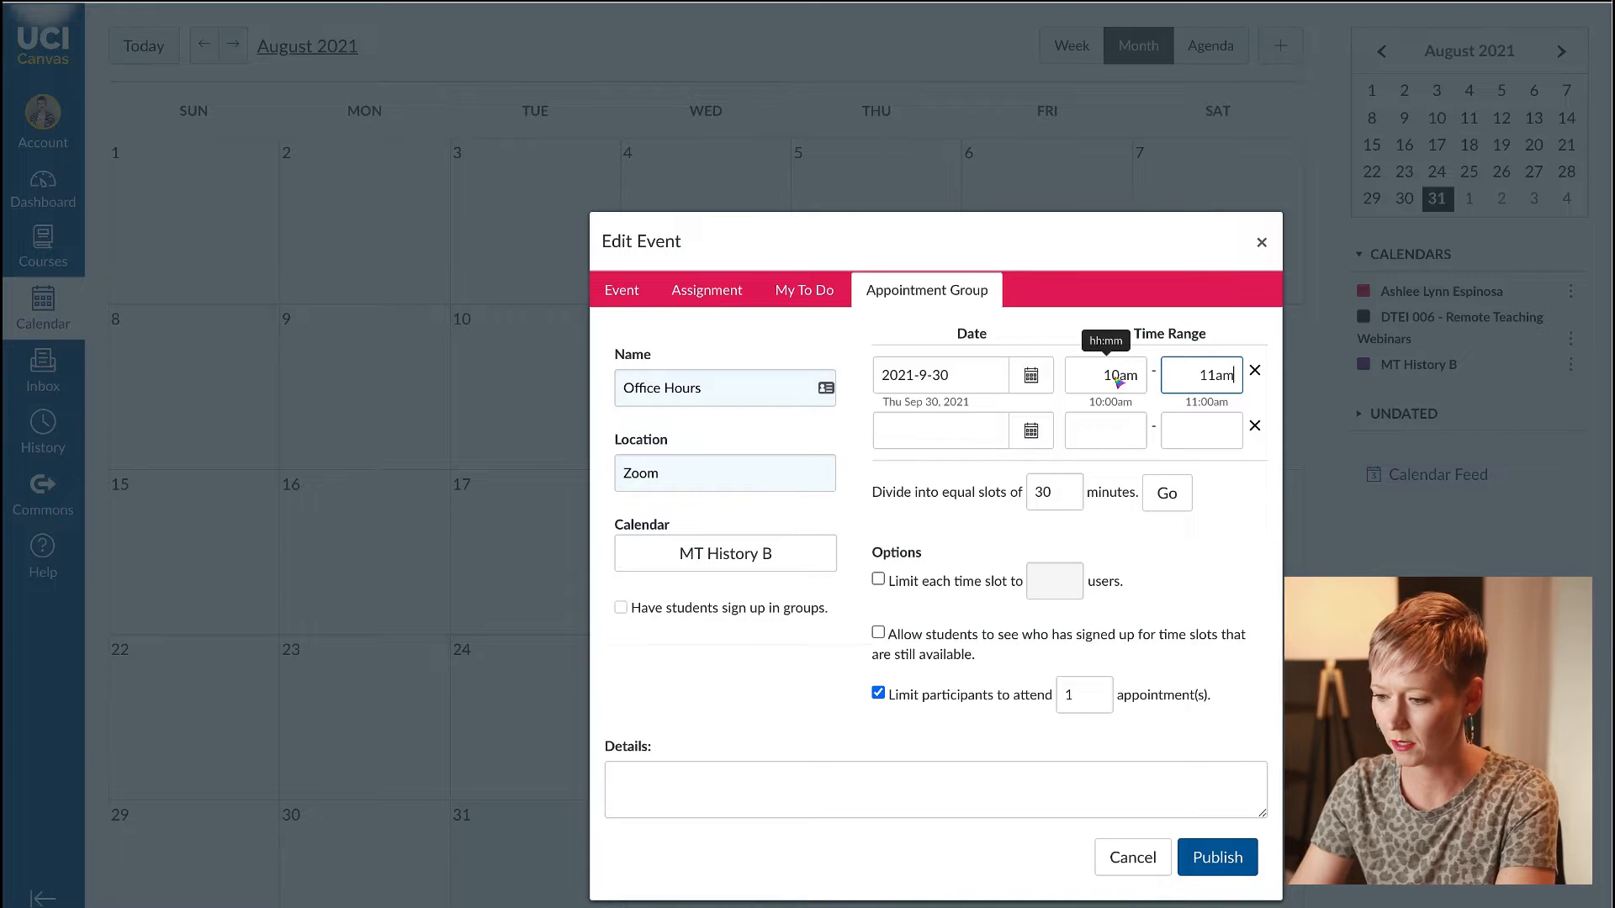
left_click(1104, 376)
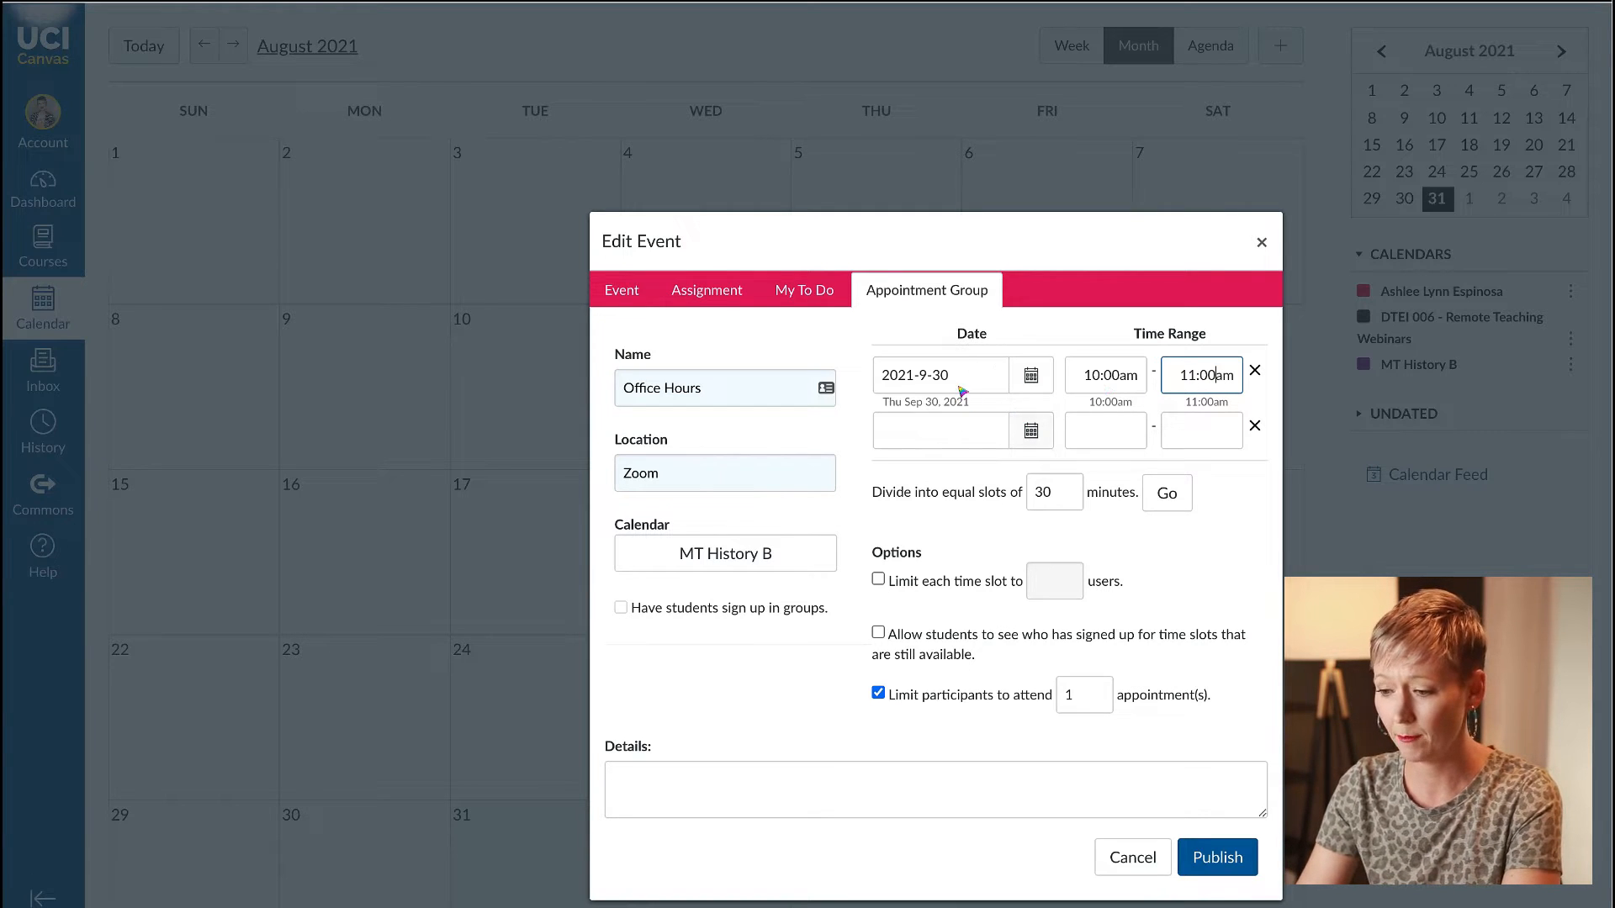
Extend the group to weekly Thursday sessions and divide each hour into 15-minute slots.
left_click(1029, 415)
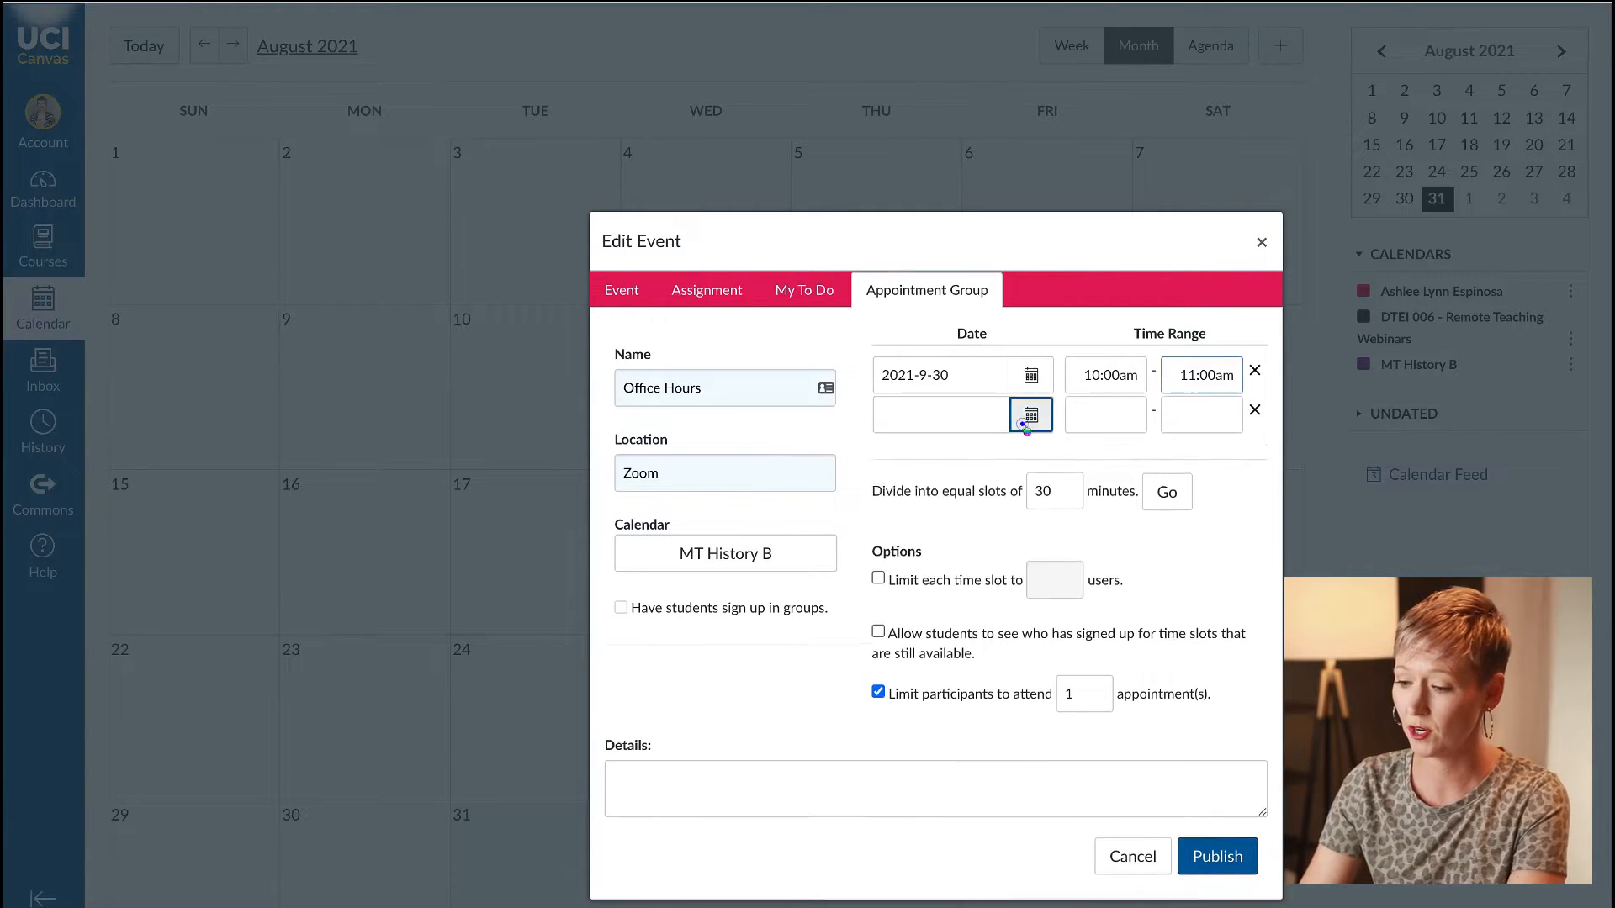
left_click(1031, 414)
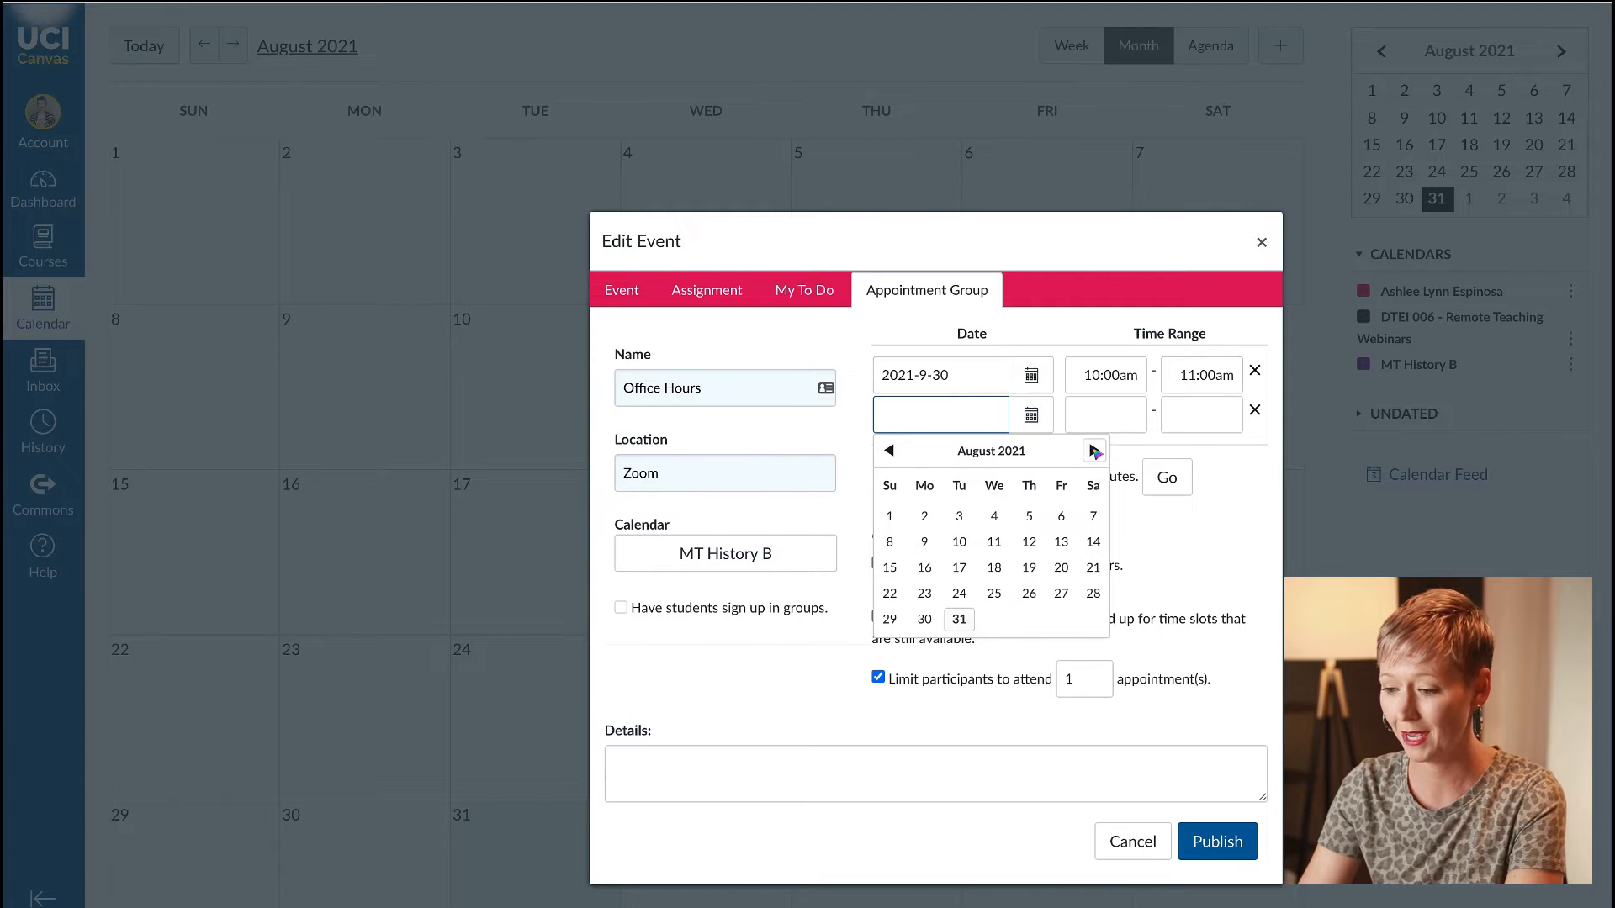
left_click(1095, 451)
type("26")
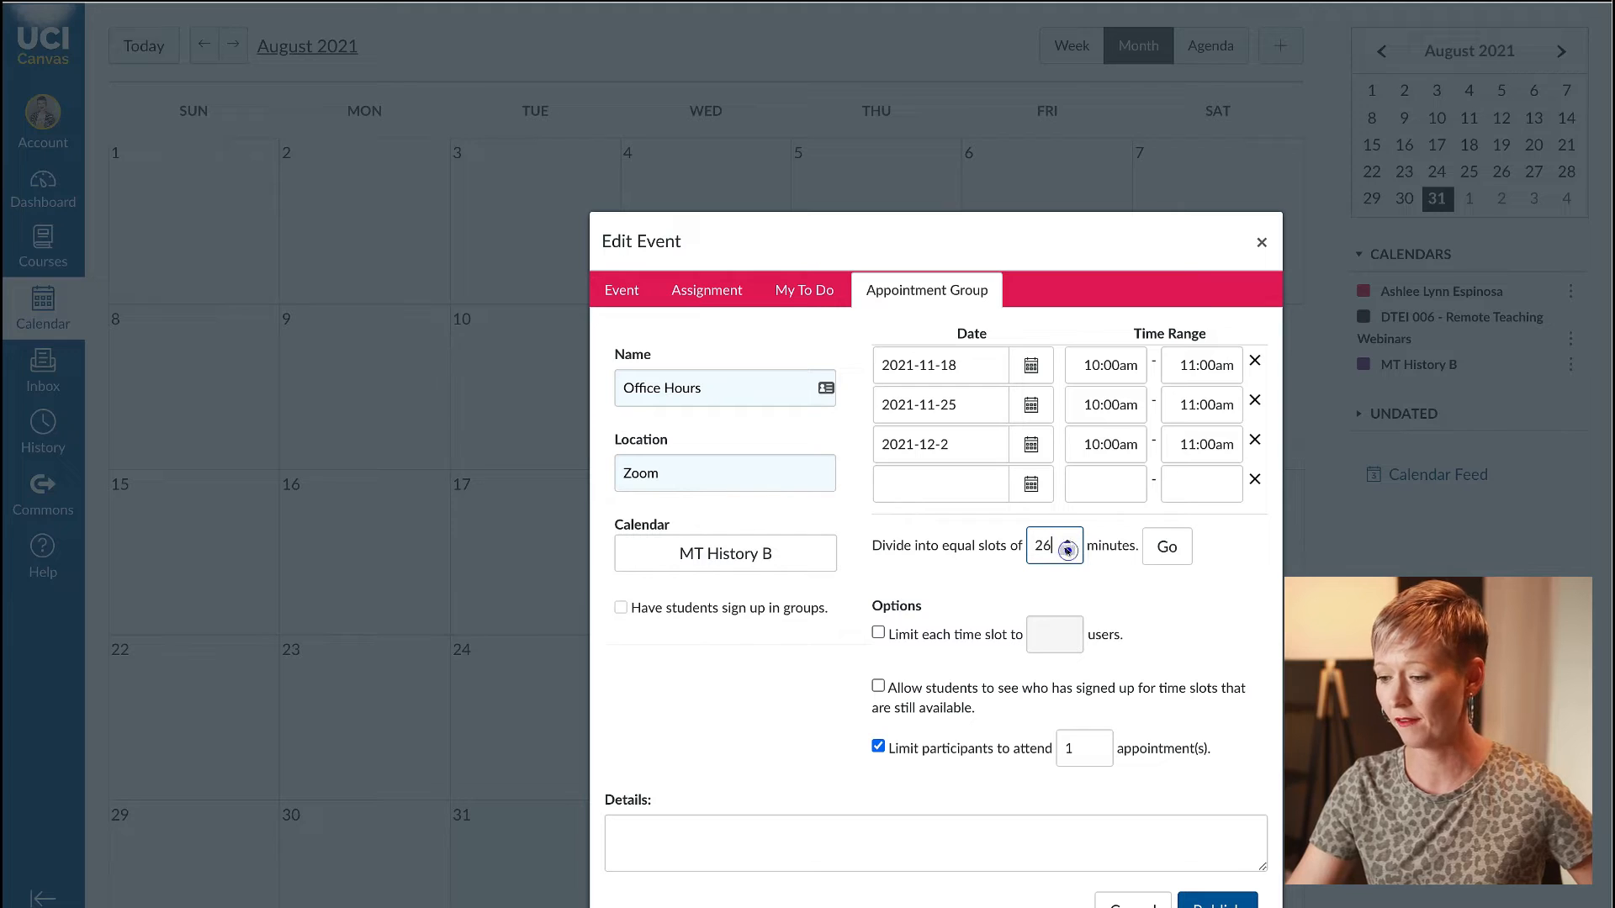
type("17")
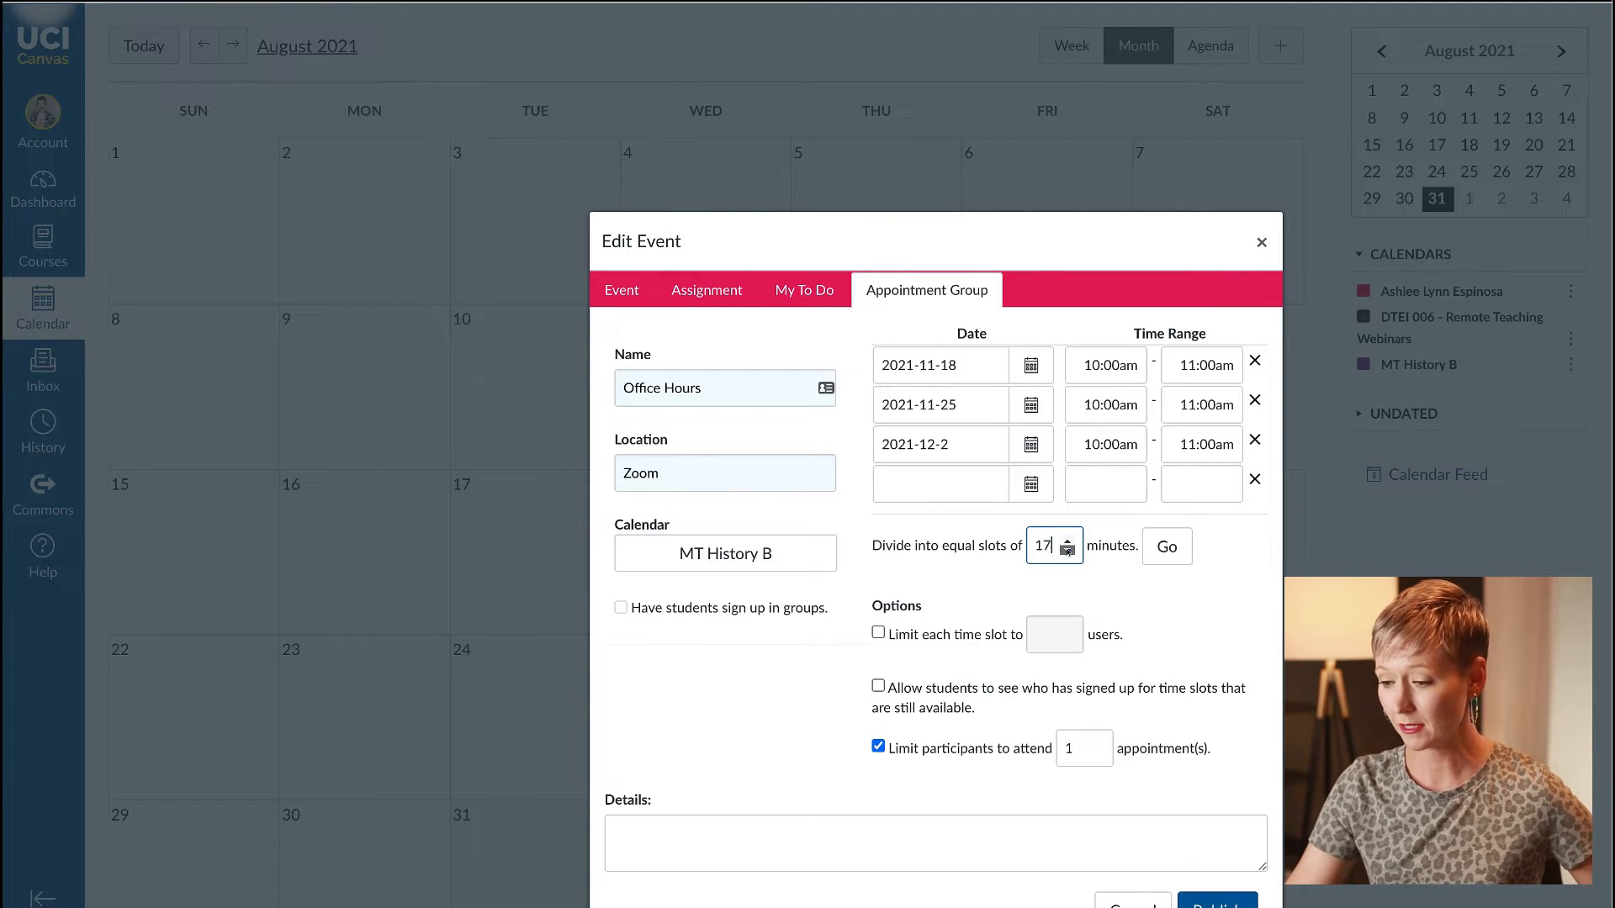
left_click(1072, 552)
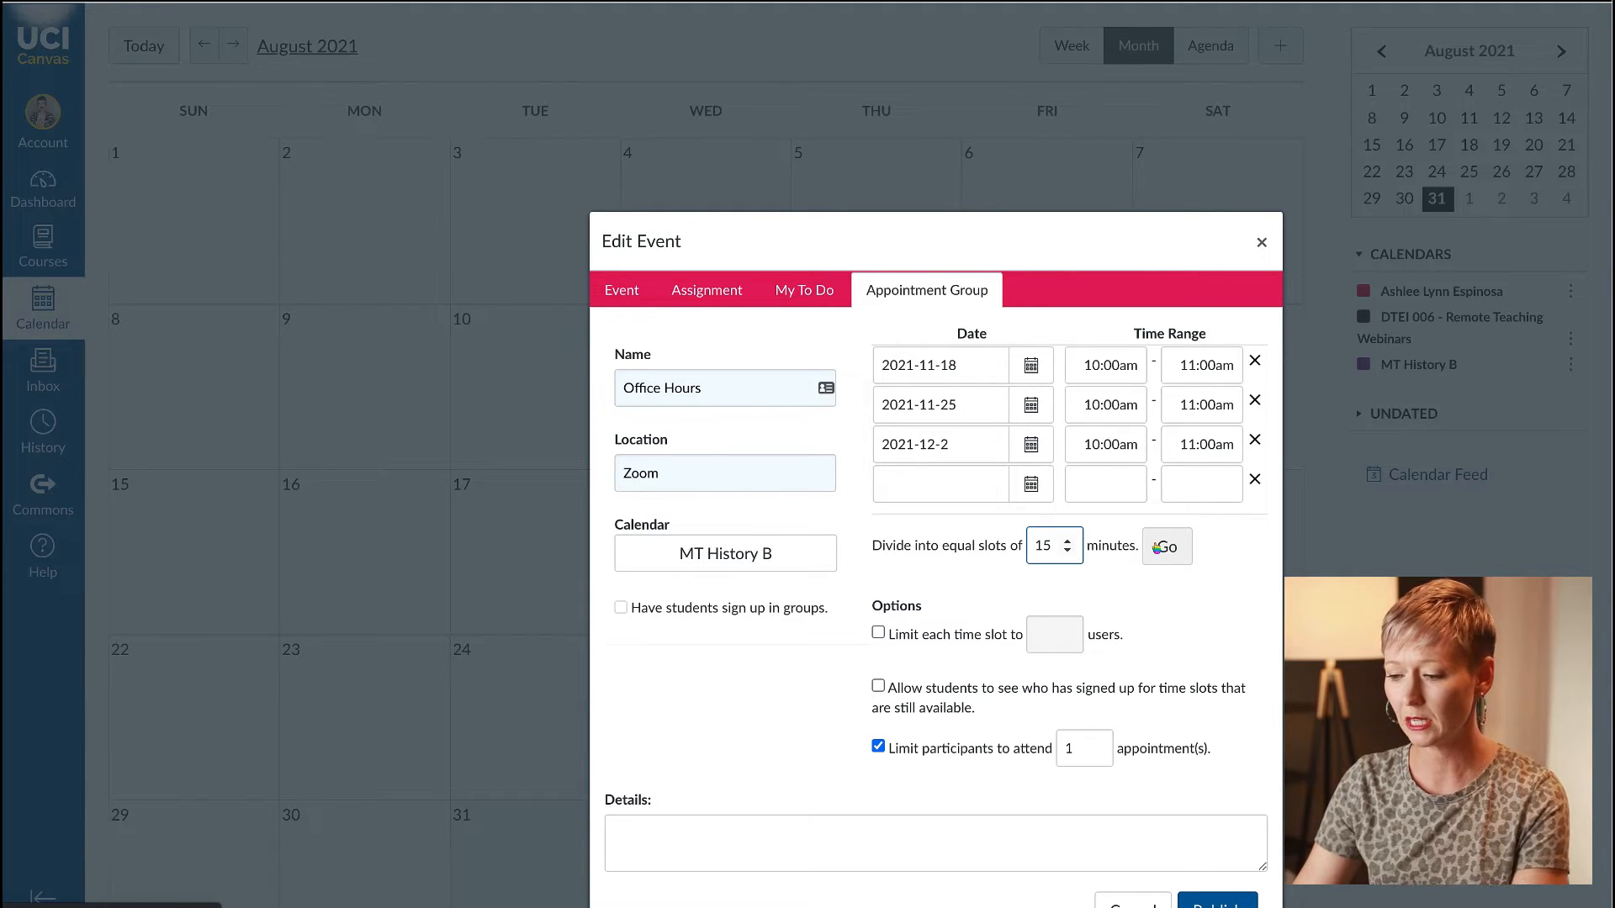
left_click(1164, 545)
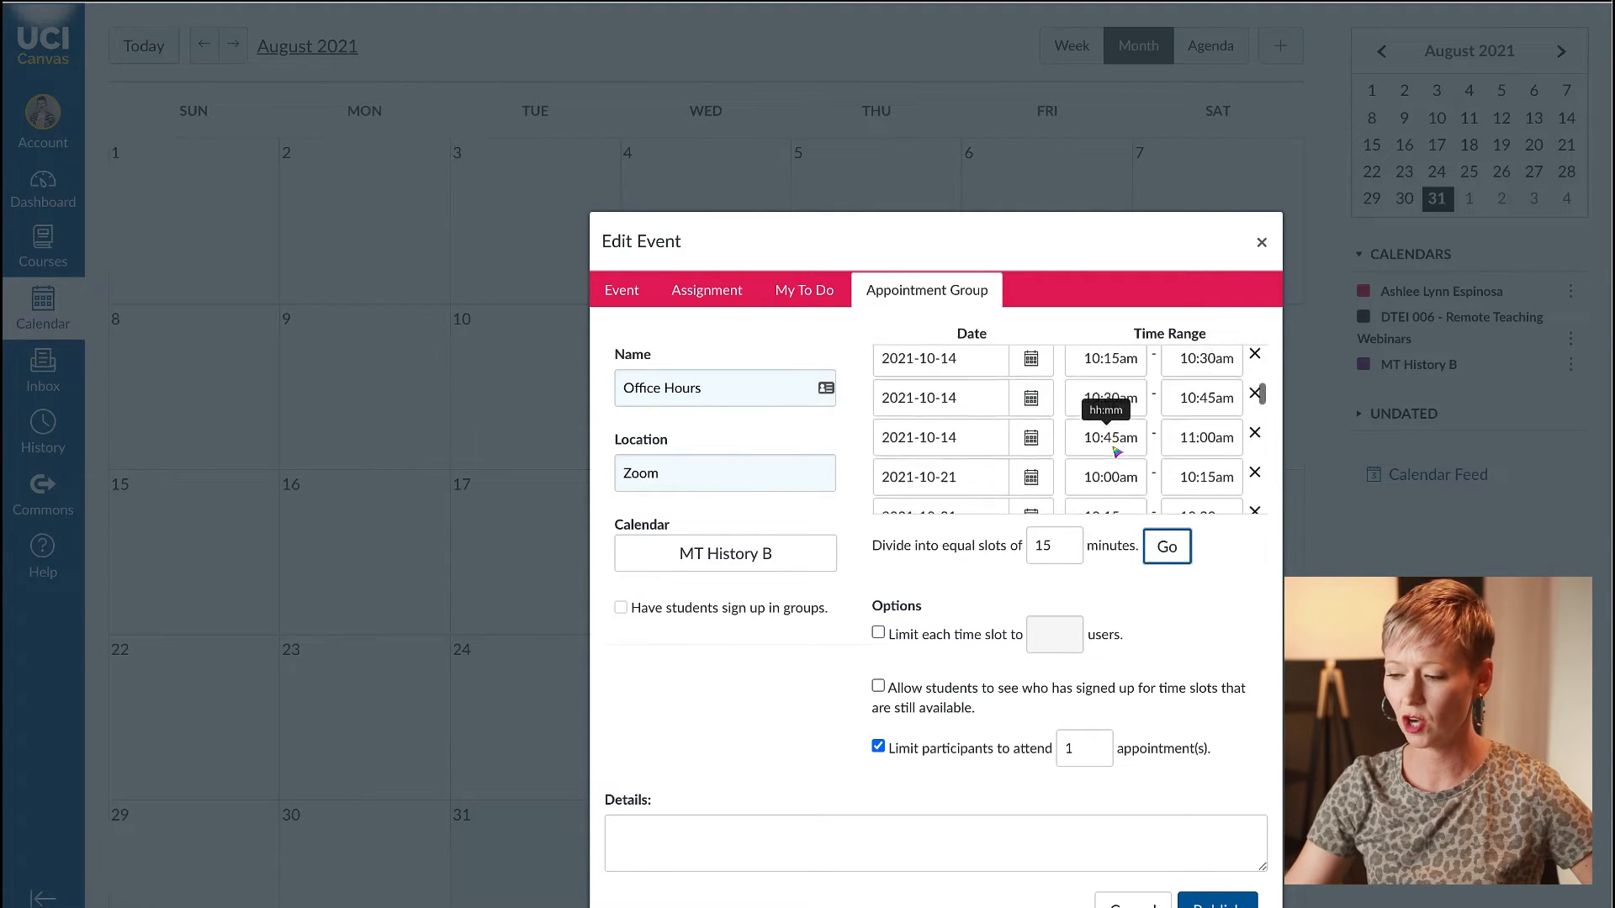
scroll("down", 3)
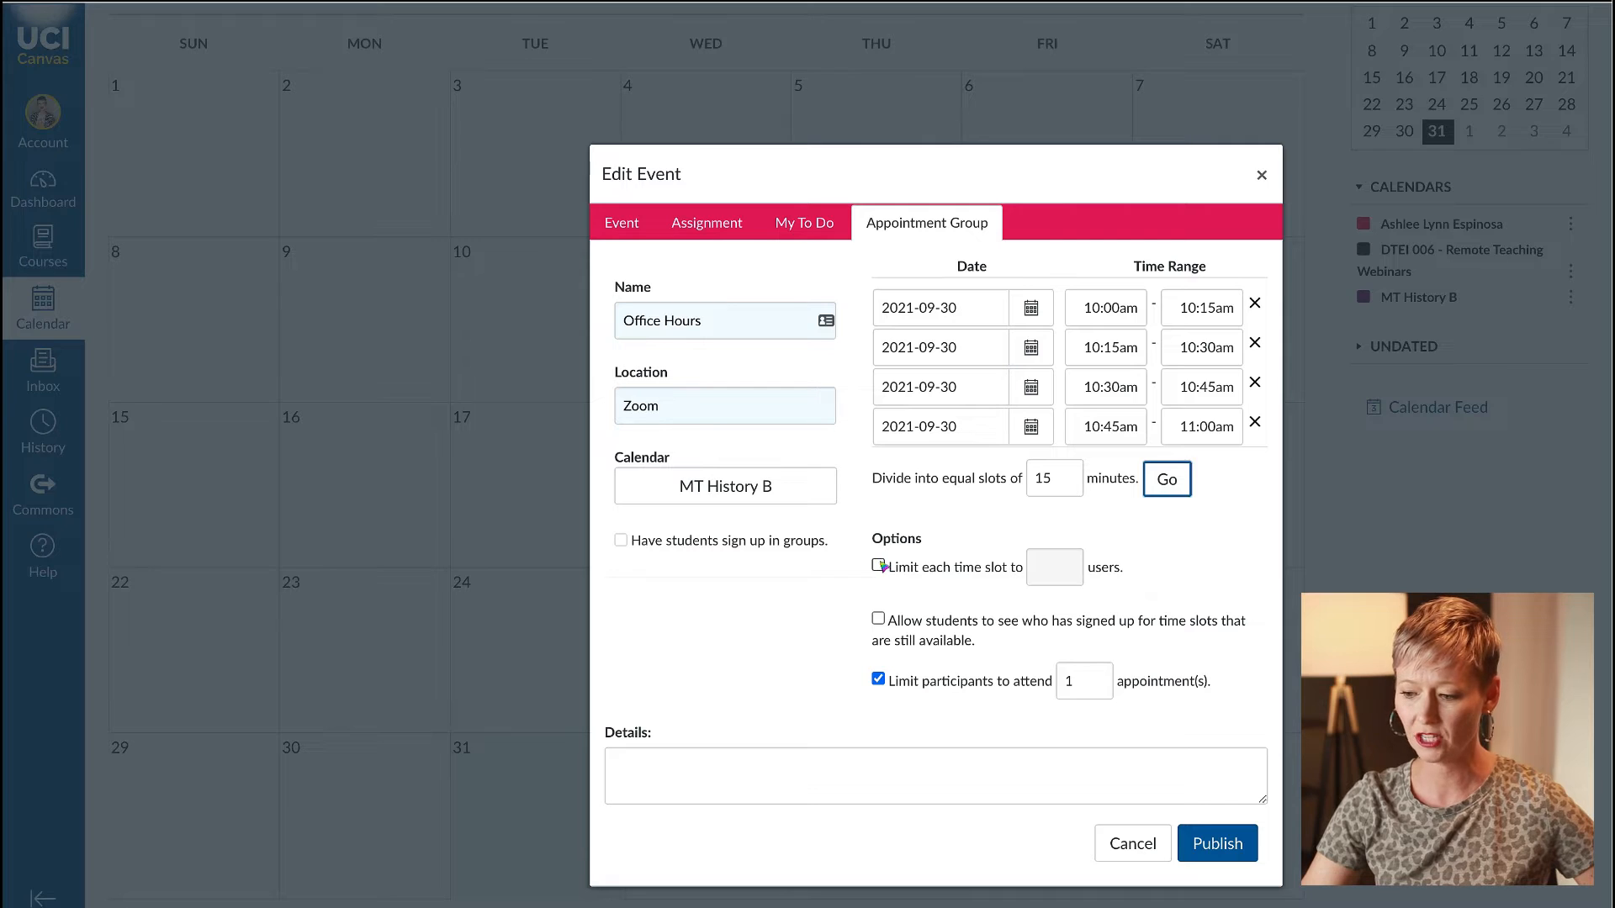
Clear all student sign-up limit options, including the one-appointment-per-slot cap.
left_click(879, 567)
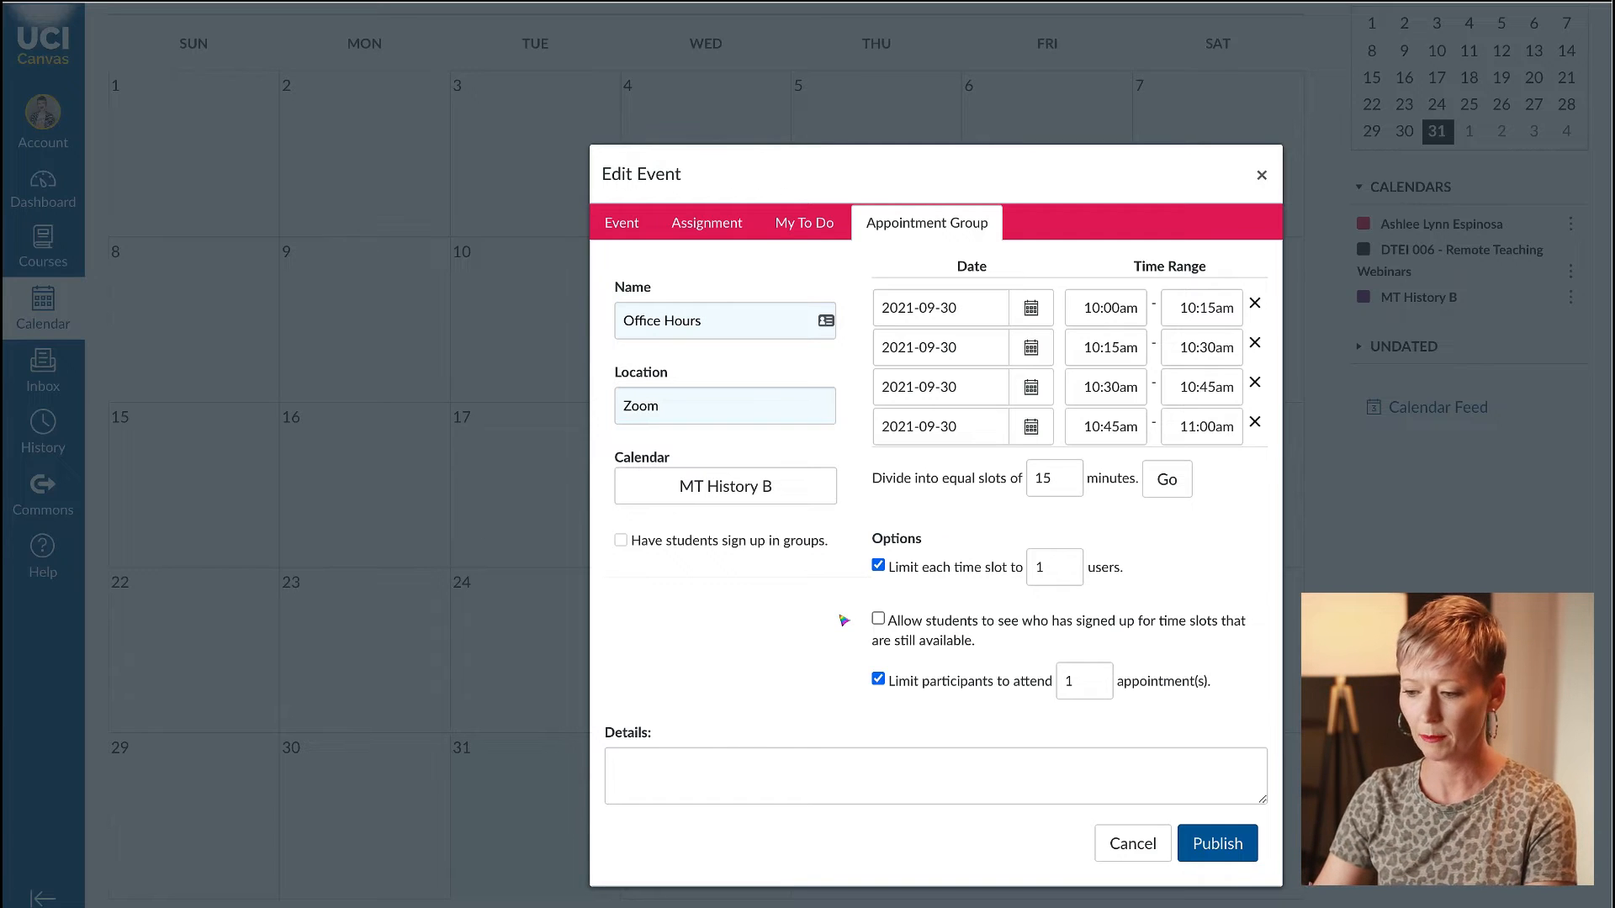
left_click(878, 617)
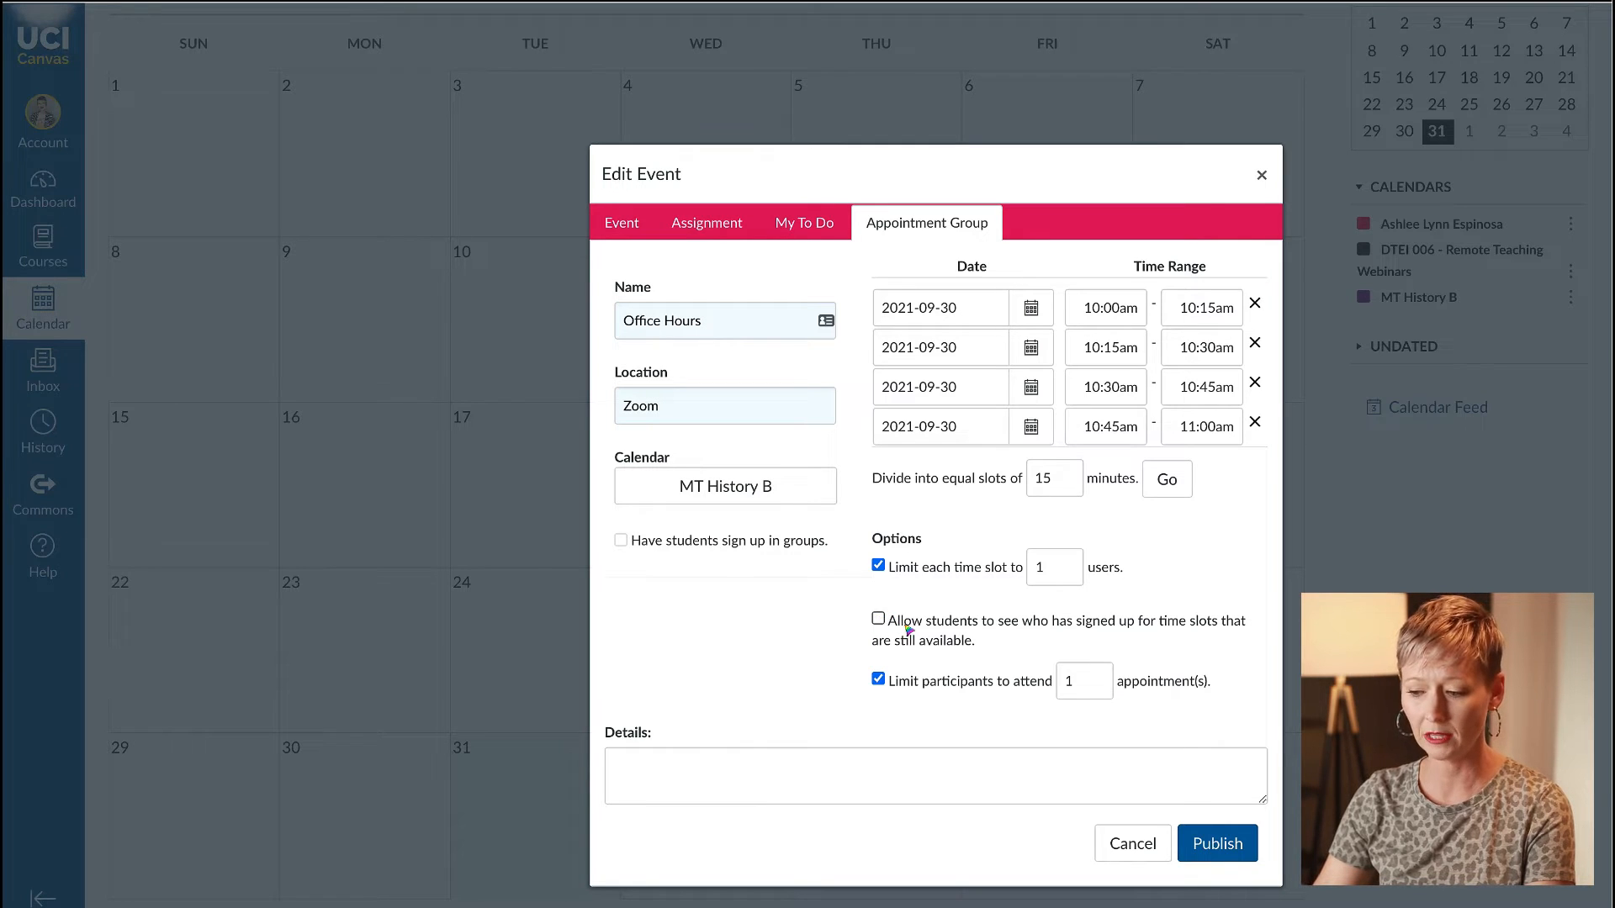
mouse_move(1189, 632)
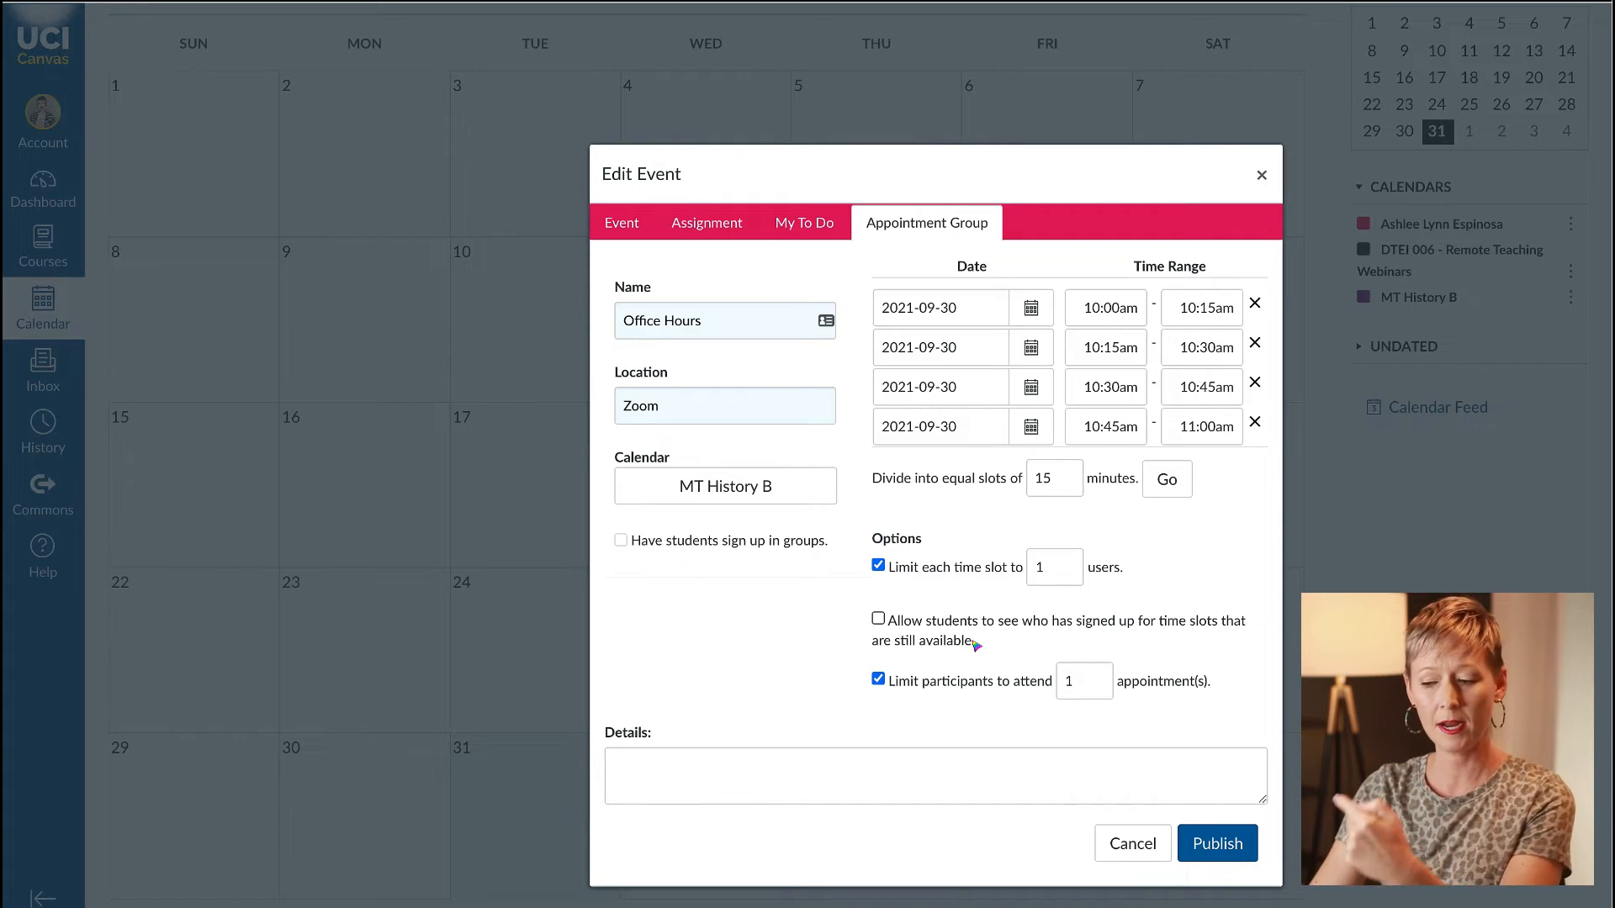
left_click(879, 565)
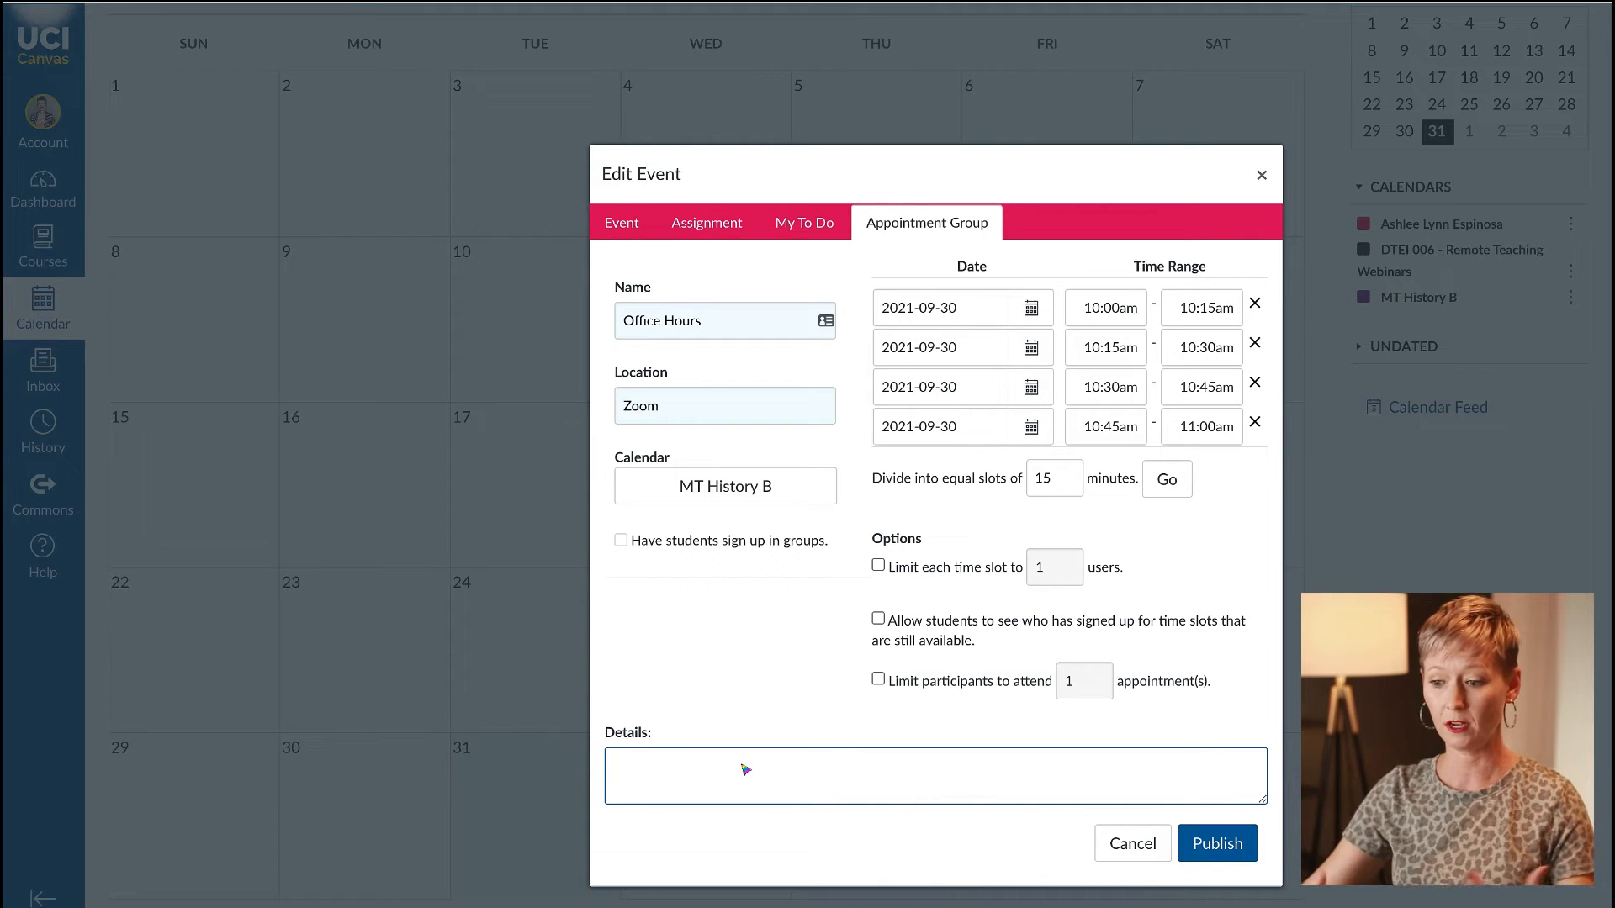
Label the details 'Zoom Link' and copy the Zoom personal meeting room invitation.
type("Zoom Link")
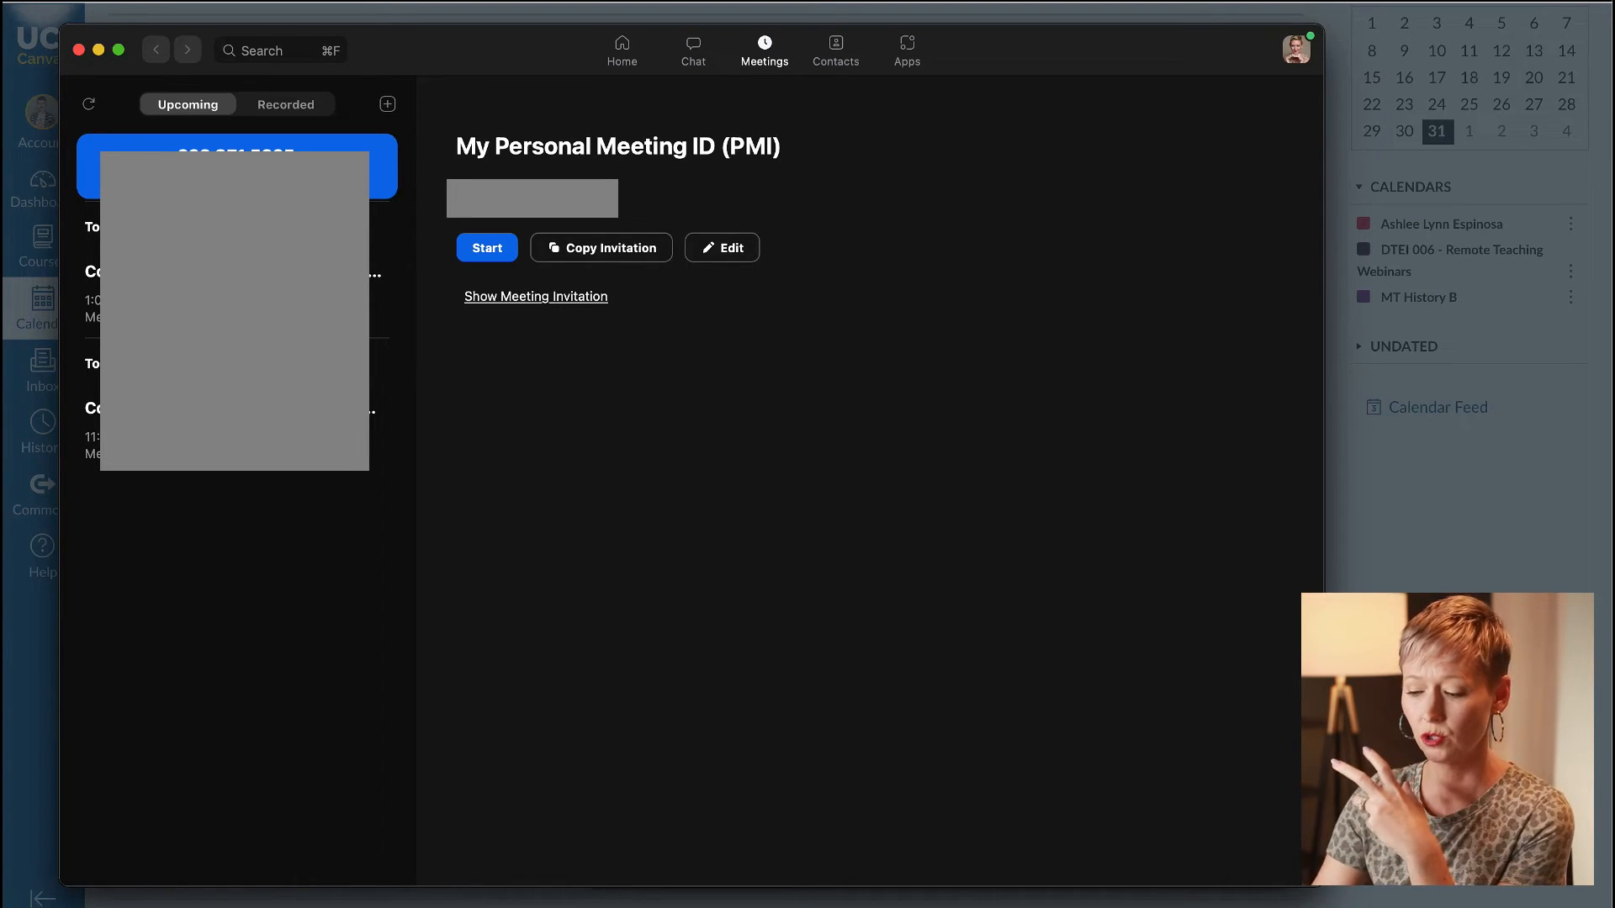
mouse_move(1109, 854)
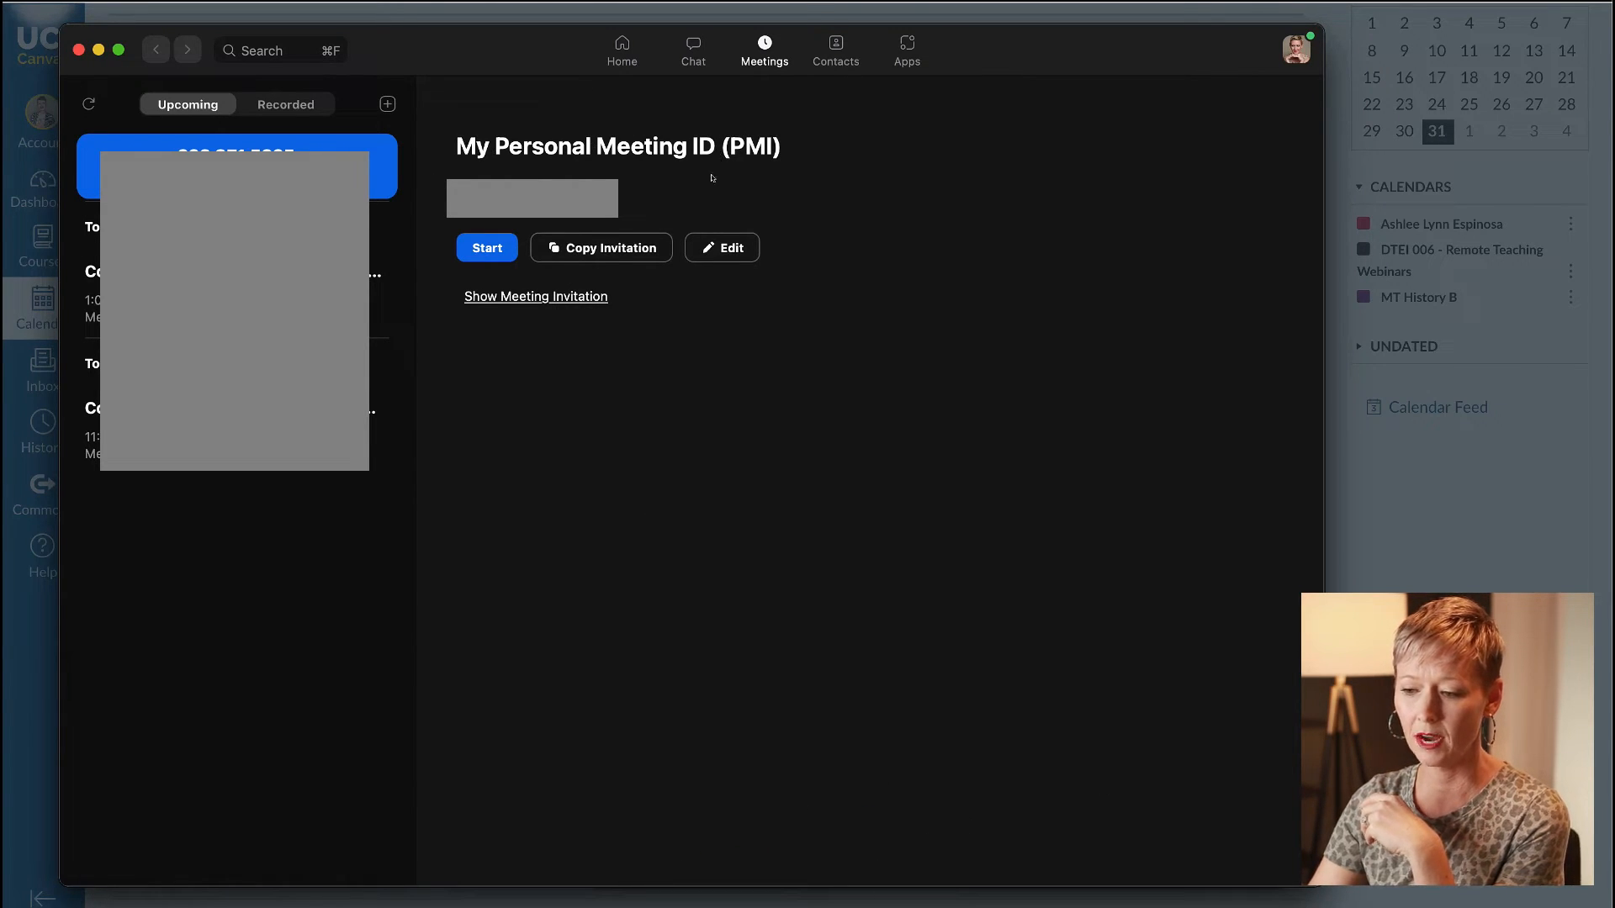
left_click(609, 247)
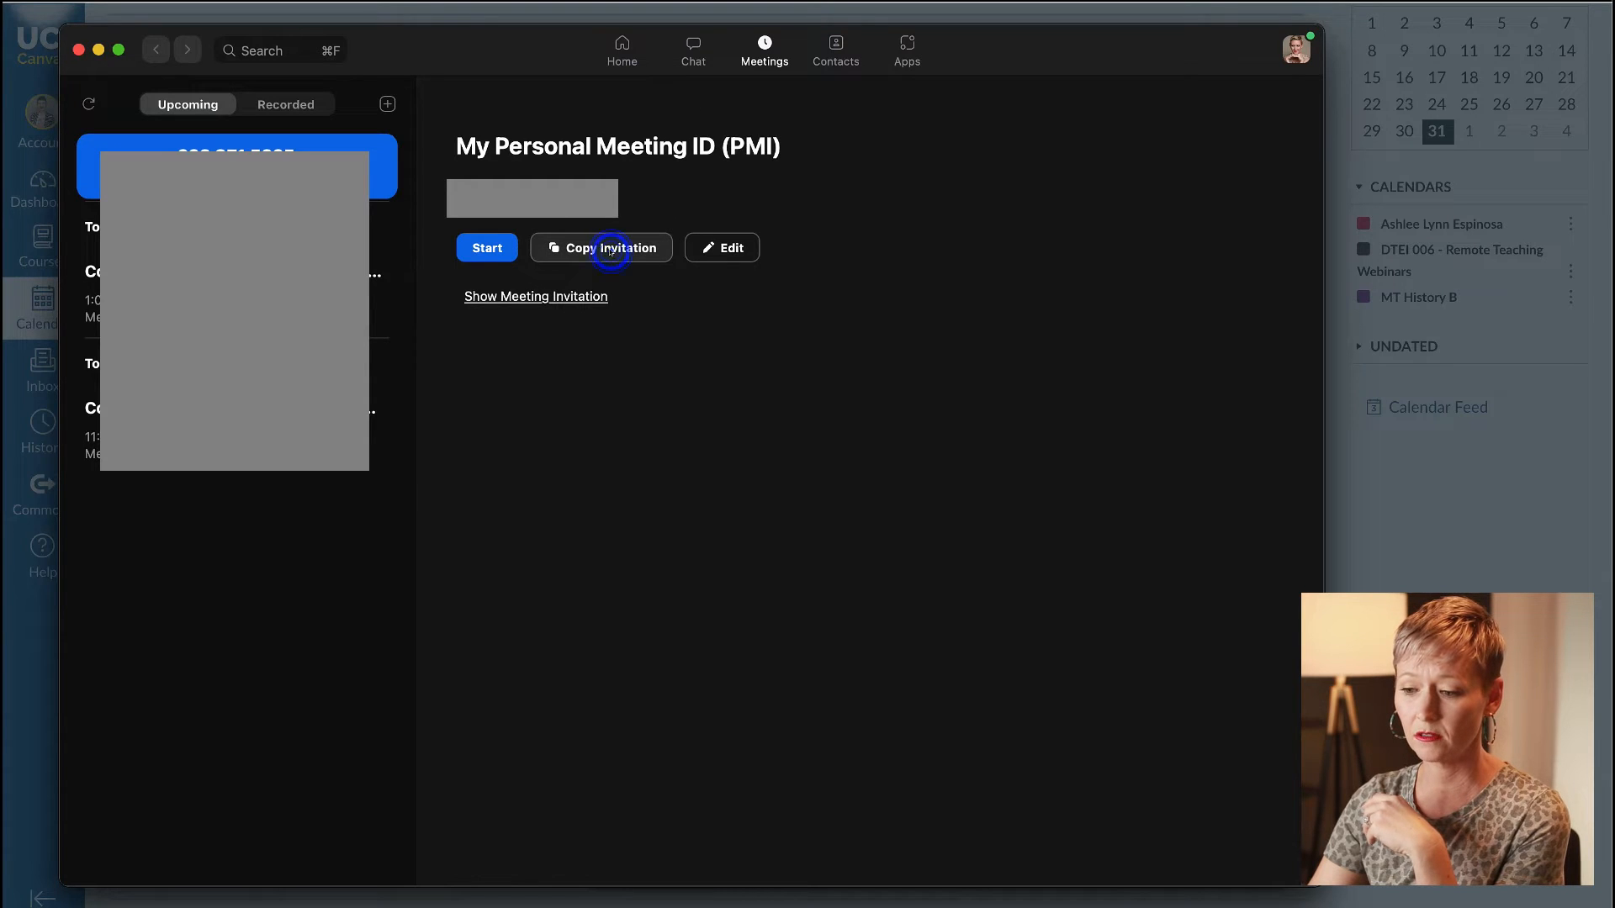
left_click(600, 247)
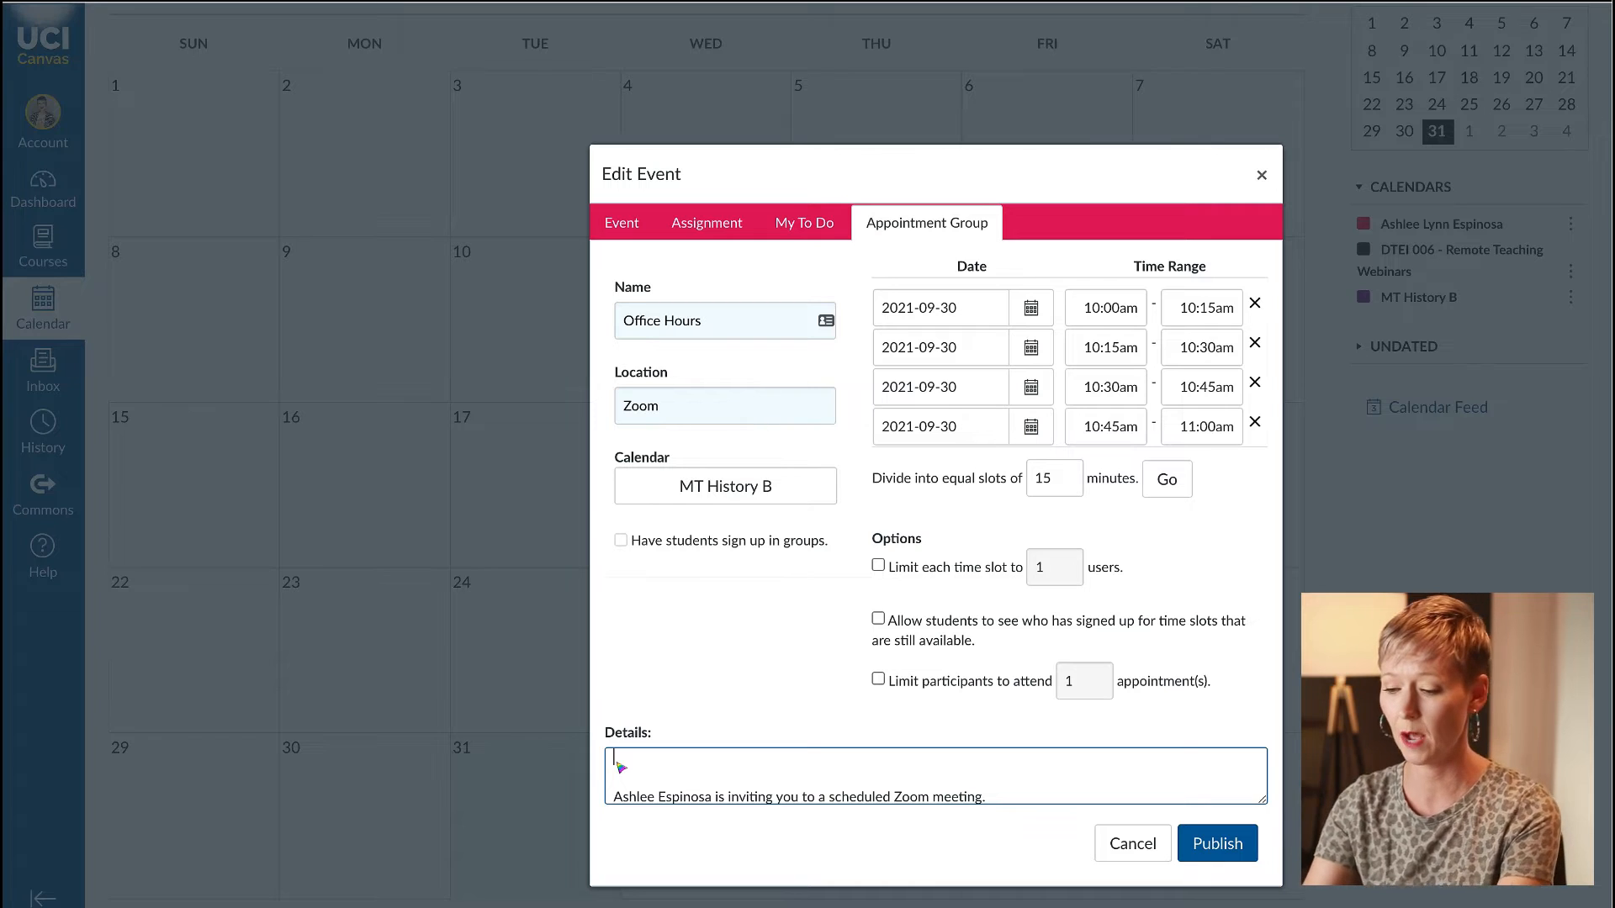
Add a welcome note about meeting via Zoom above the pasted invitation and publish the group.
type("Ca")
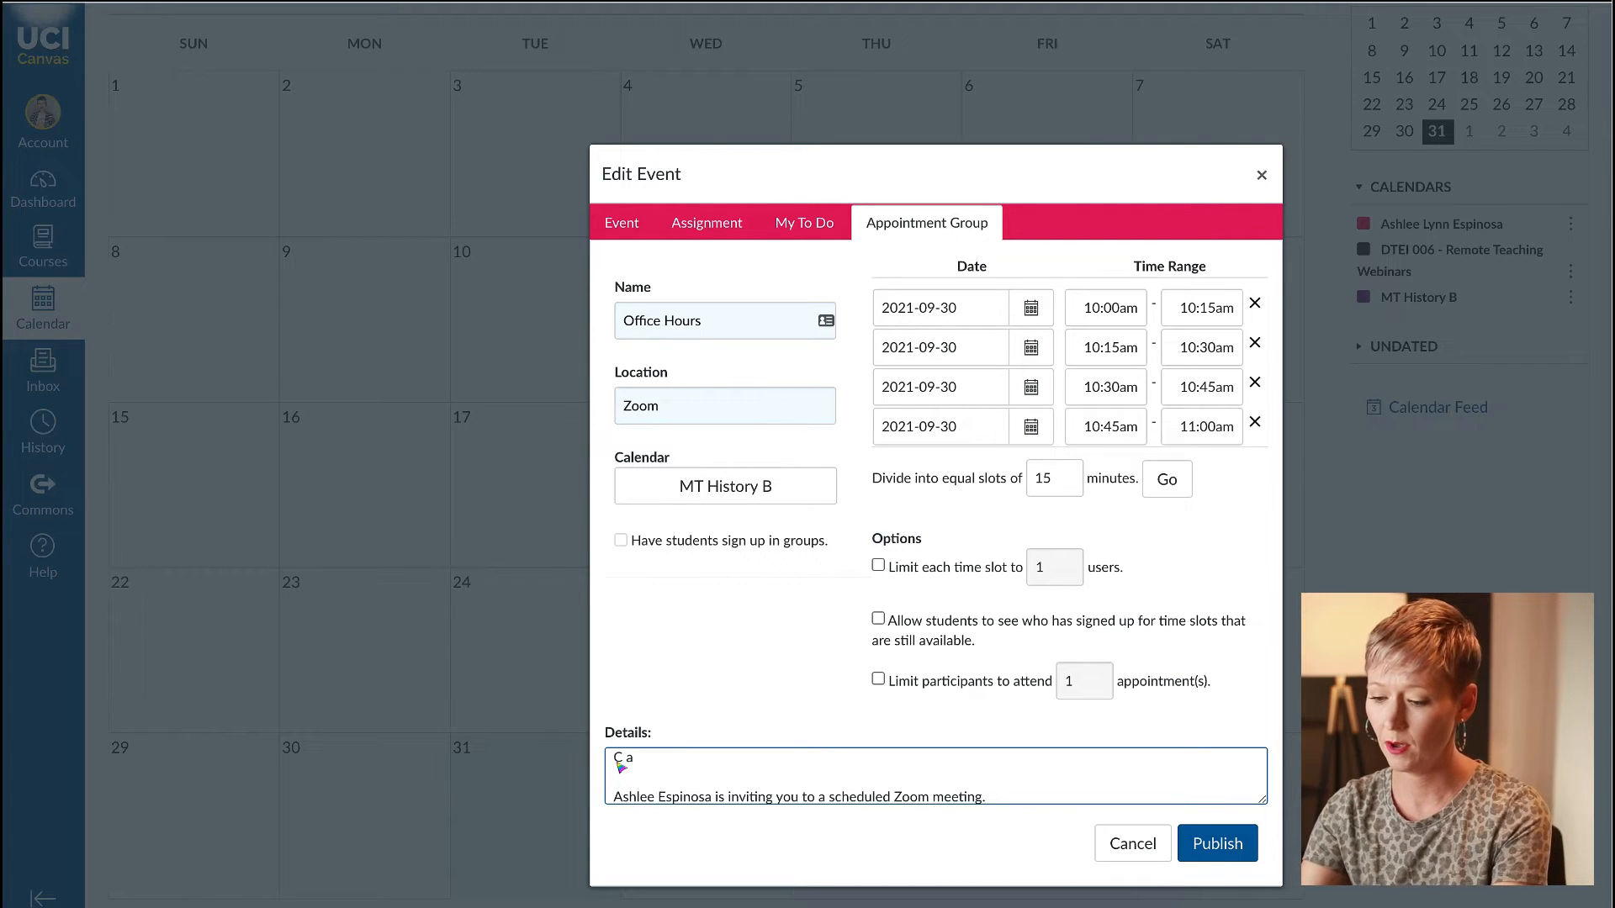
key("Backspace")
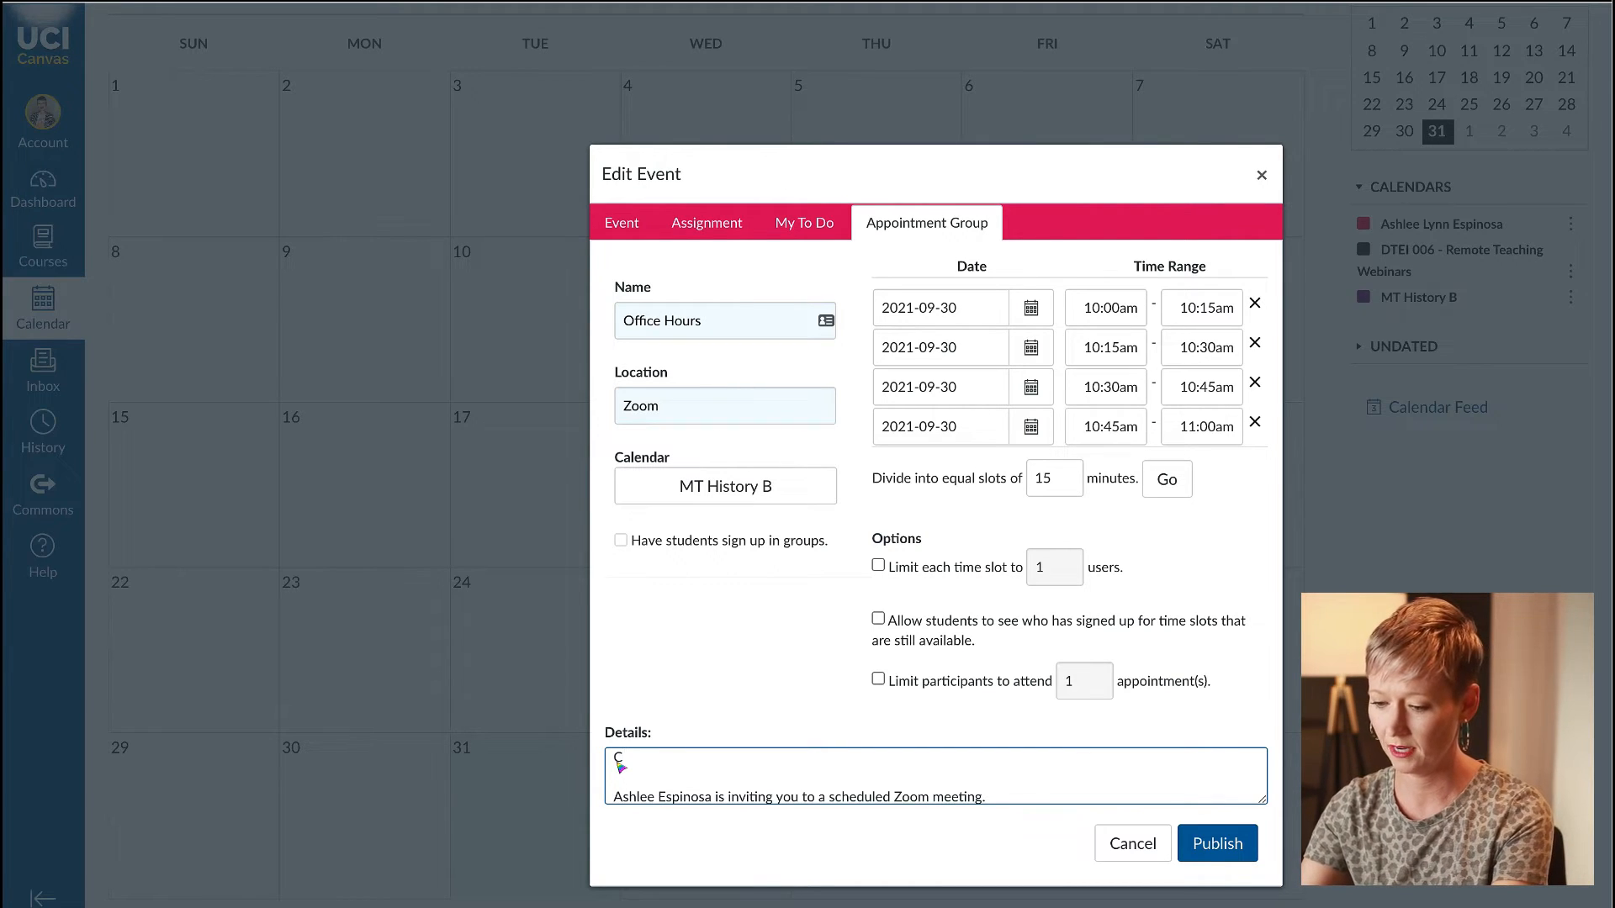
type("an't wai")
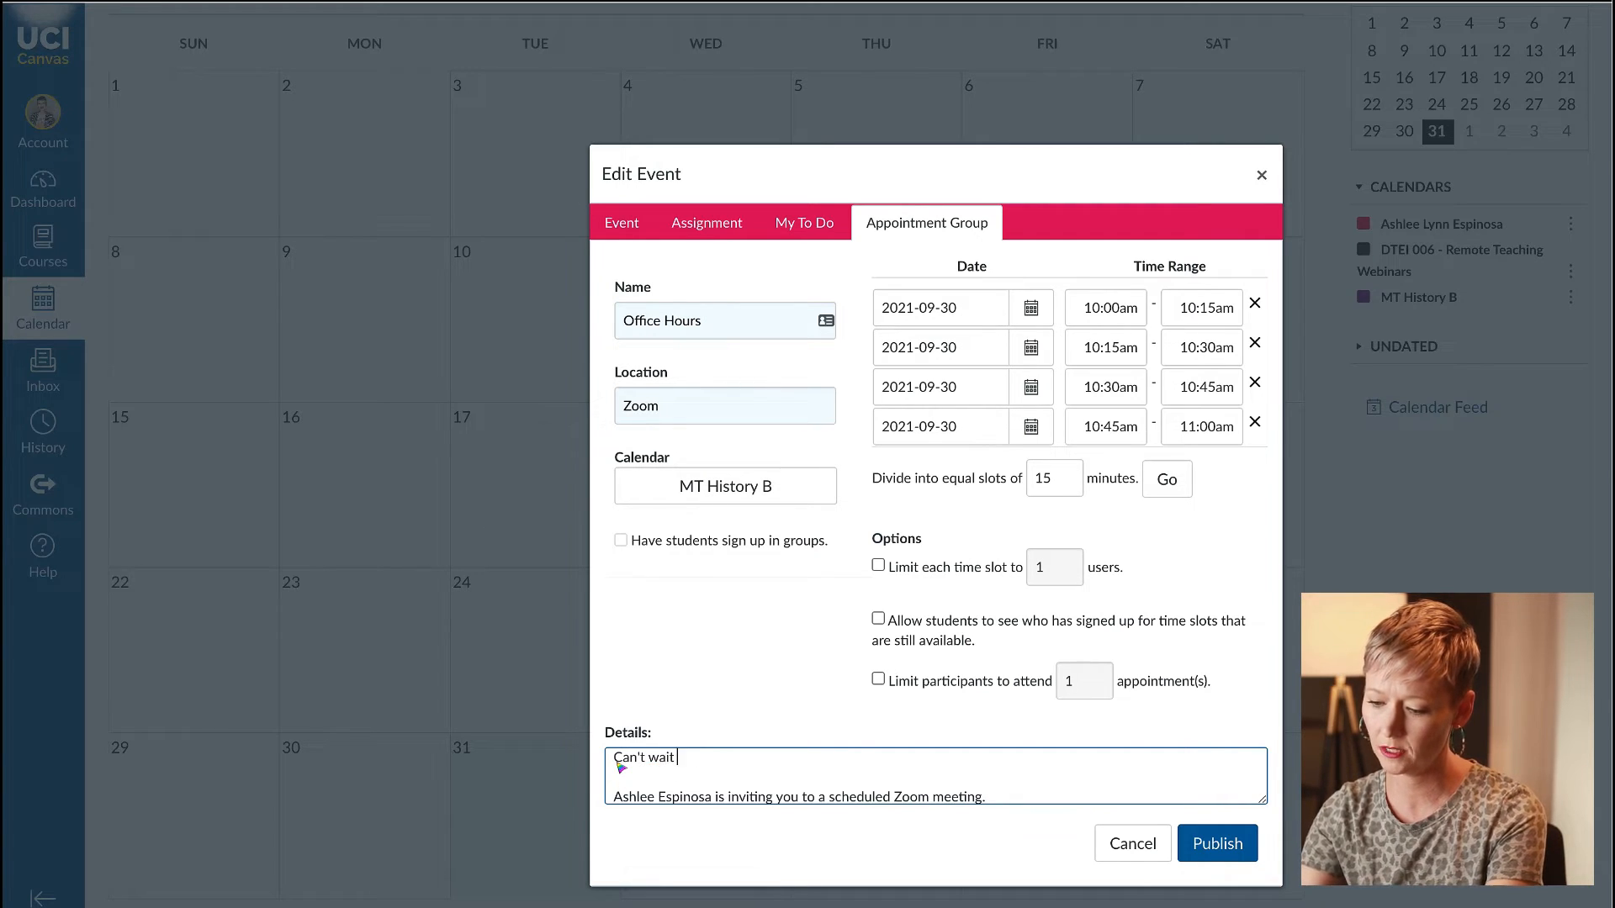
type("to meet with")
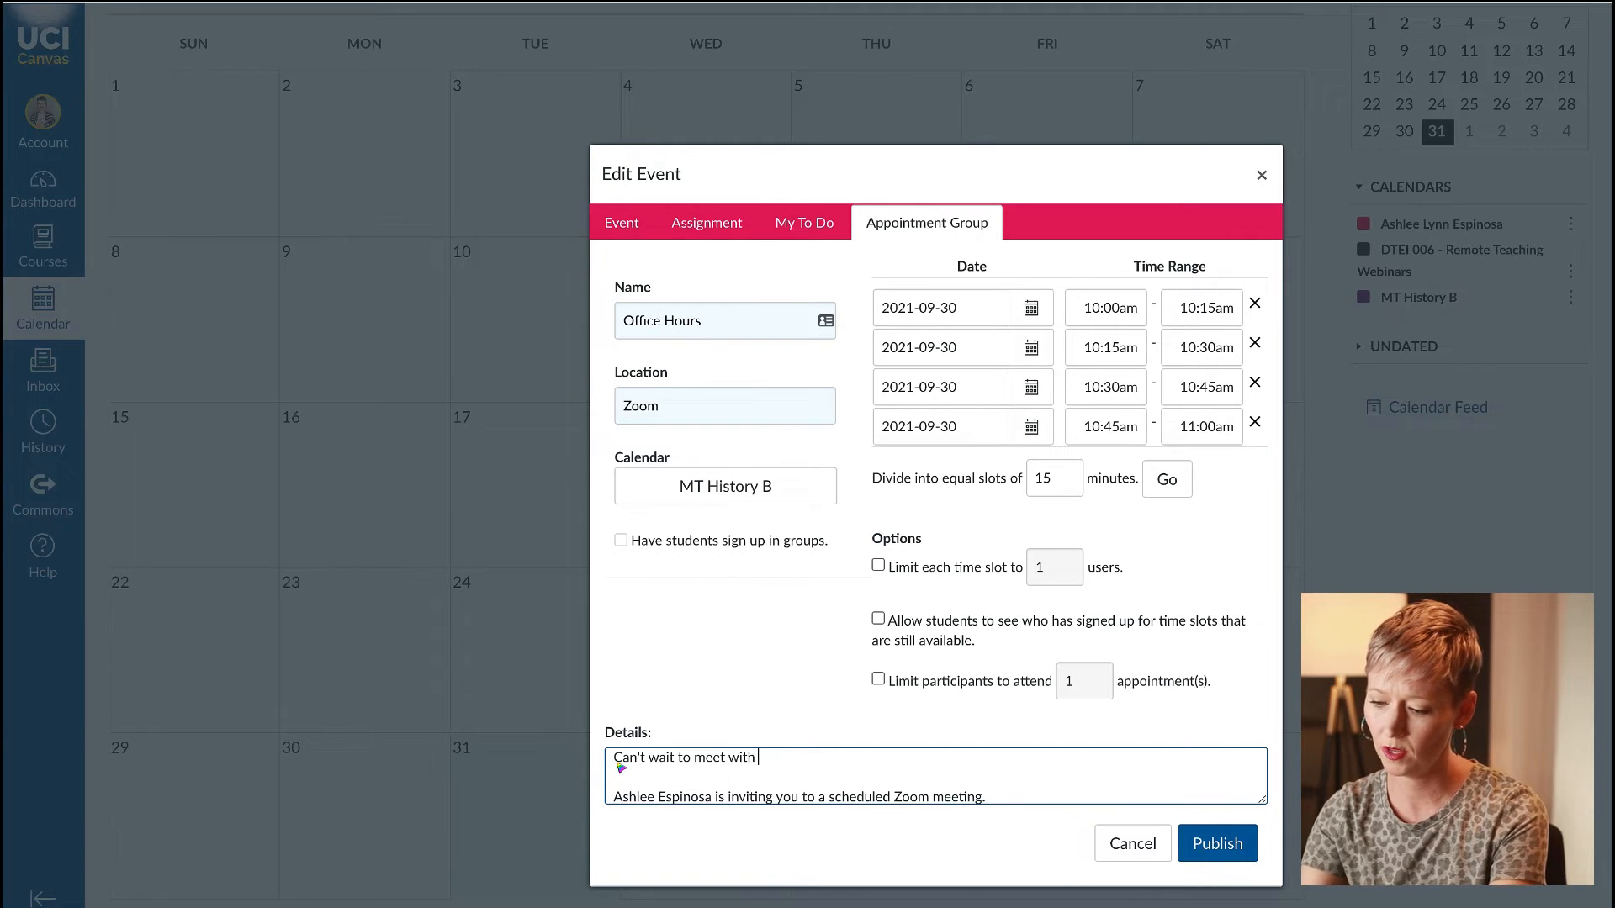
type("you via Zo")
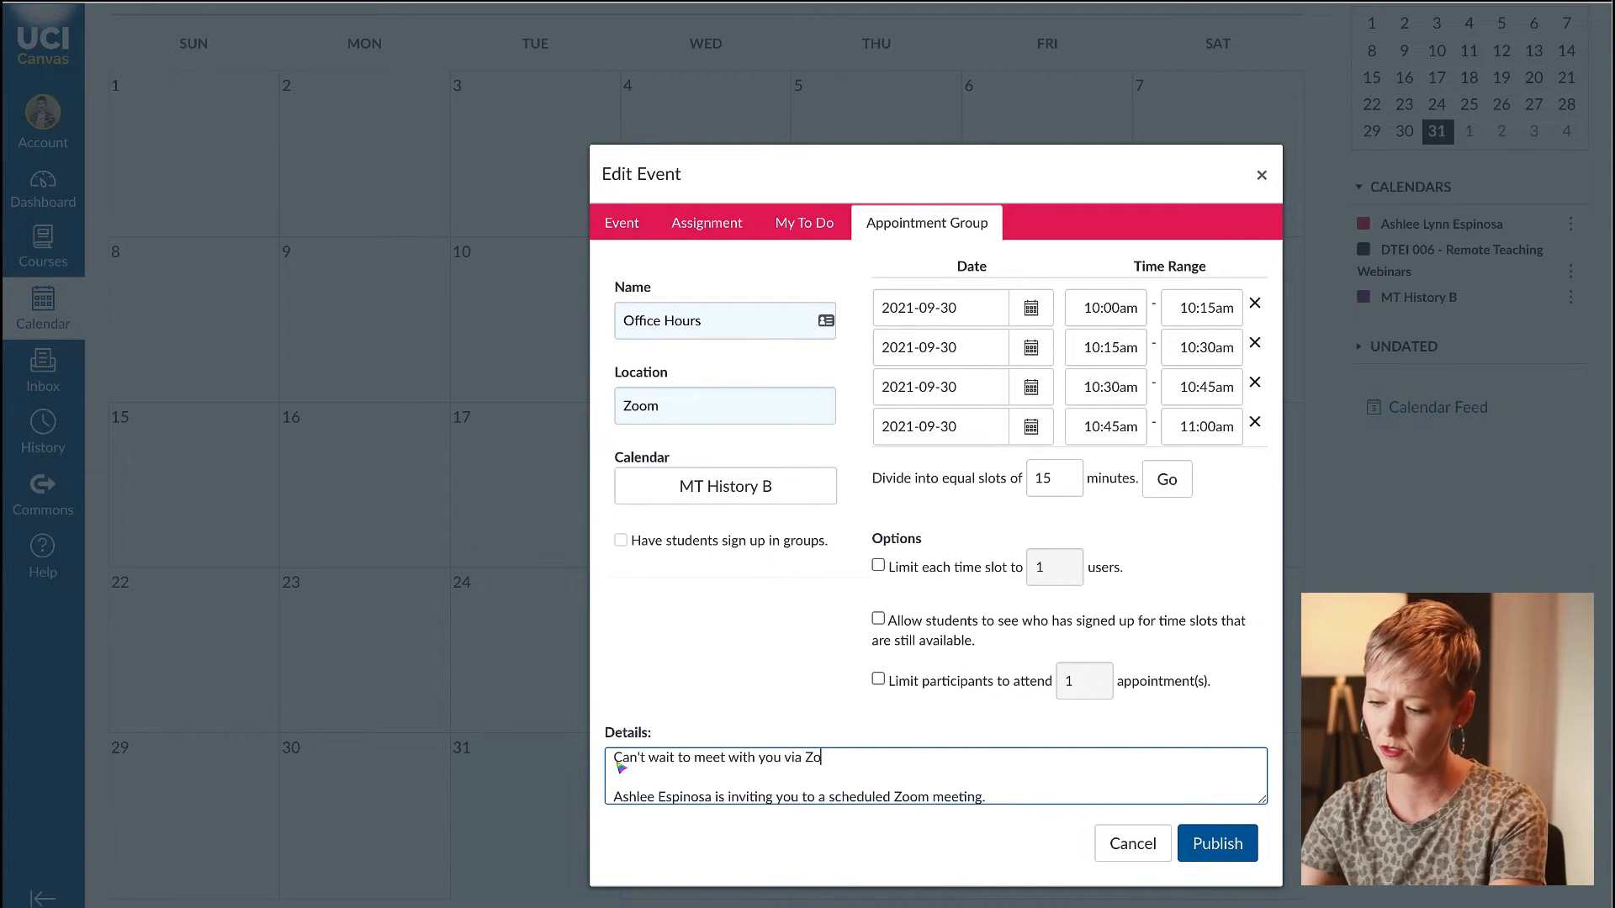
type("om. Here's the link below to join during our time.")
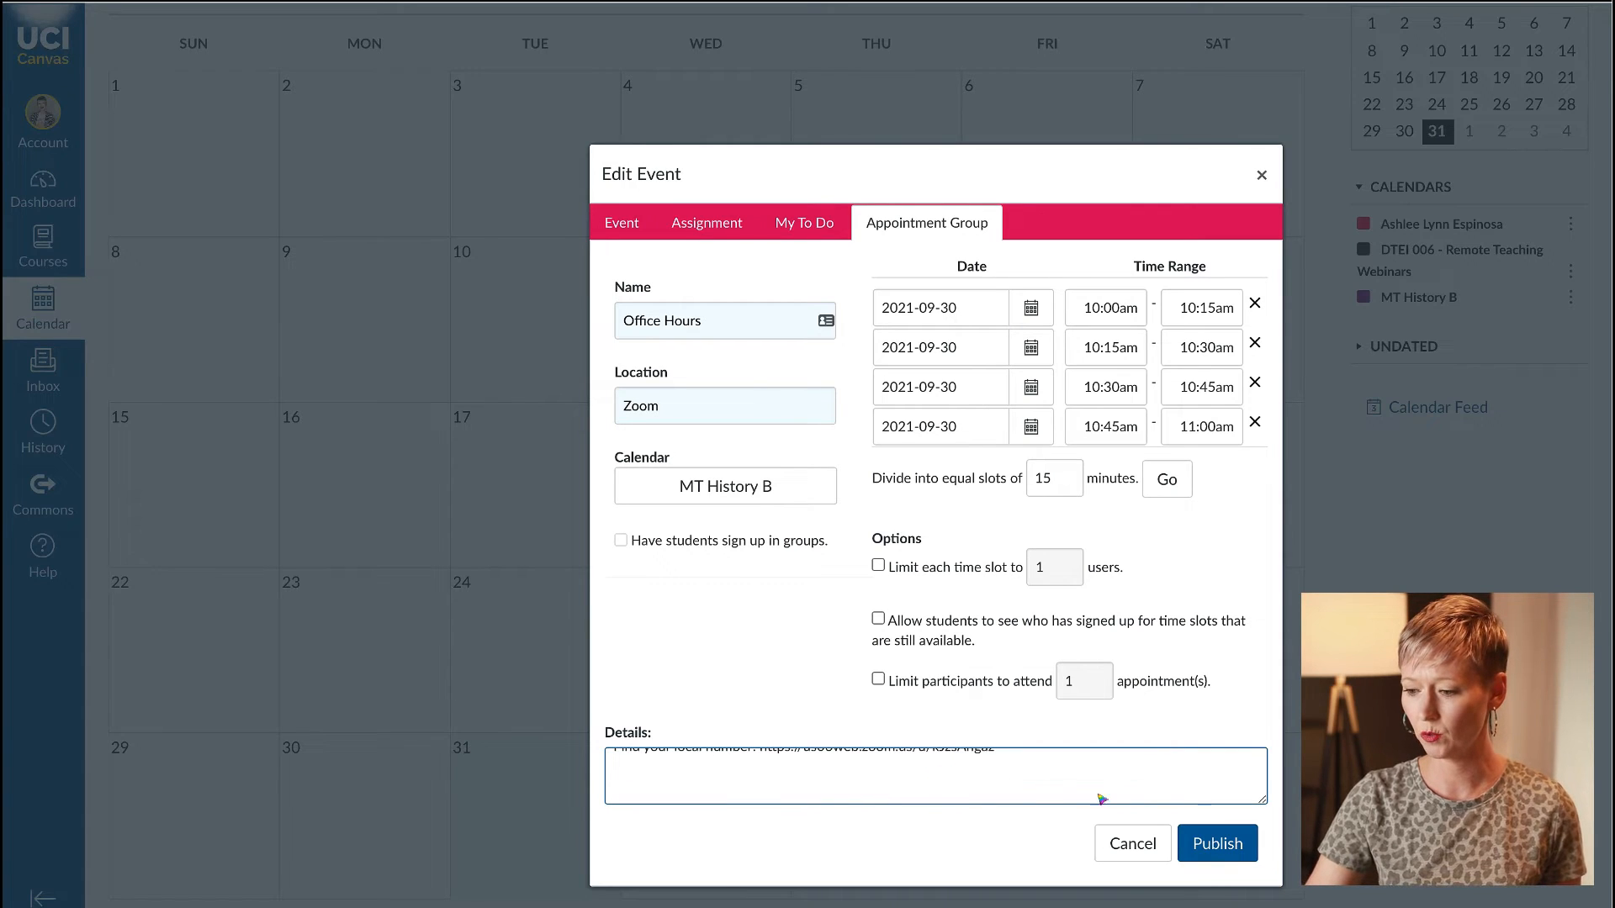
left_click(1216, 843)
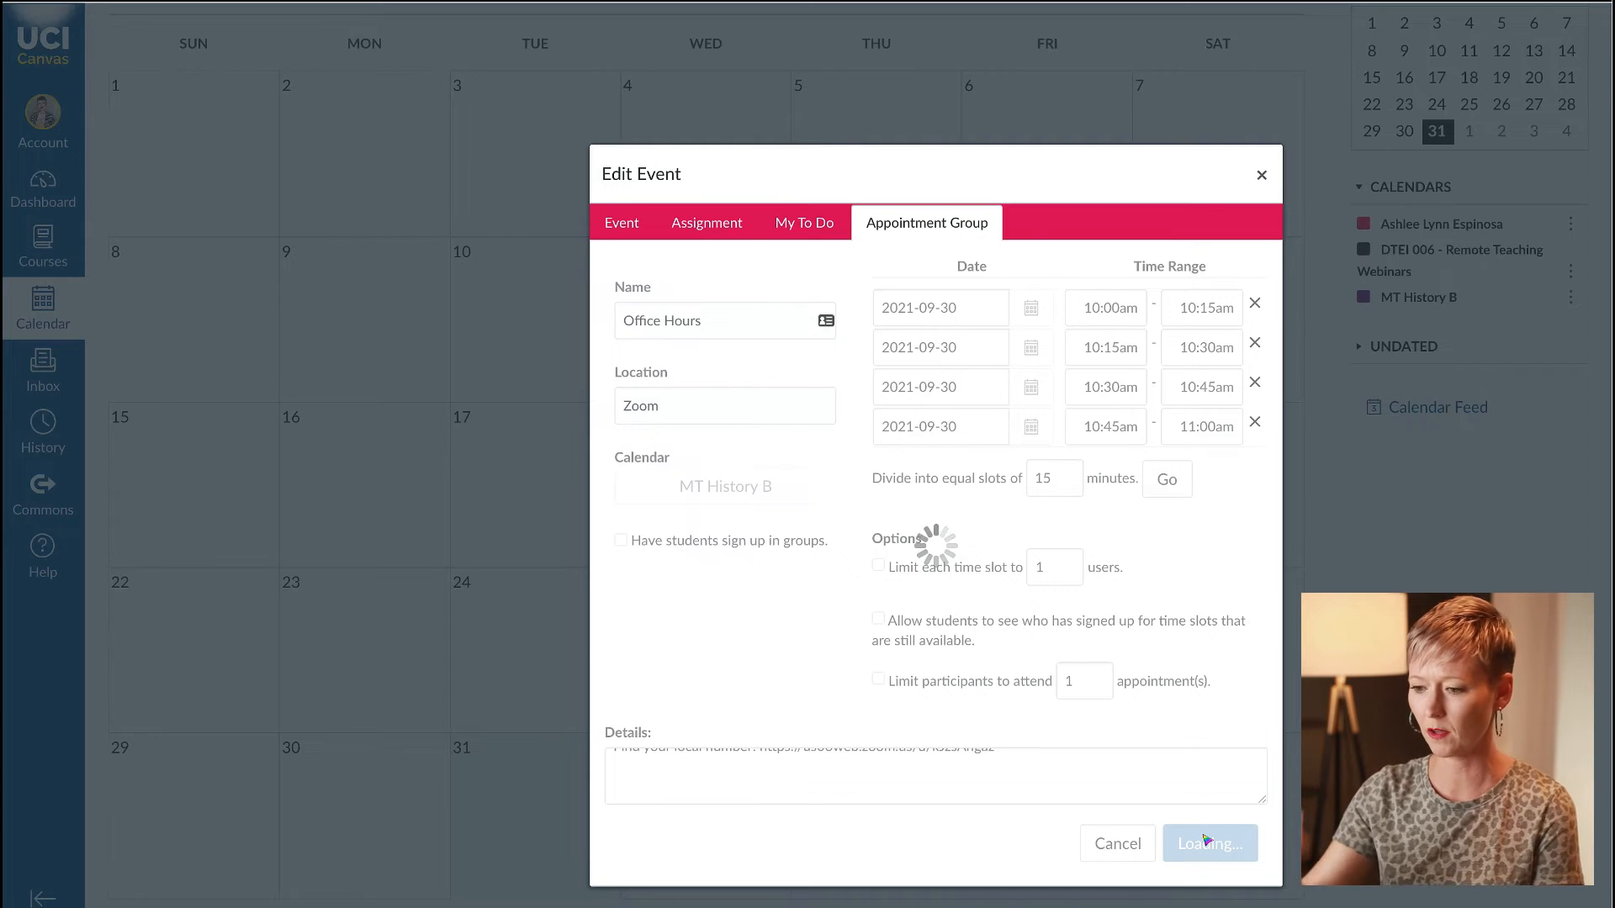
Advance the calendar to October 2021 to confirm the weekly Thursday Office Hours slots.
left_click(1209, 842)
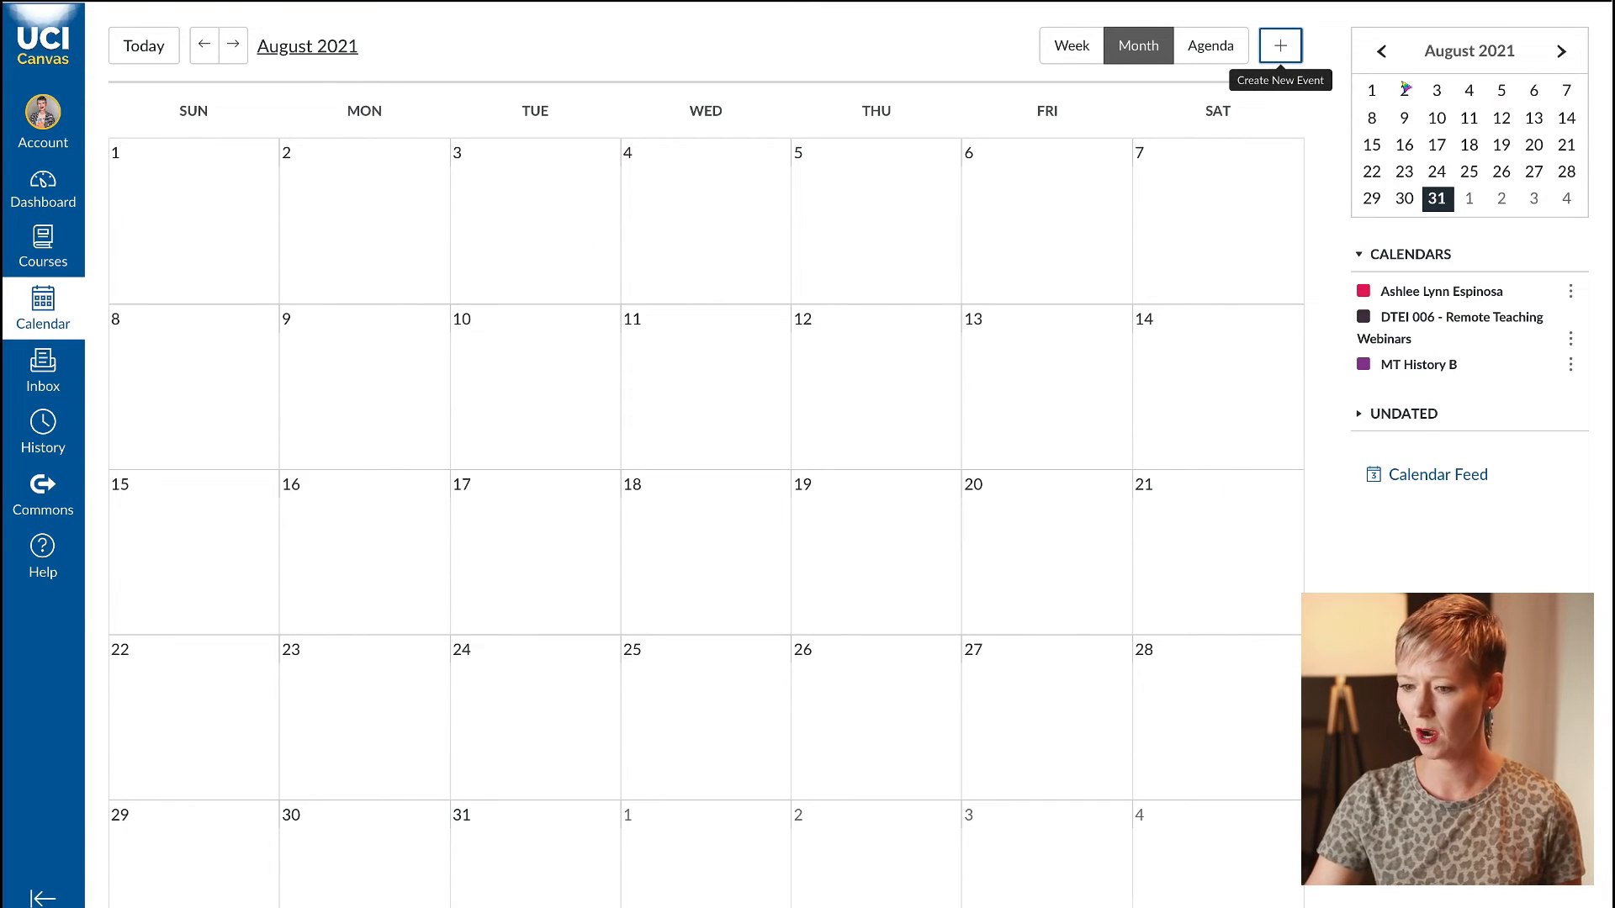
left_click(232, 46)
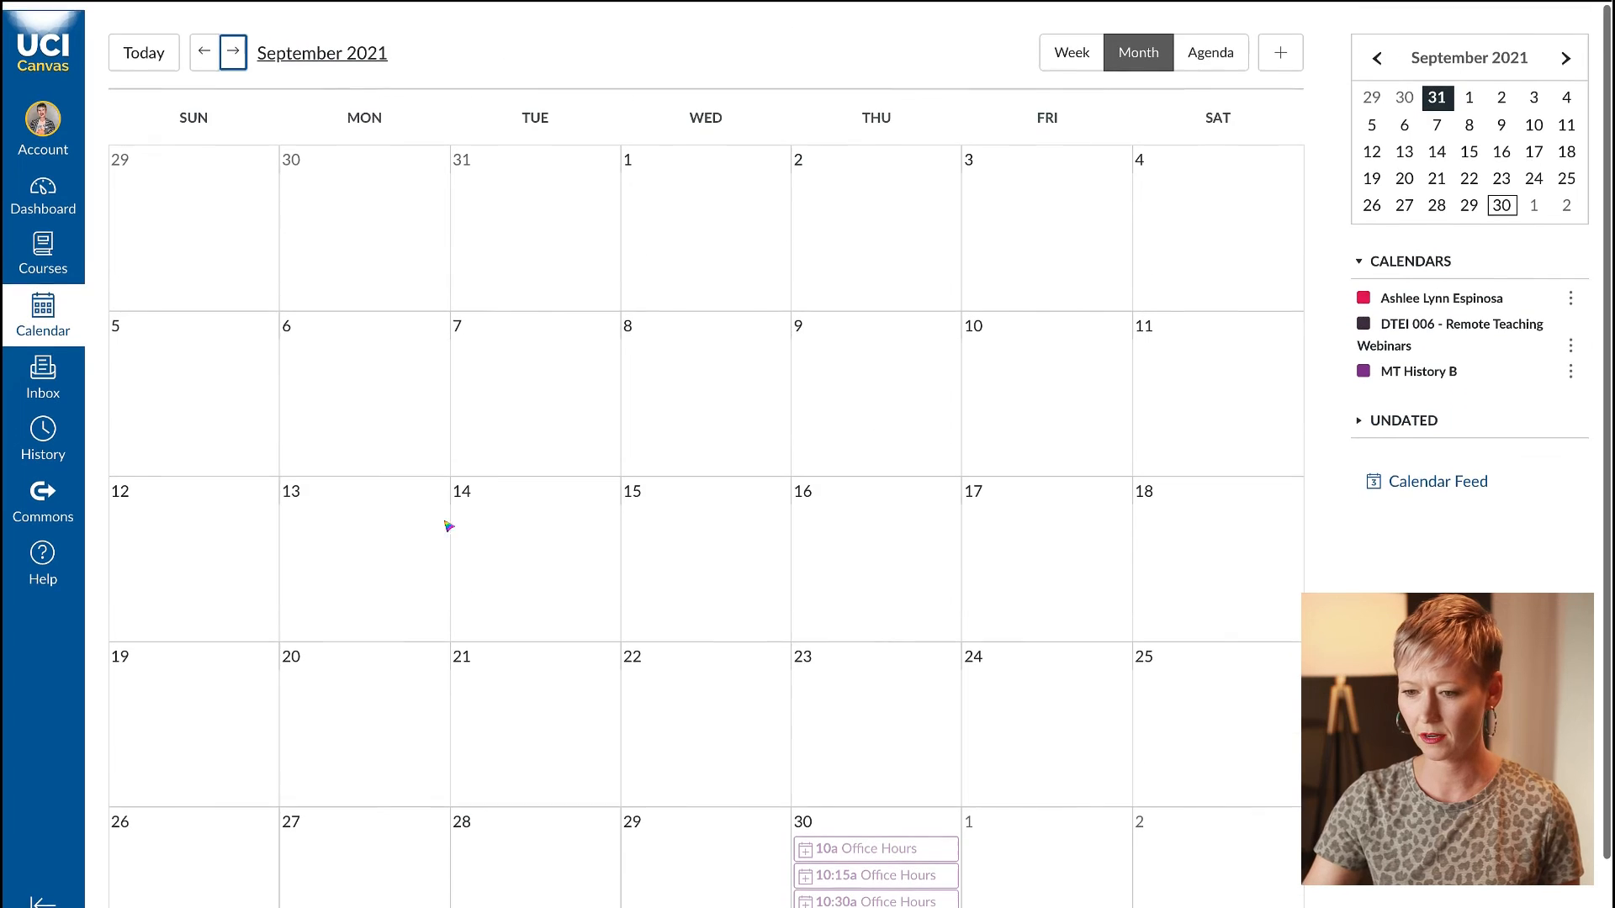
left_click(232, 52)
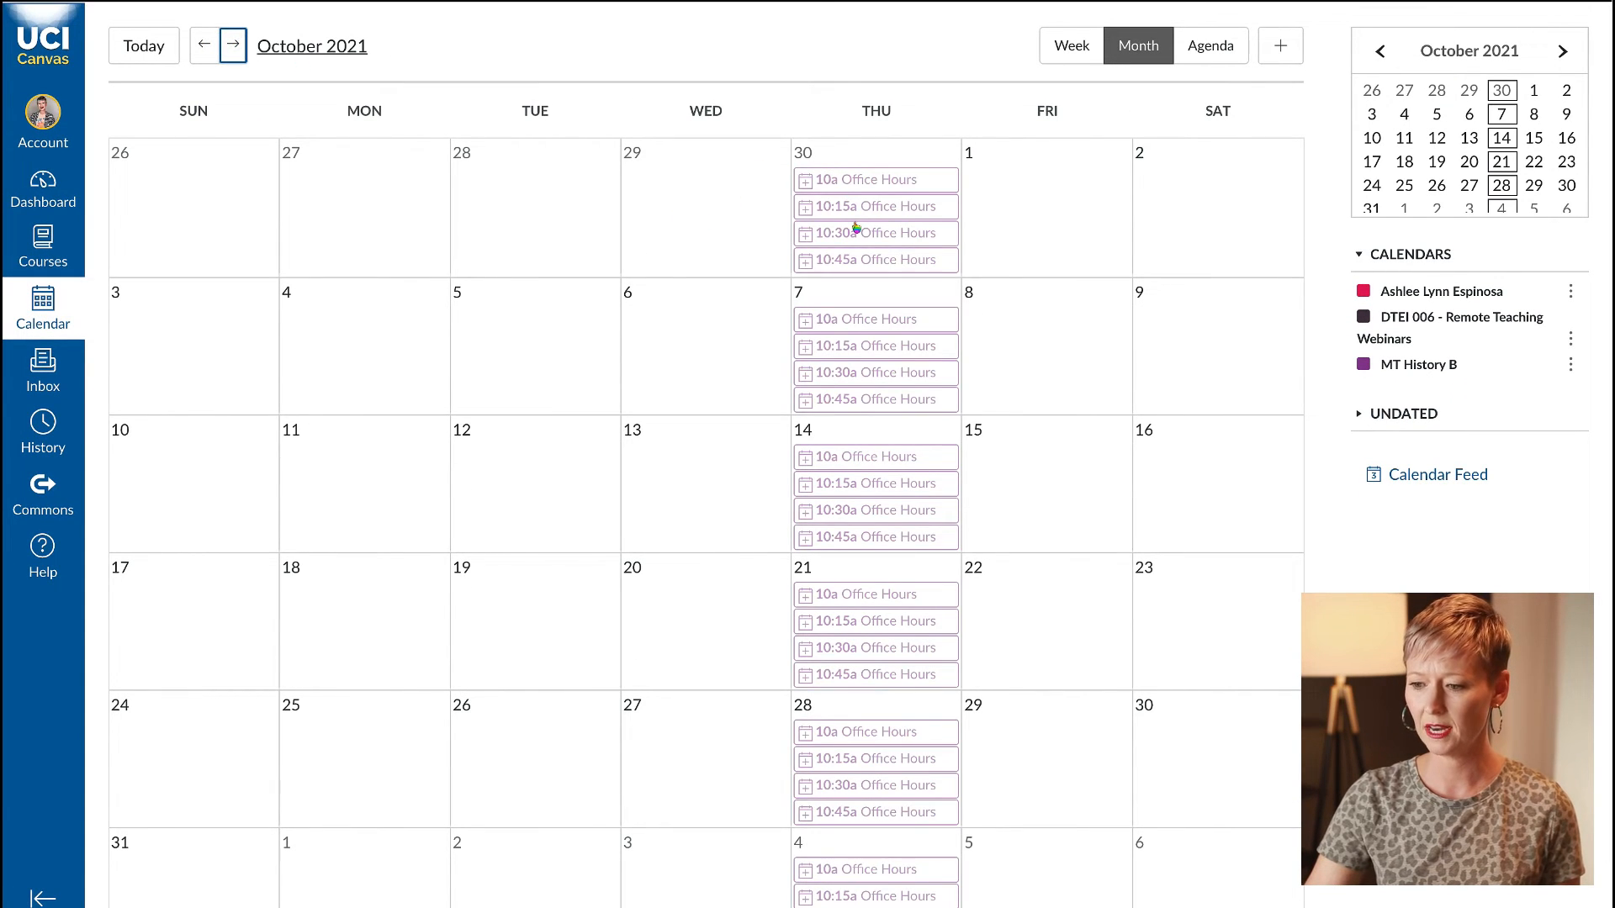
scroll("down", 3)
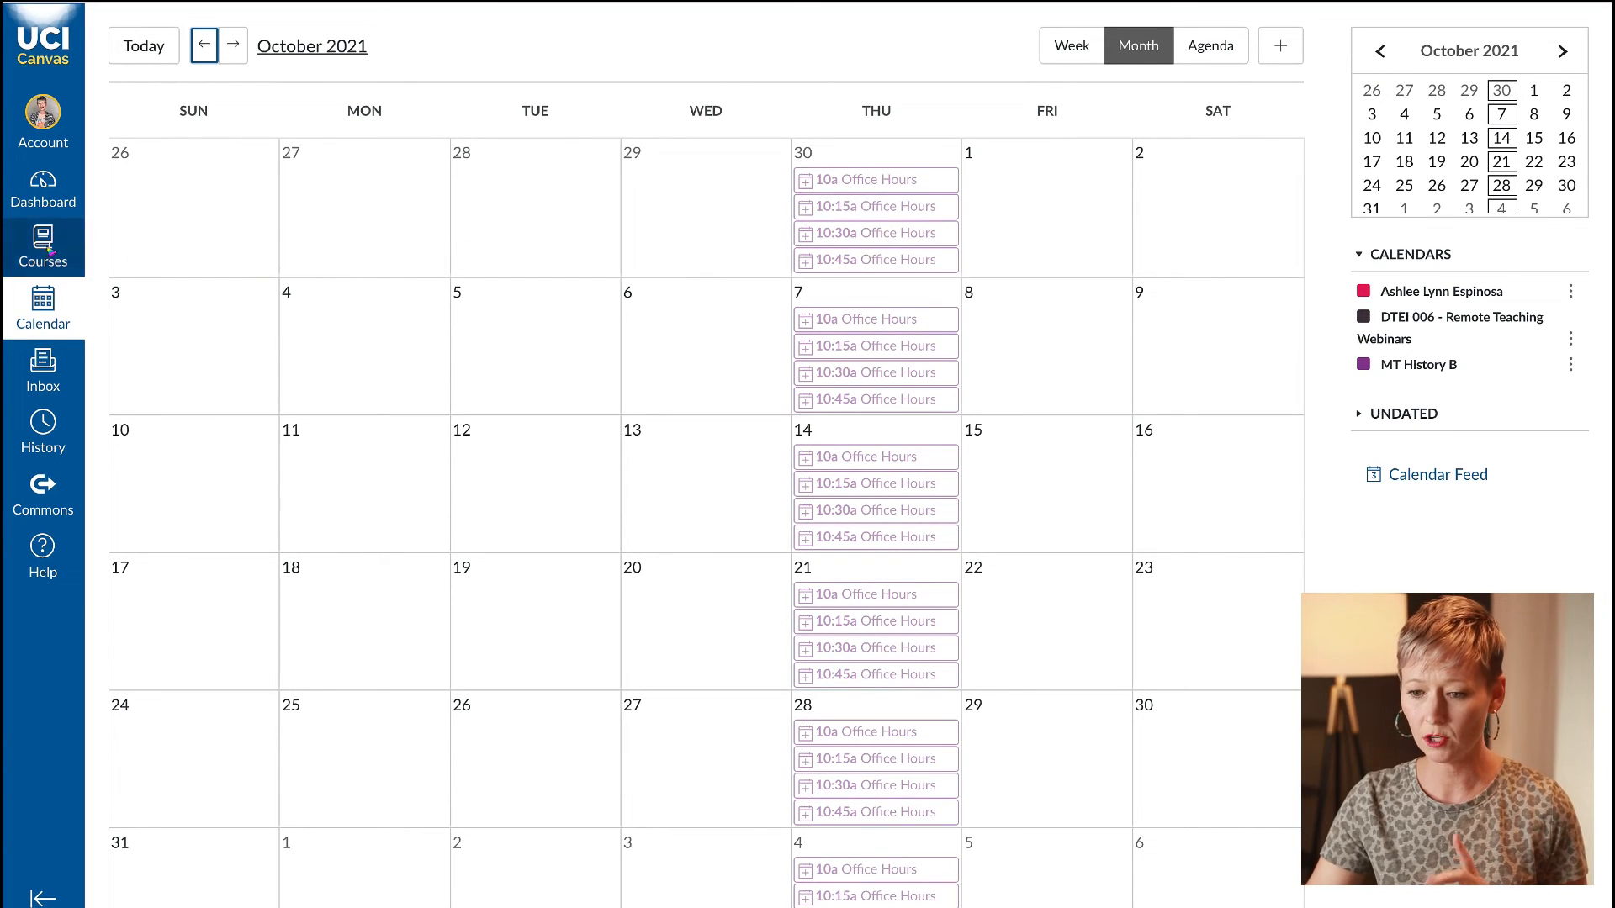
As the test student, find MT History B appointments and reach September 30's Office Hours slots.
left_click(42, 248)
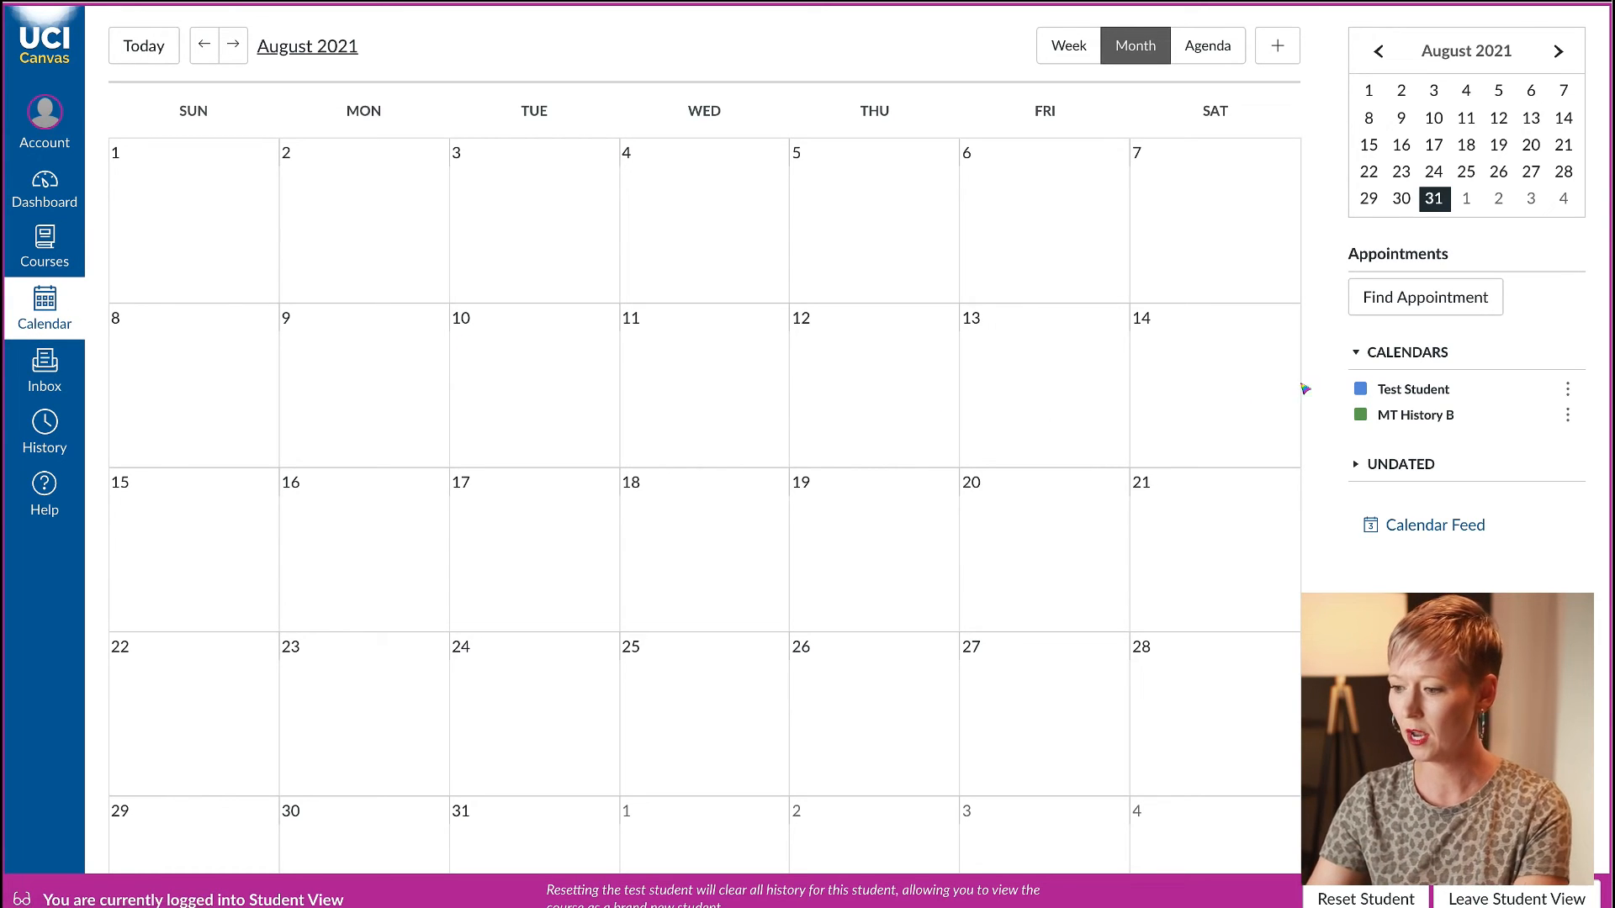
mouse_move(1427, 384)
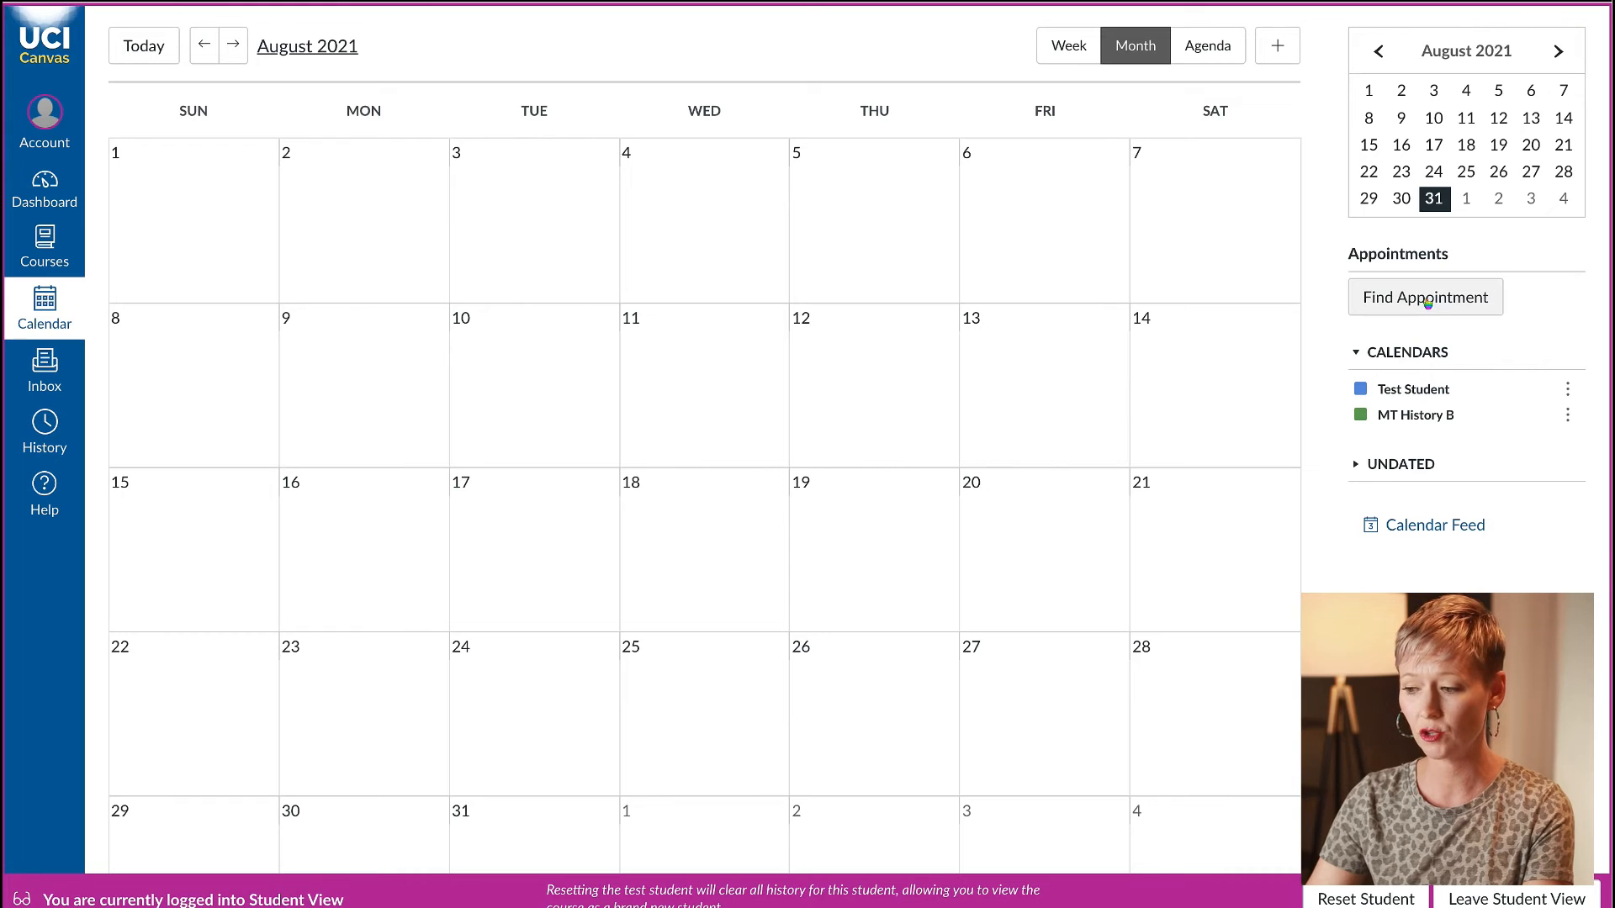
left_click(1425, 296)
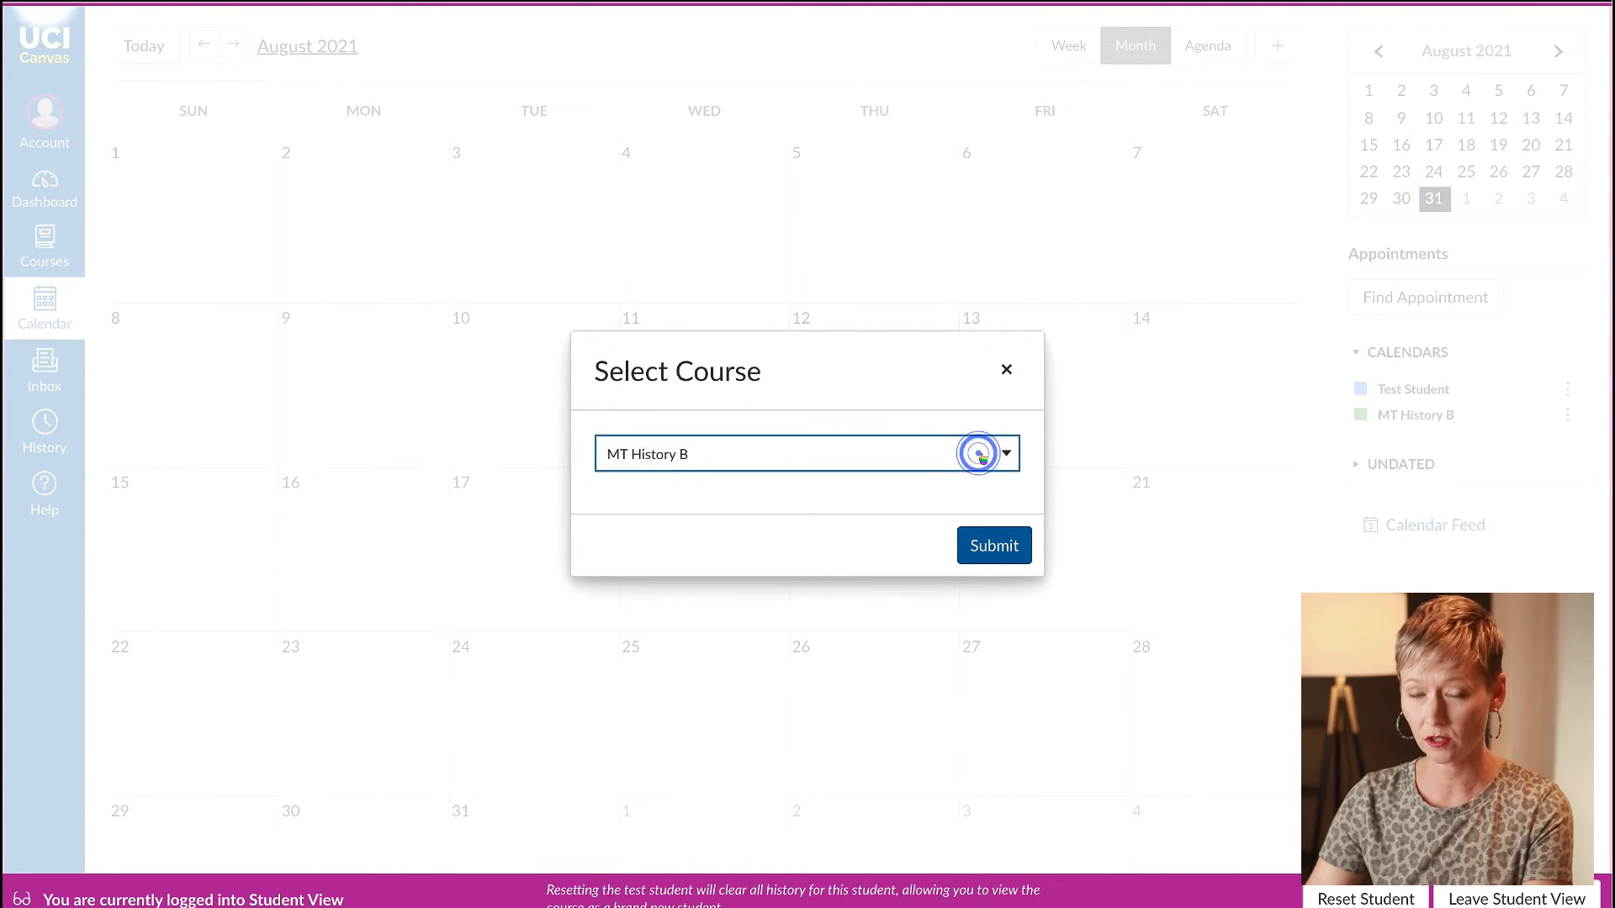
left_click(992, 545)
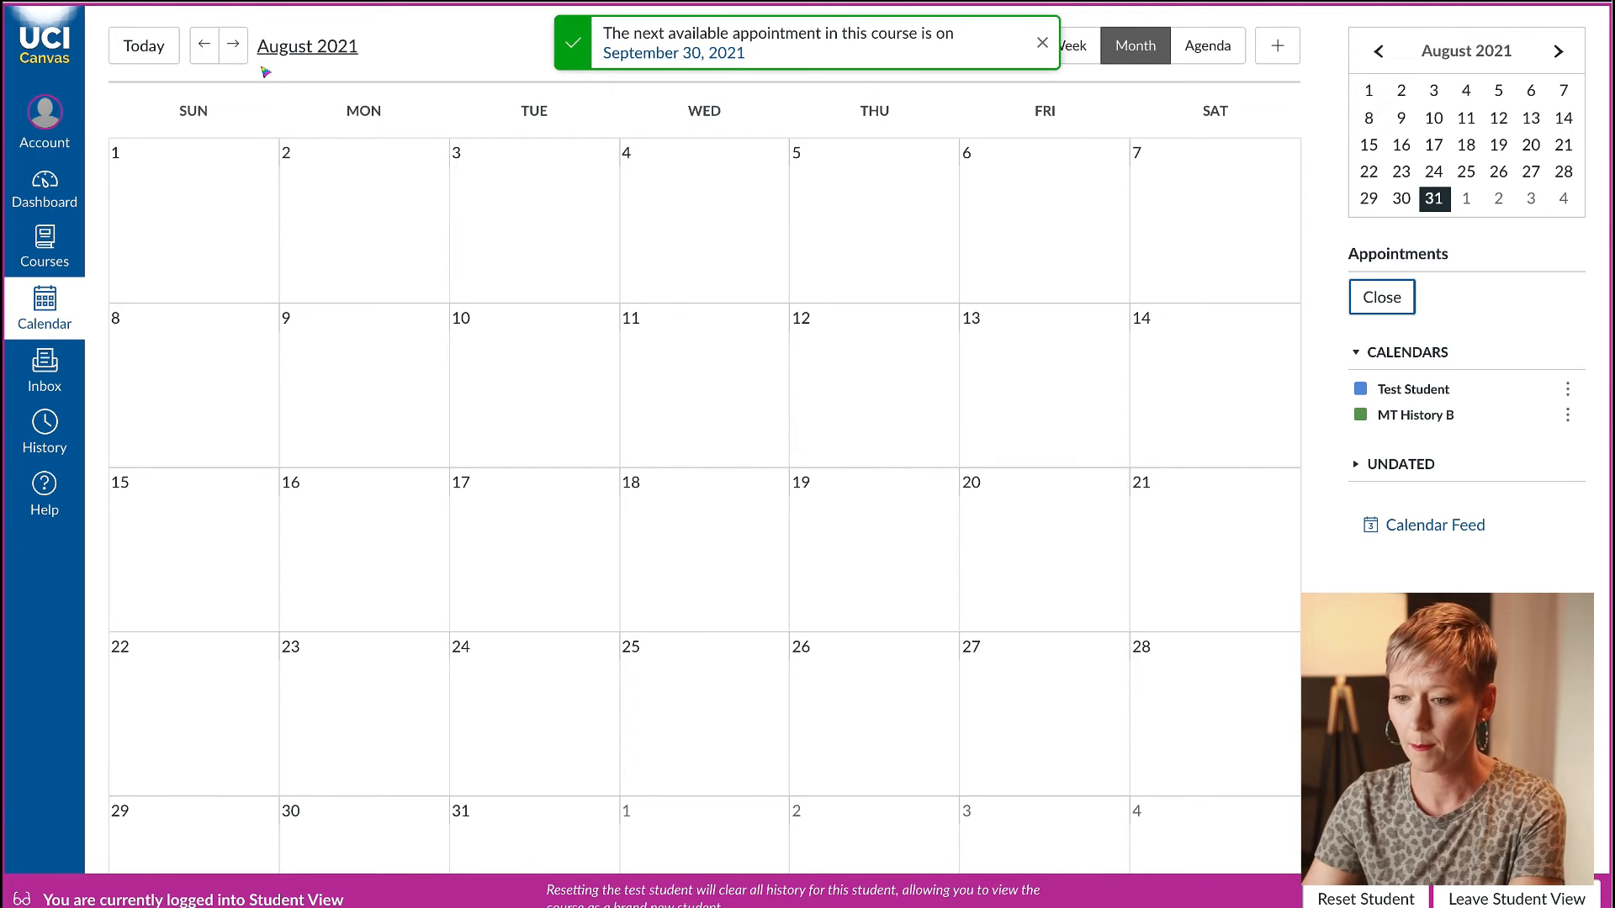
left_click(232, 45)
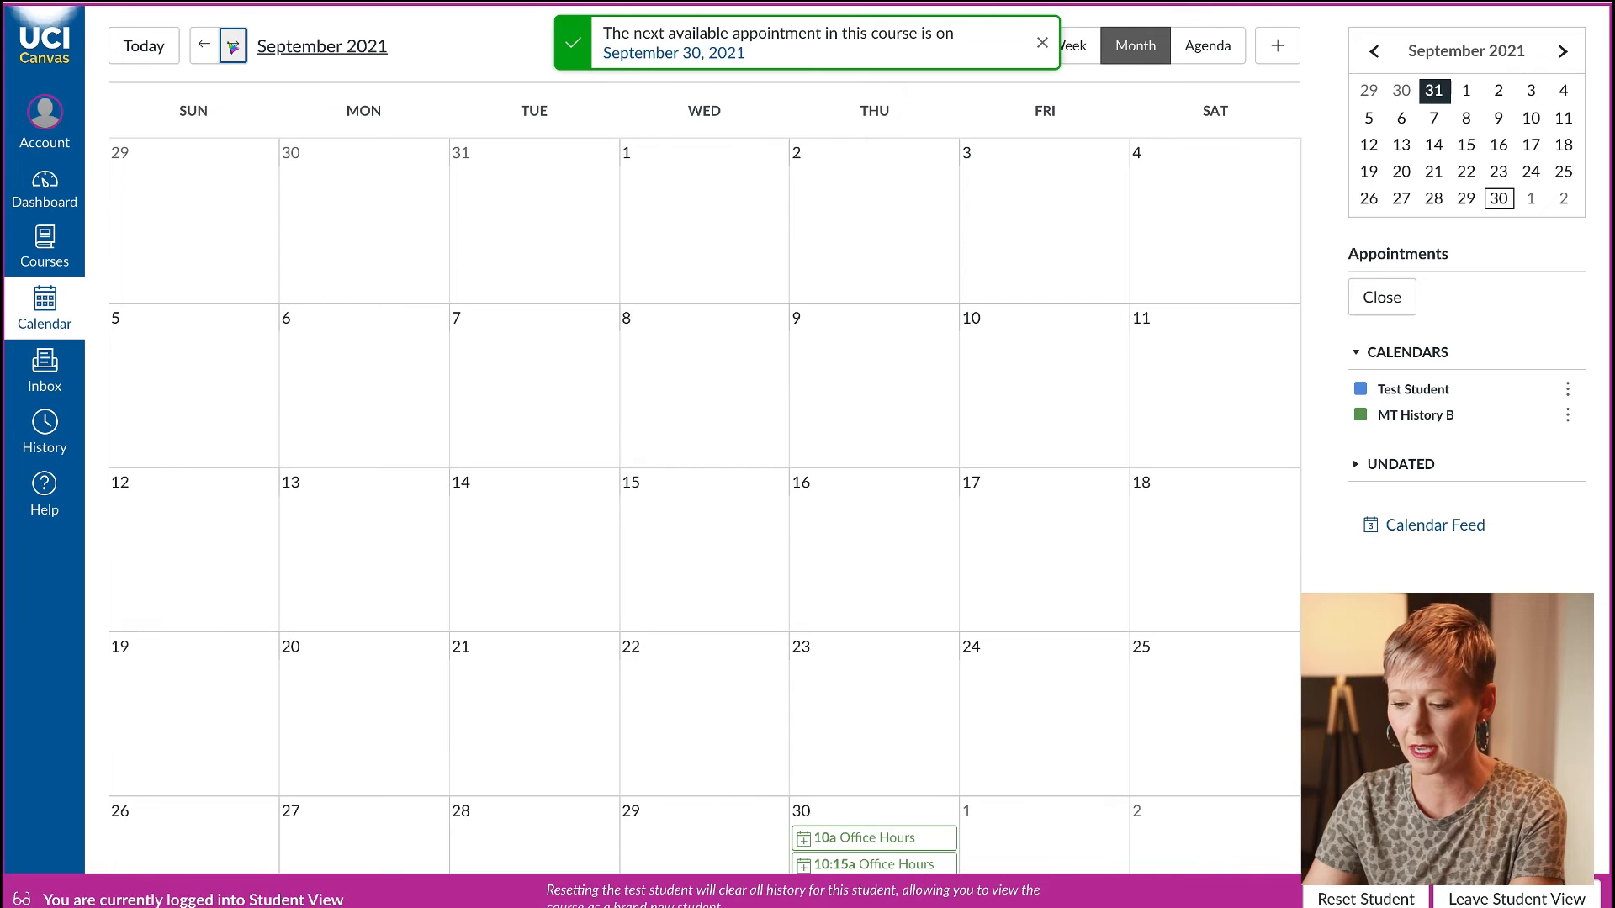
Move to October, read an October 7 Office Hours slot's Zoom details, and dismiss it.
left_click(233, 47)
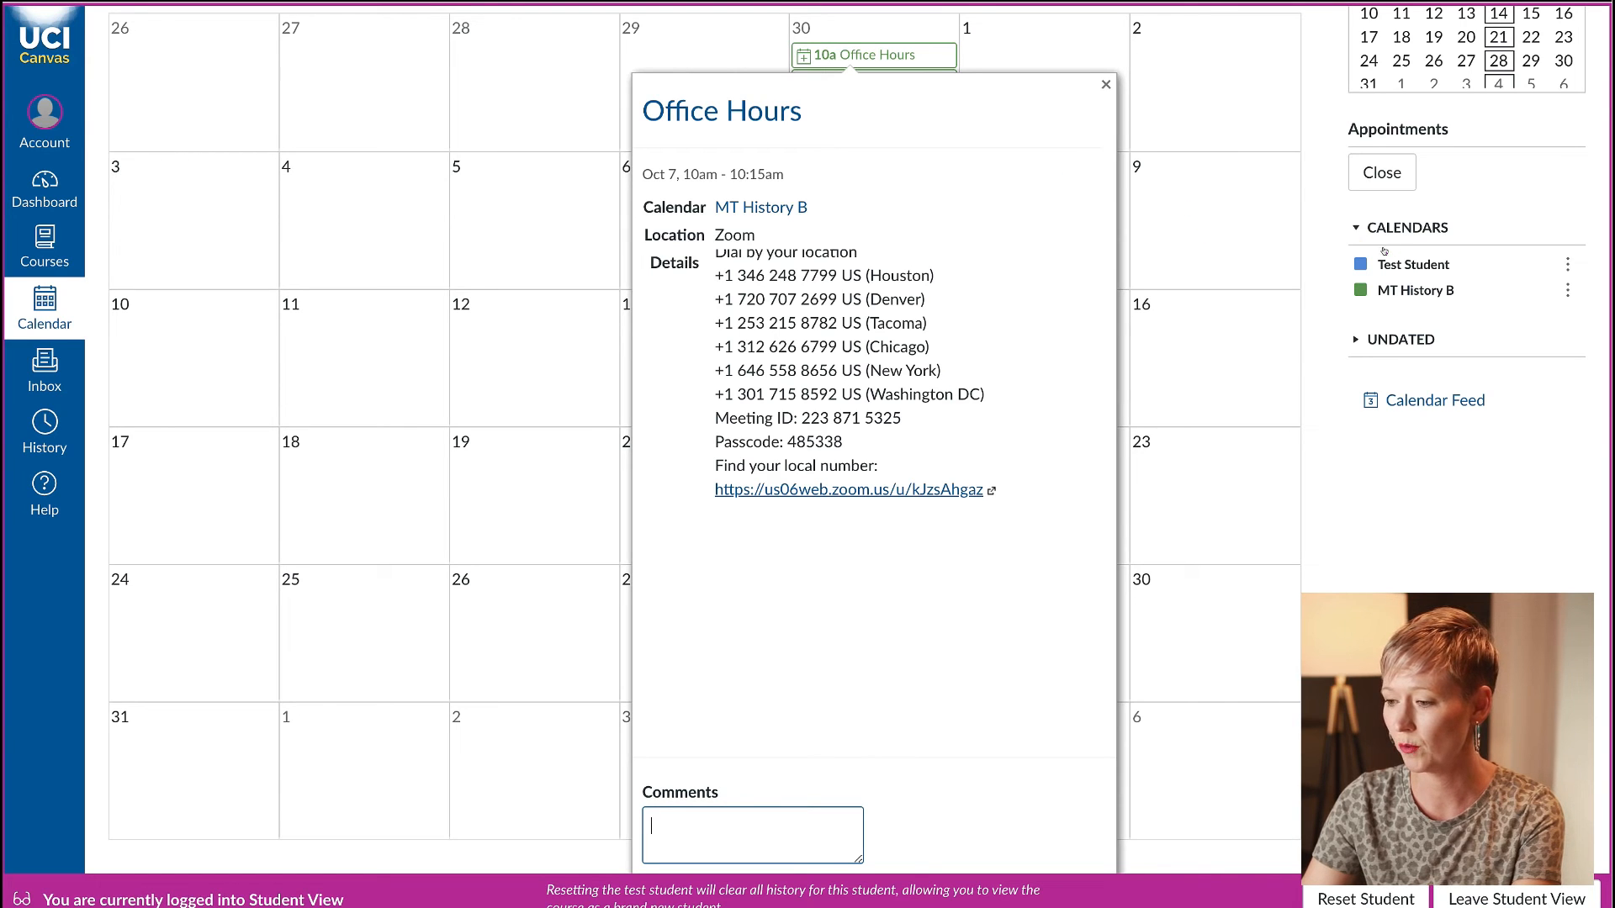
mouse_move(1163, 173)
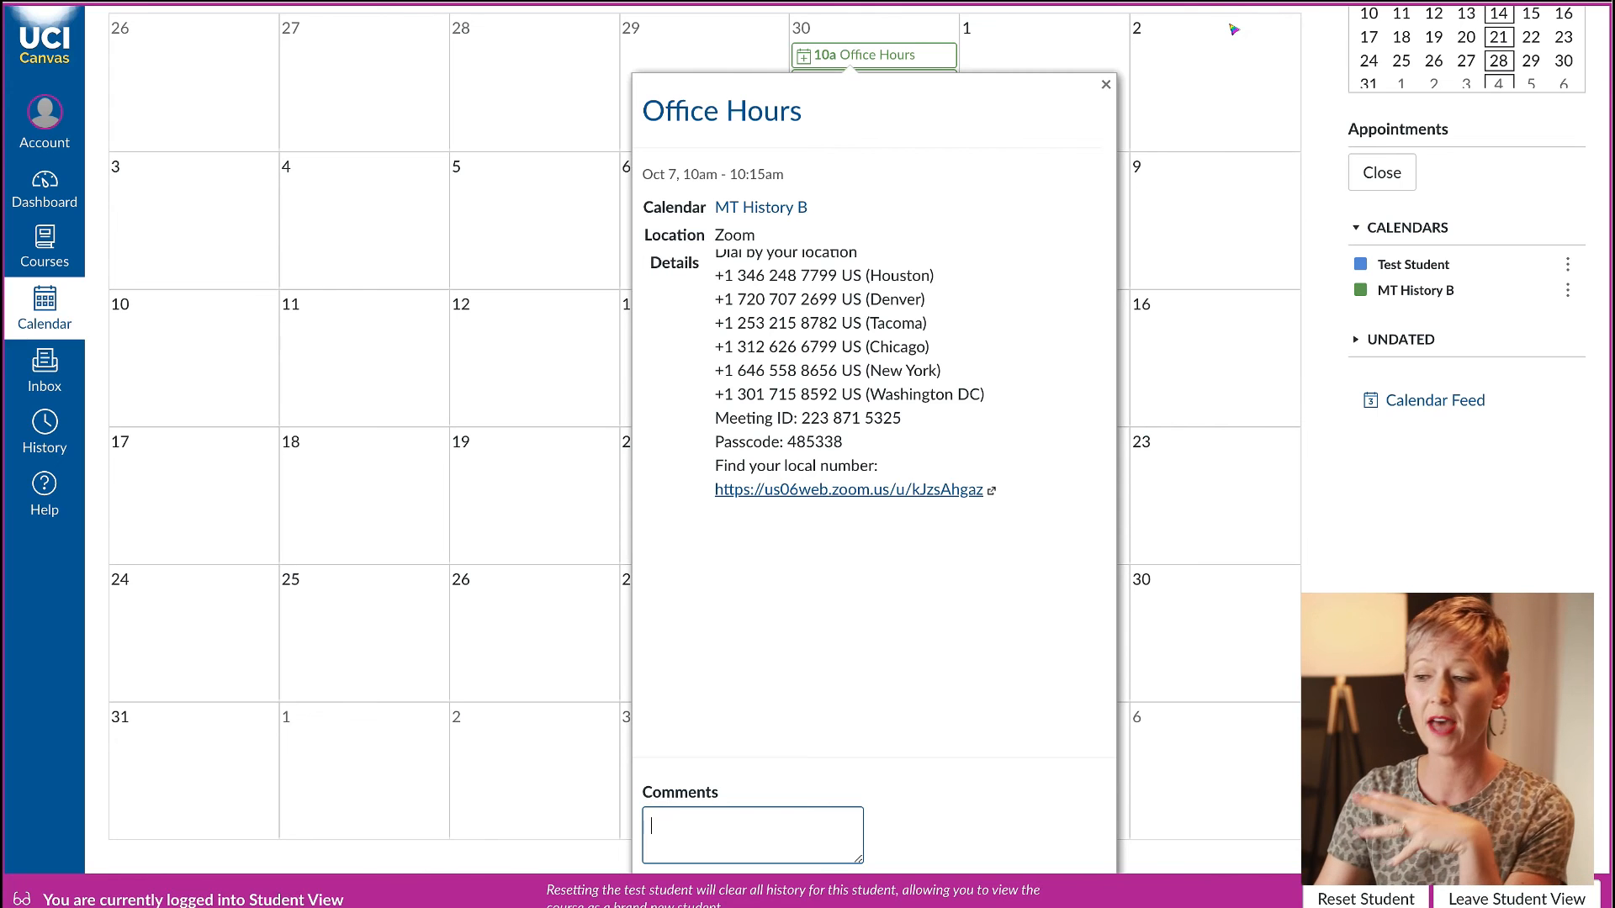
left_click(1103, 84)
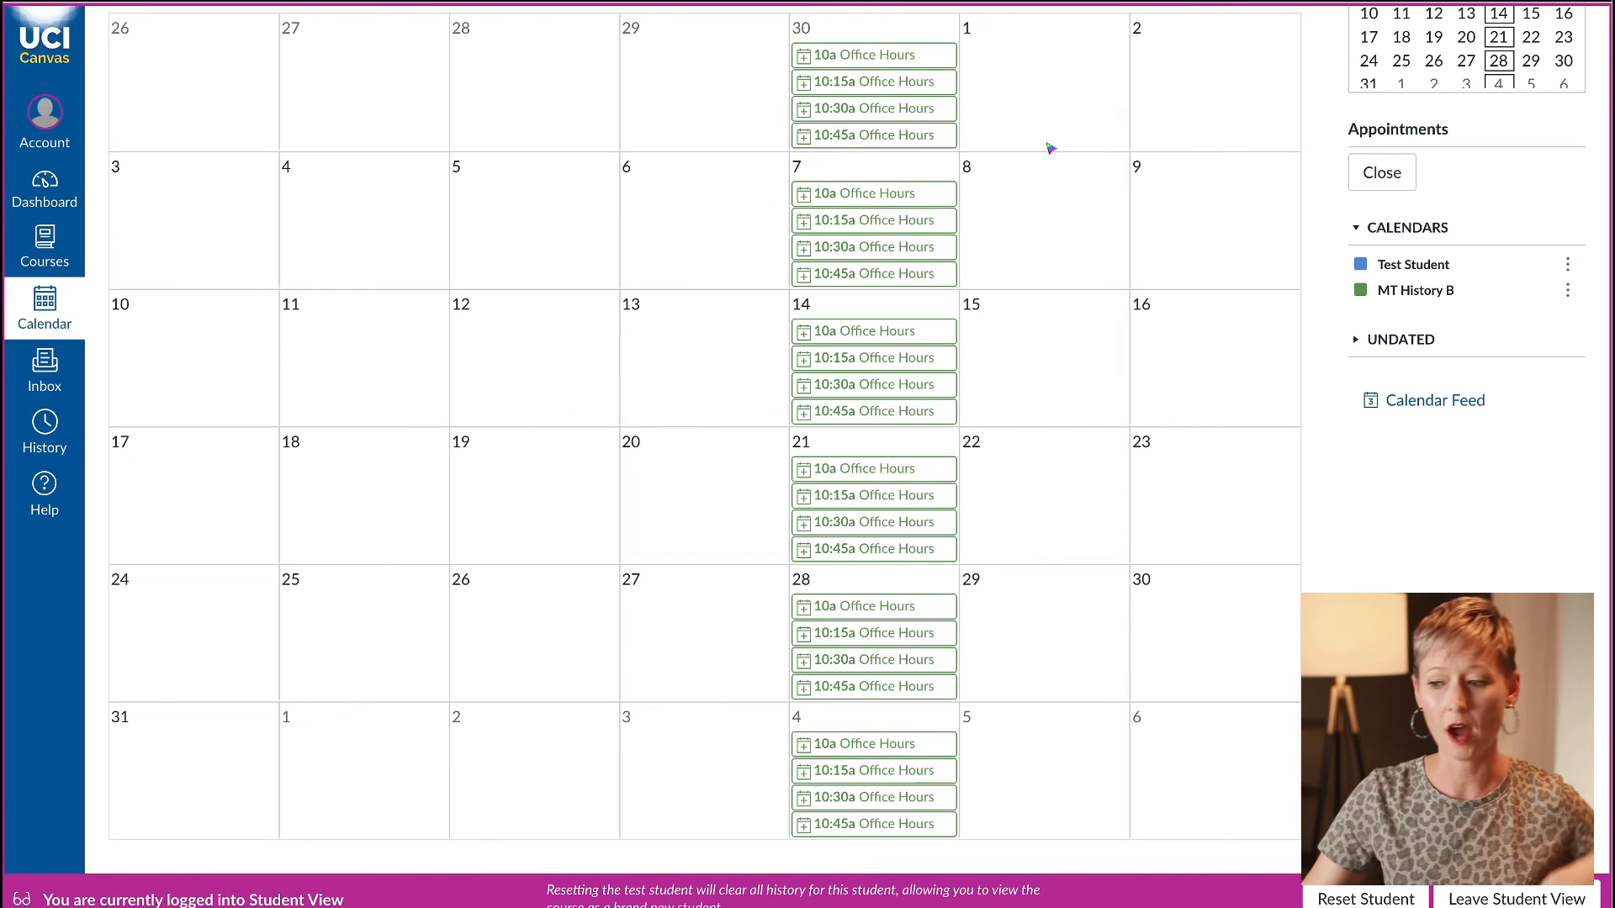